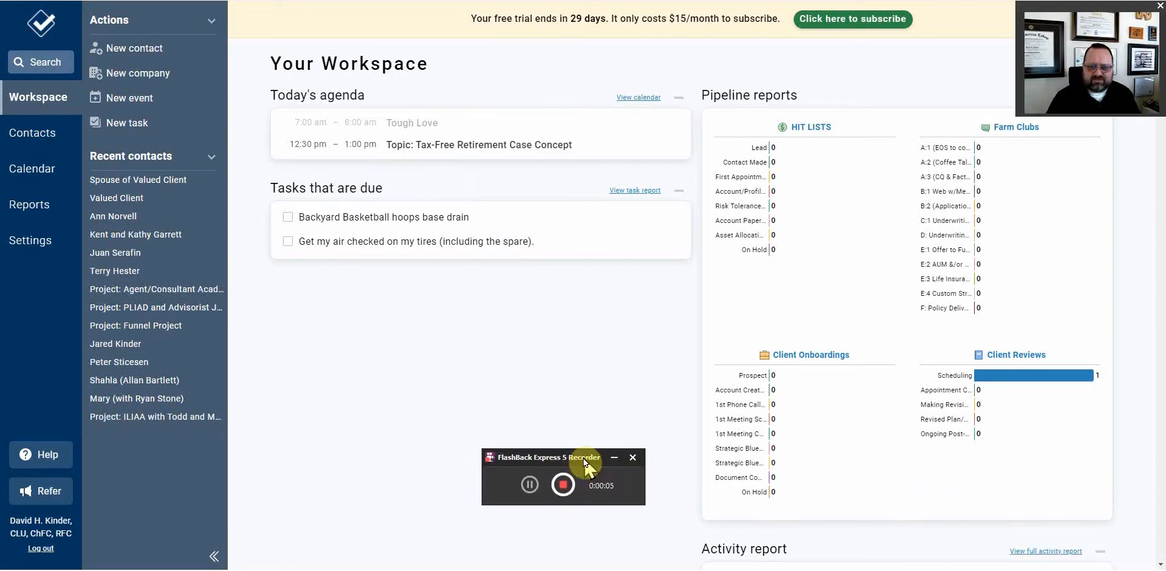
{"action": "mouse_move", "coordinate": [490, 363]}
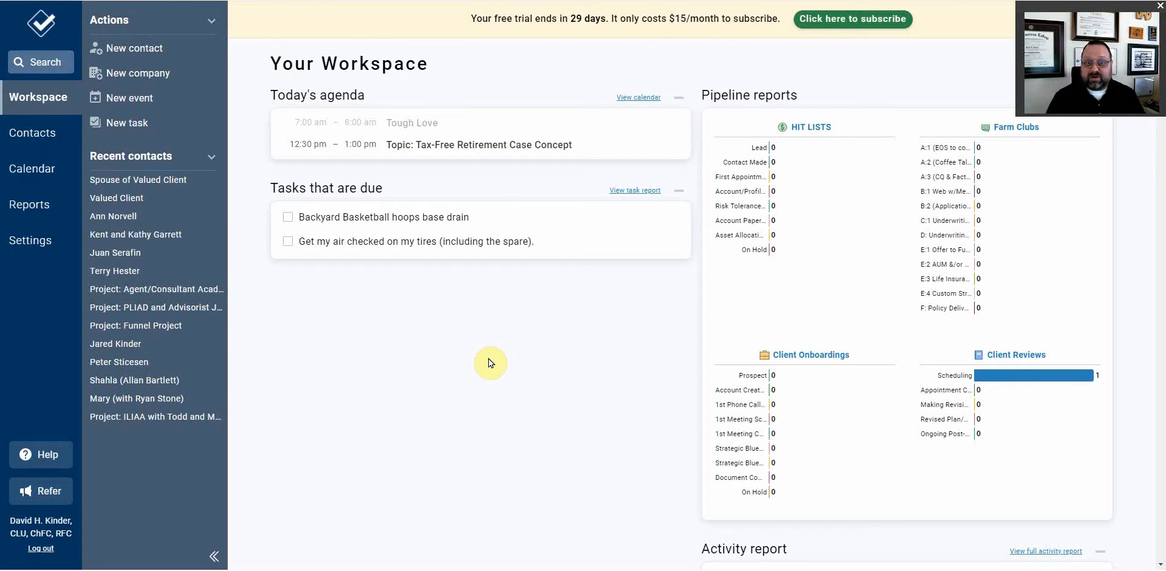
{"action": "mouse_move", "coordinate": [580, 246]}
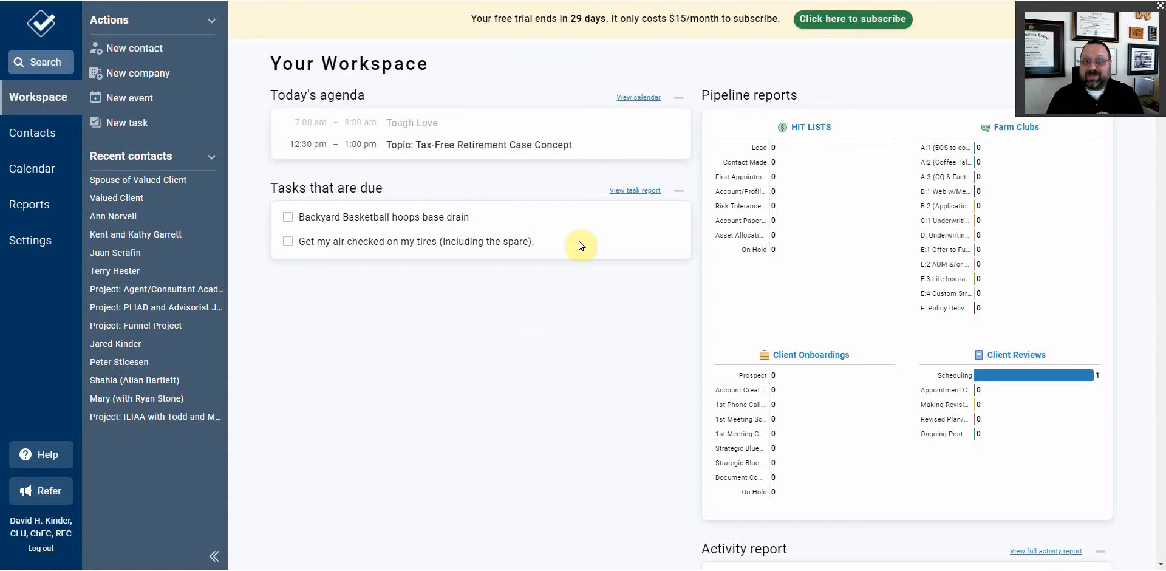
{"action": "mouse_move", "coordinate": [651, 36]}
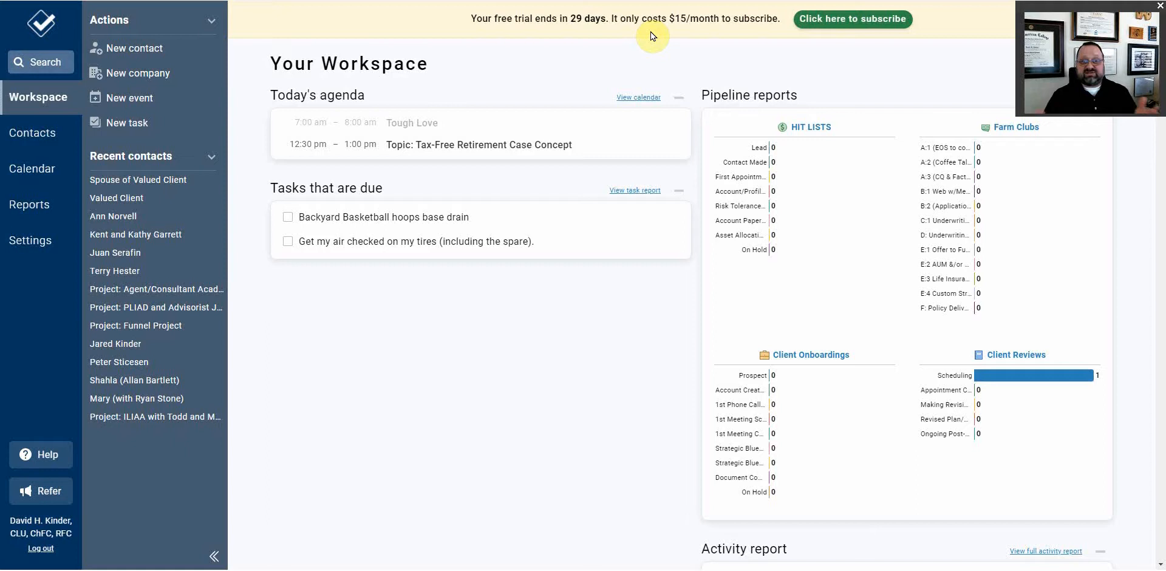
{"action": "mouse_move", "coordinate": [447, 116]}
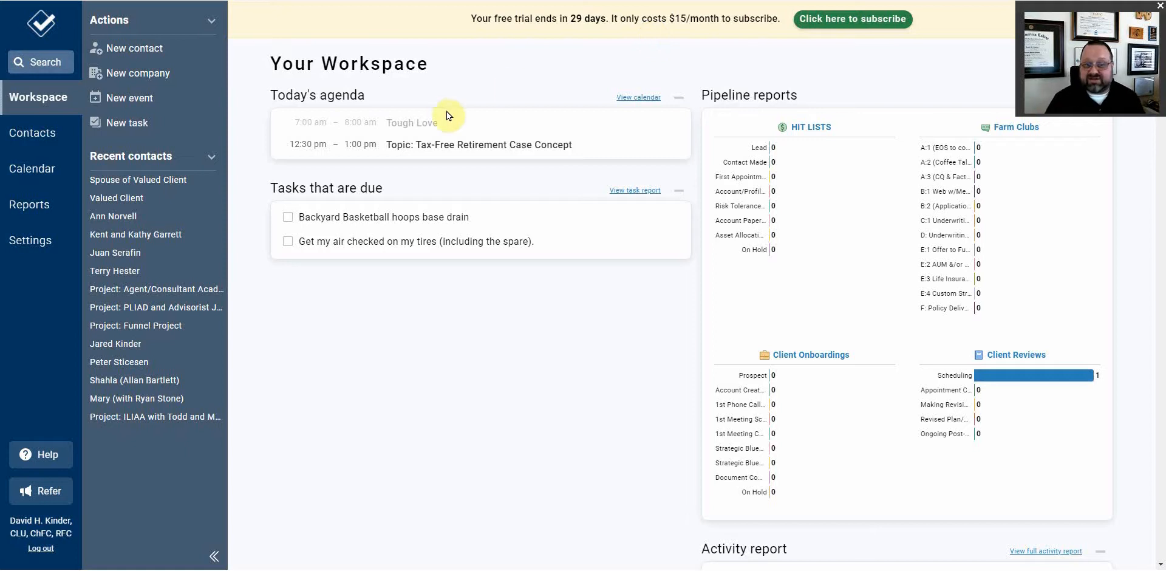
{"action": "mouse_move", "coordinate": [287, 192]}
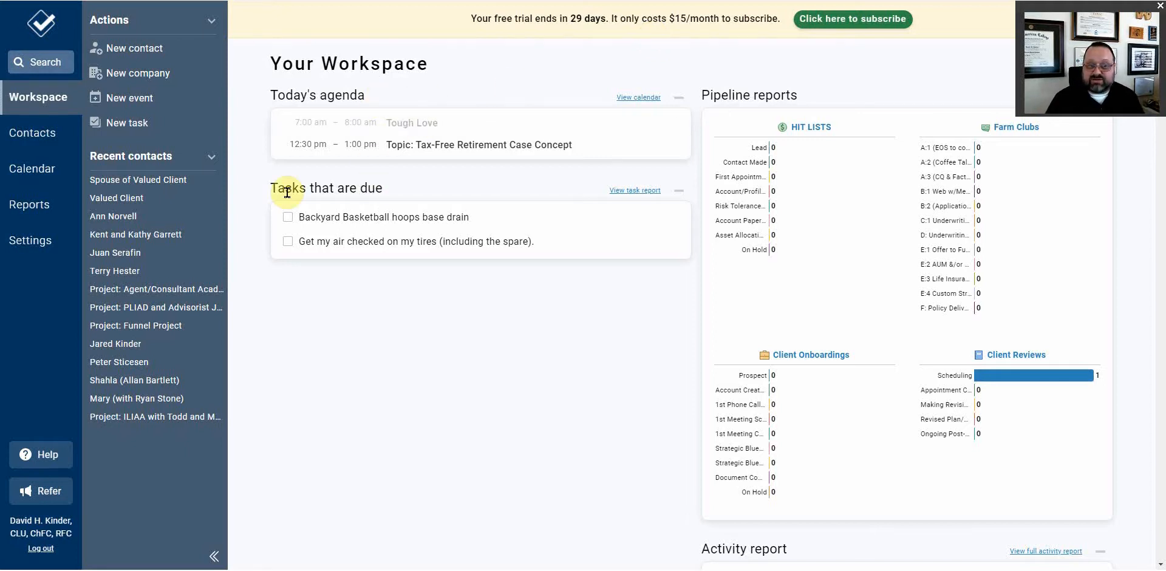
{"action": "mouse_move", "coordinate": [405, 194]}
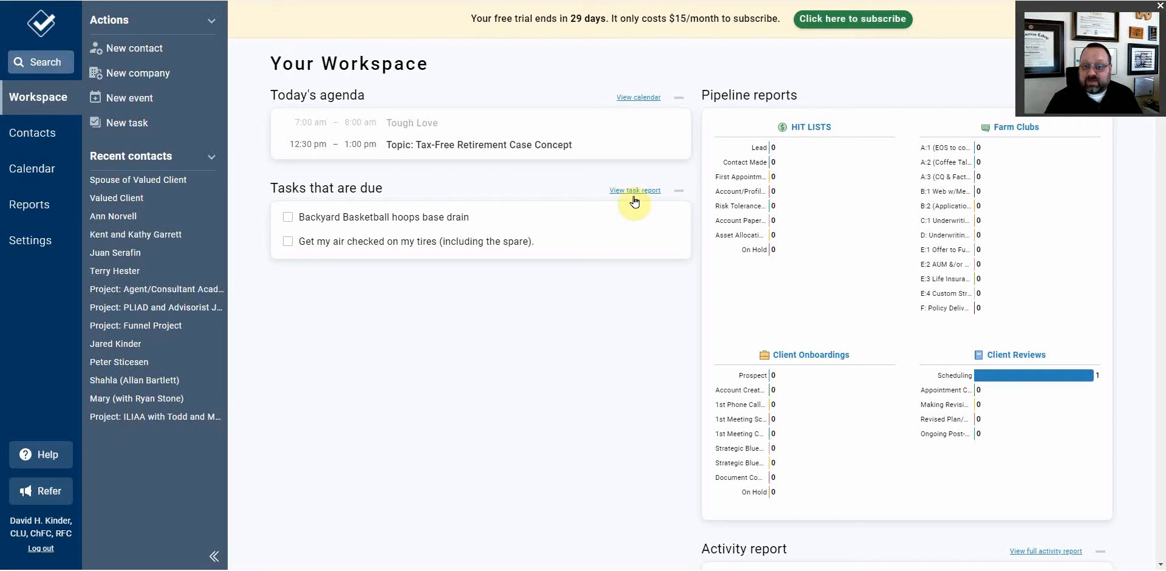
{"action": "mouse_move", "coordinate": [637, 98]}
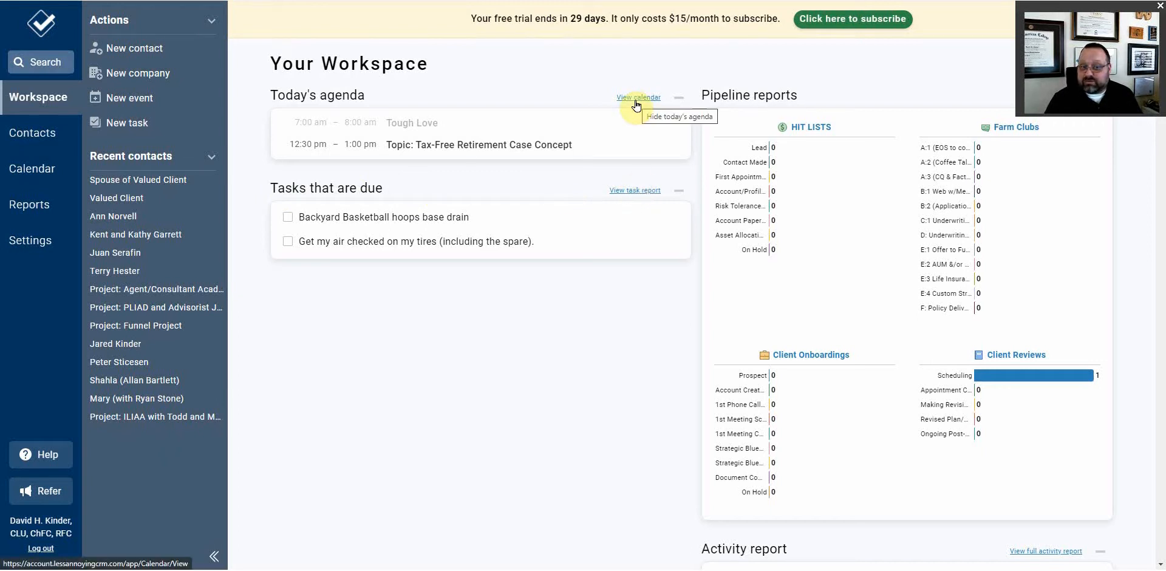
Browse this week's calendar in the week view.
{"action": "left_click", "coordinate": [637, 97]}
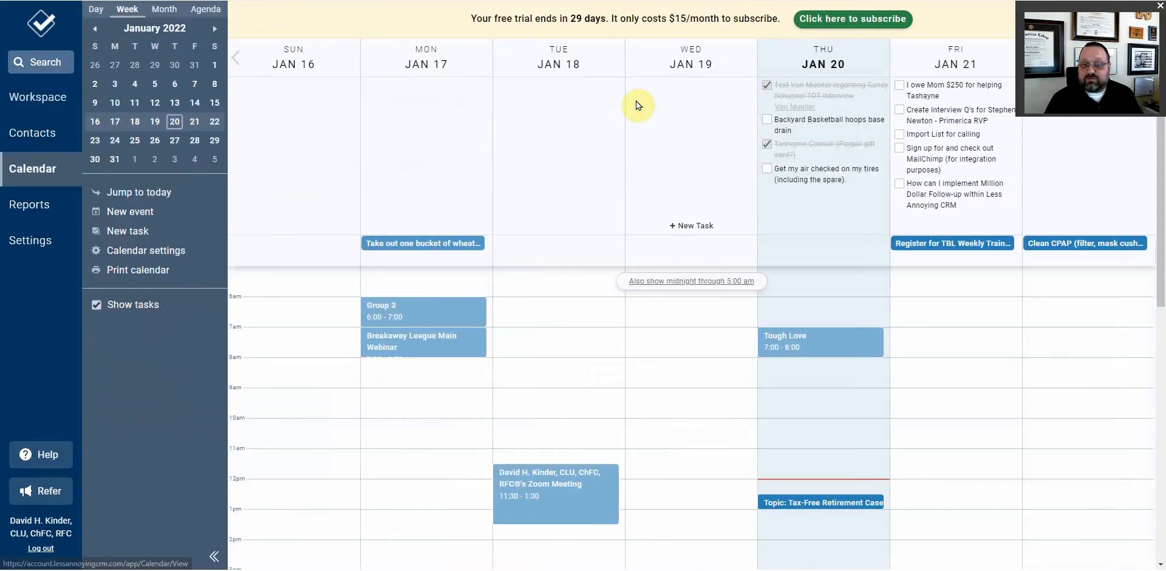
{"action": "scroll", "scroll_direction": "down", "scroll_amount": 3}
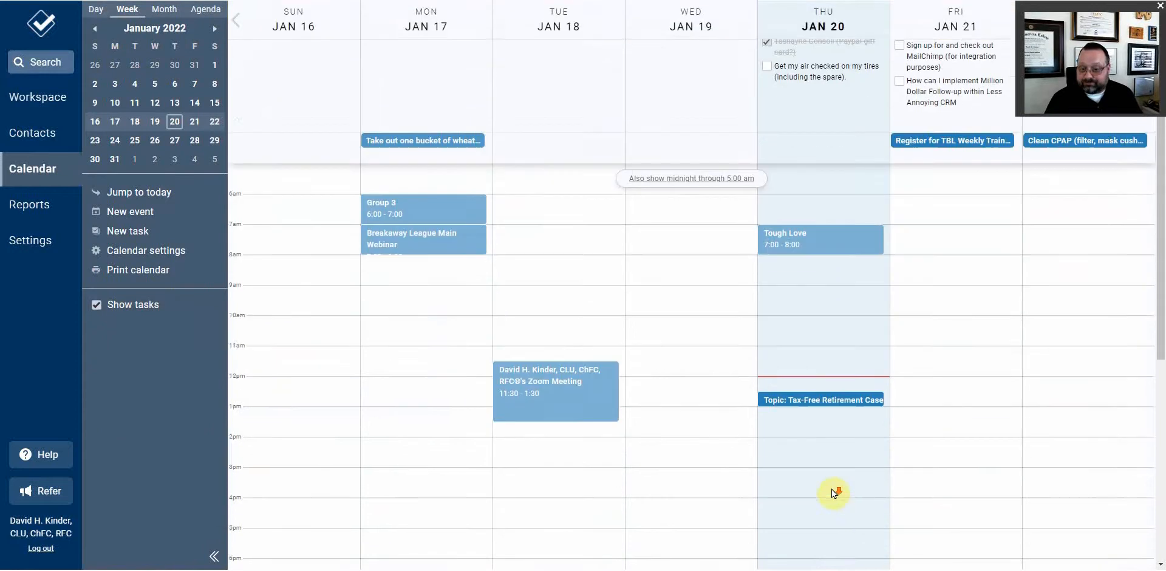
{"action": "scroll", "scroll_direction": "up", "scroll_amount": 3}
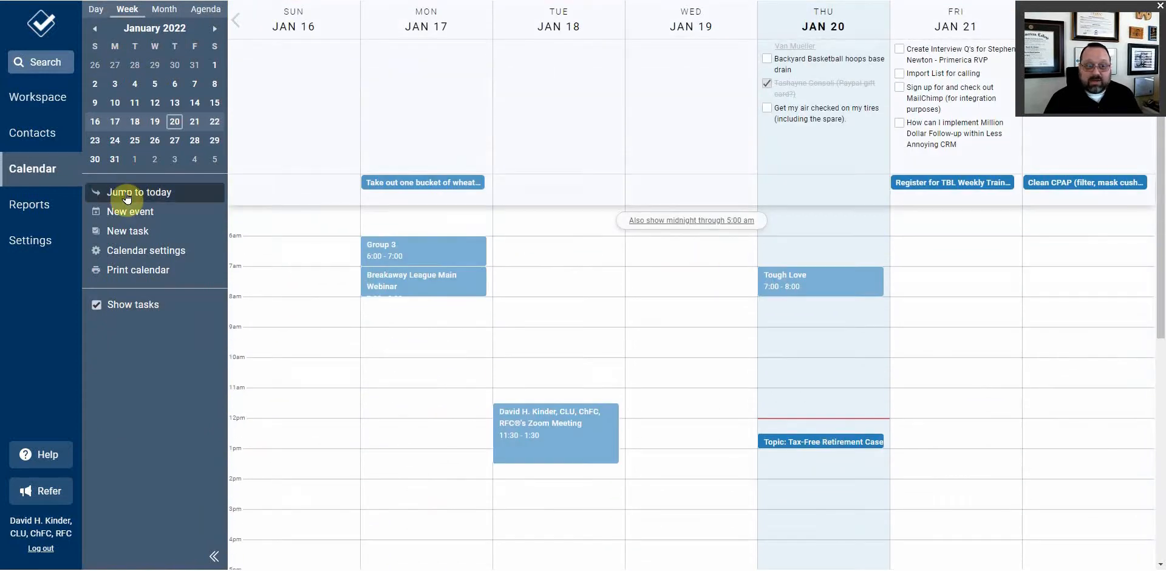
View the report of eight incomplete tasks sorted by due date, then return to the workspace.
{"action": "left_click", "coordinate": [37, 96]}
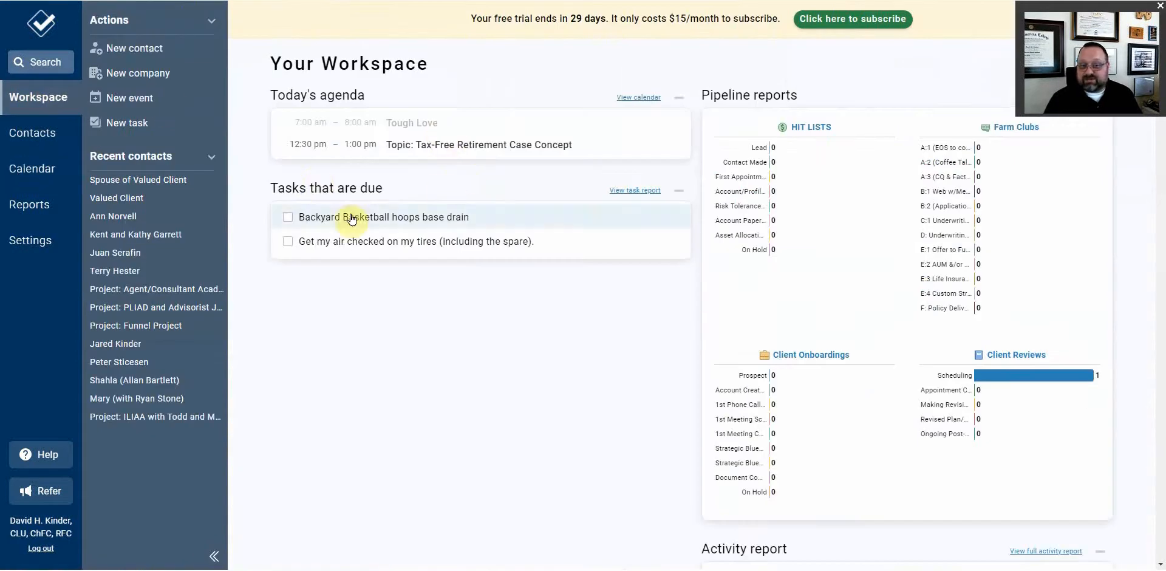
{"action": "left_click", "coordinate": [634, 190]}
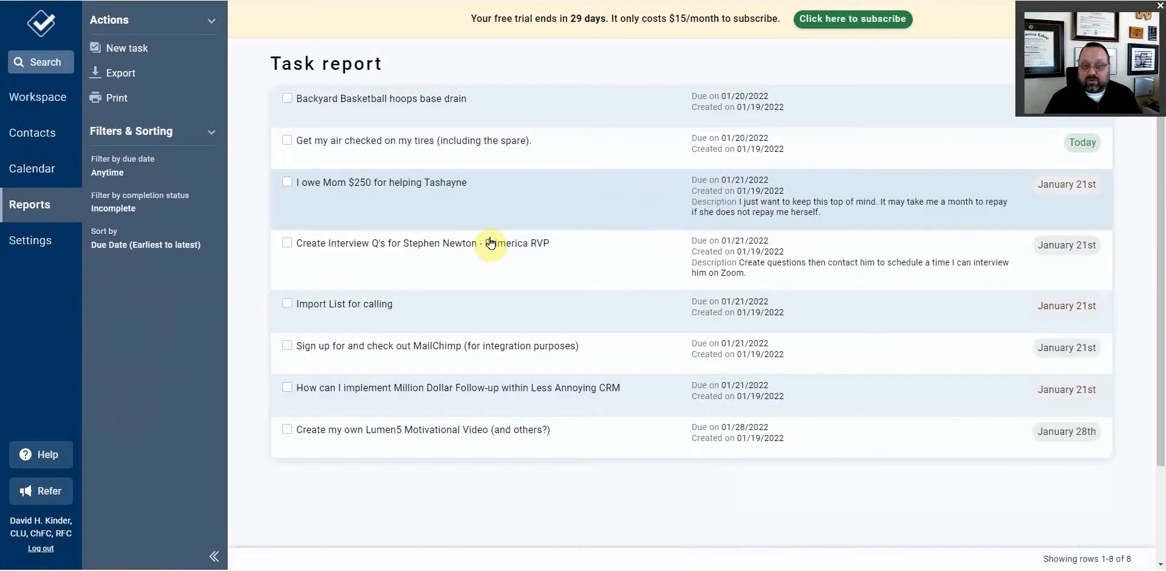
{"action": "mouse_move", "coordinate": [314, 151]}
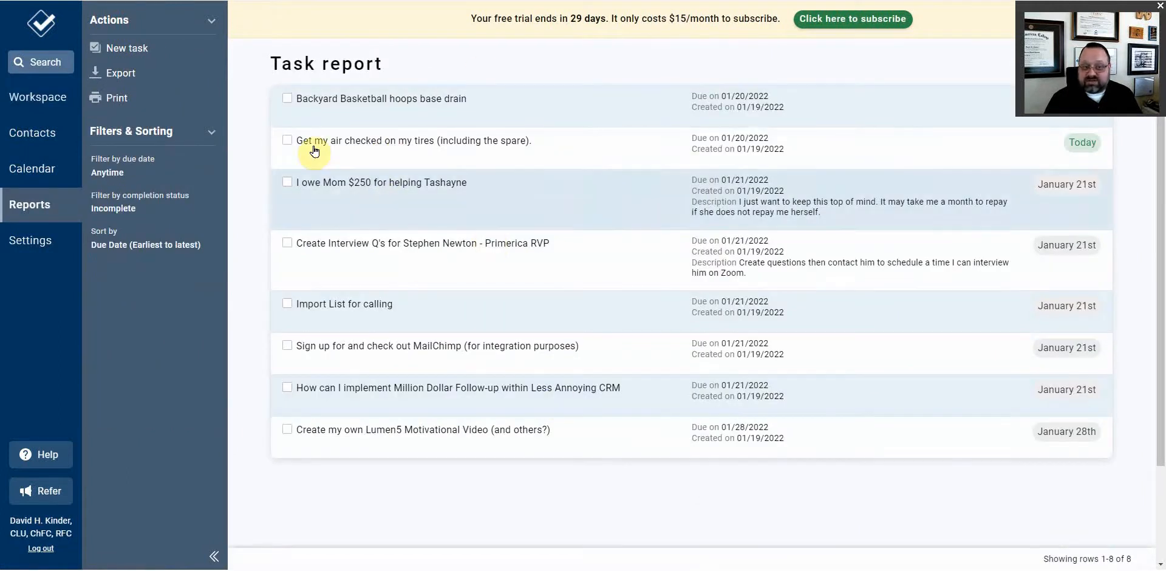
{"action": "left_click", "coordinate": [37, 96]}
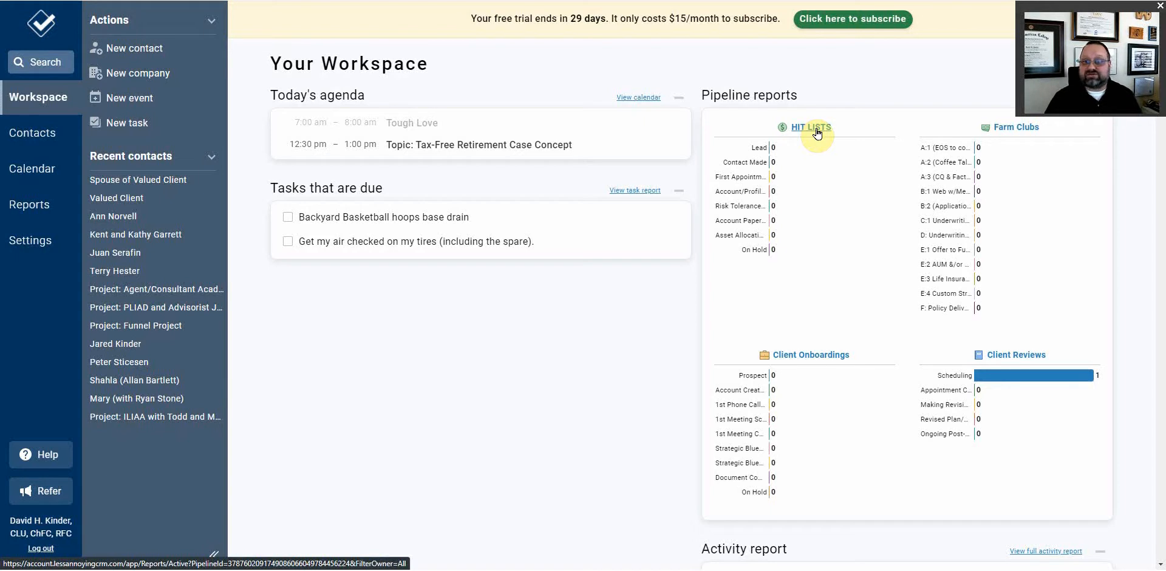
{"action": "mouse_move", "coordinate": [960, 177]}
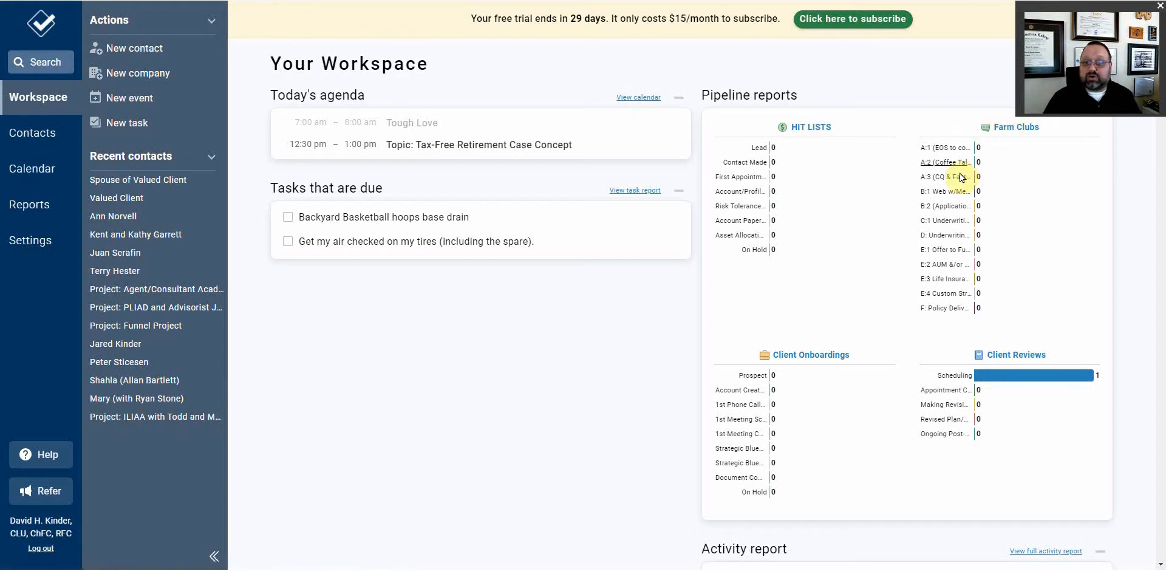
{"action": "mouse_move", "coordinate": [959, 114]}
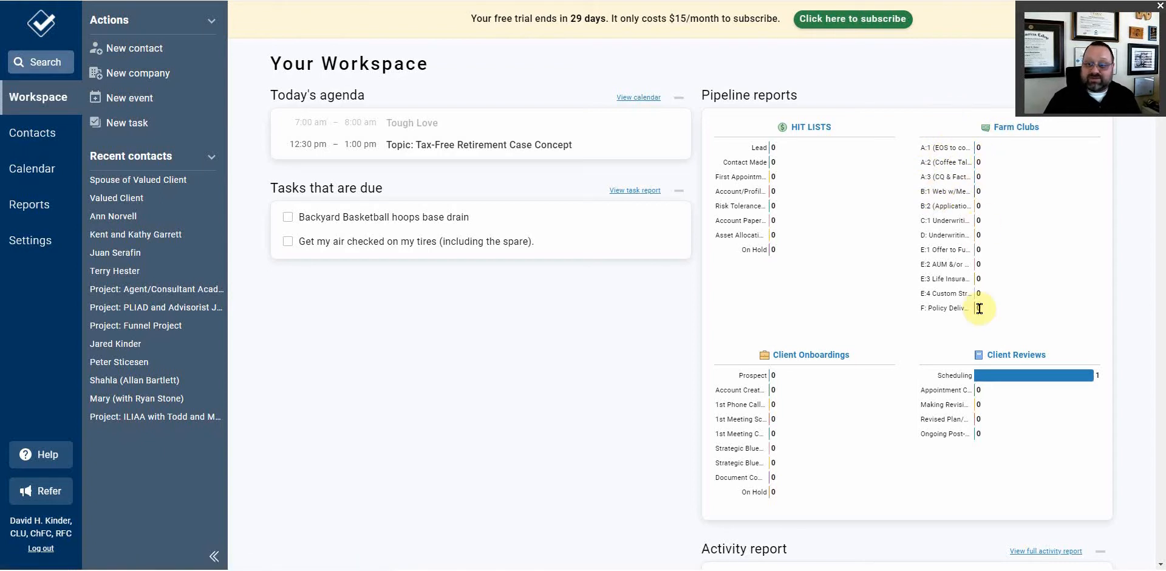
{"action": "mouse_move", "coordinate": [989, 146]}
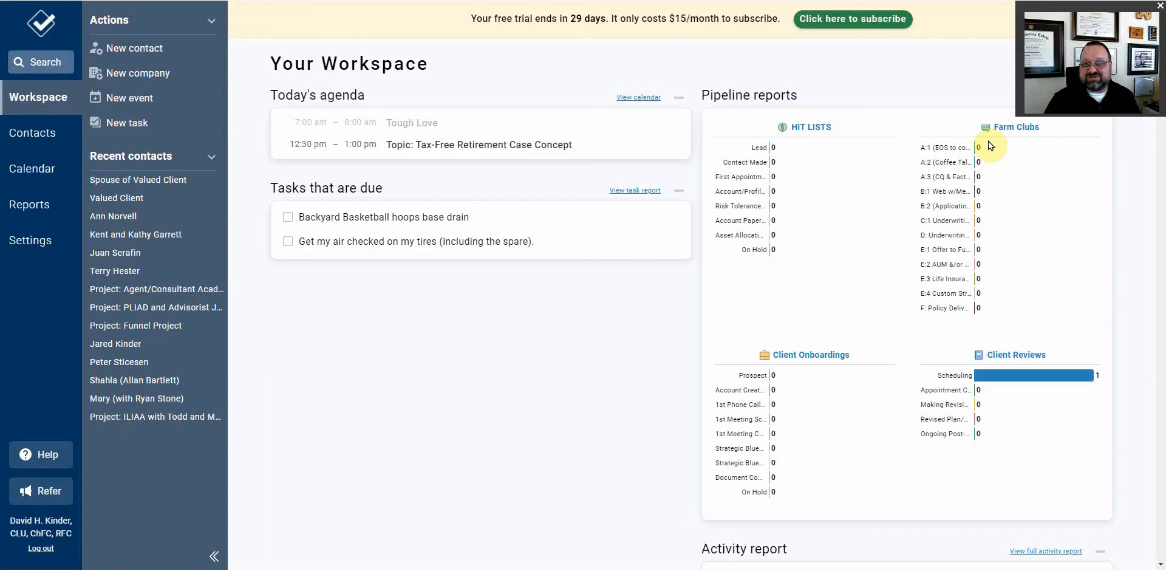
{"action": "mouse_move", "coordinate": [606, 47]}
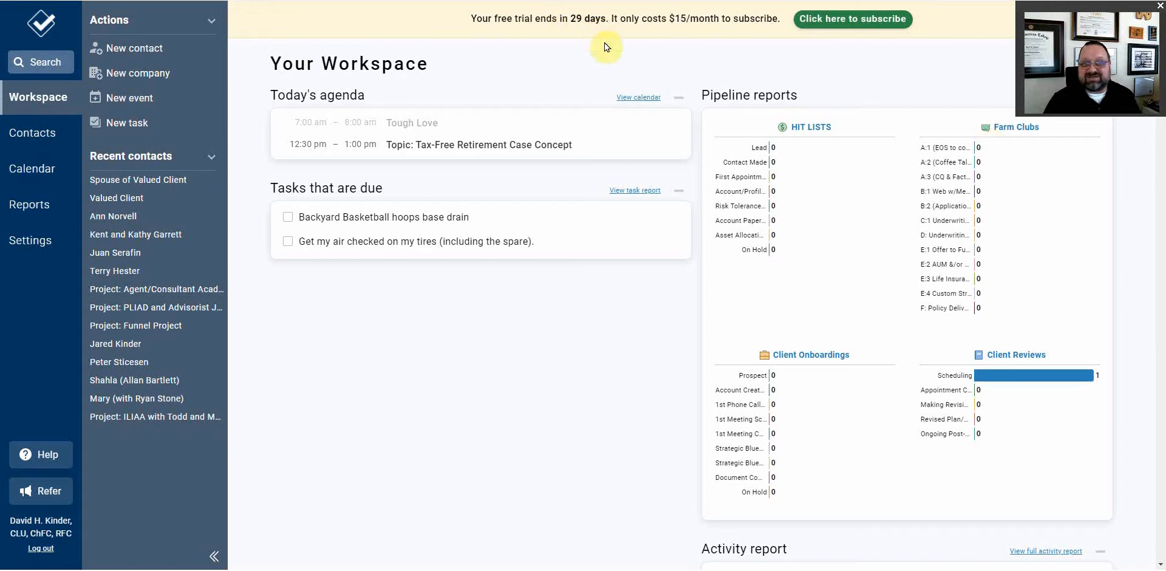
{"action": "mouse_move", "coordinate": [989, 300]}
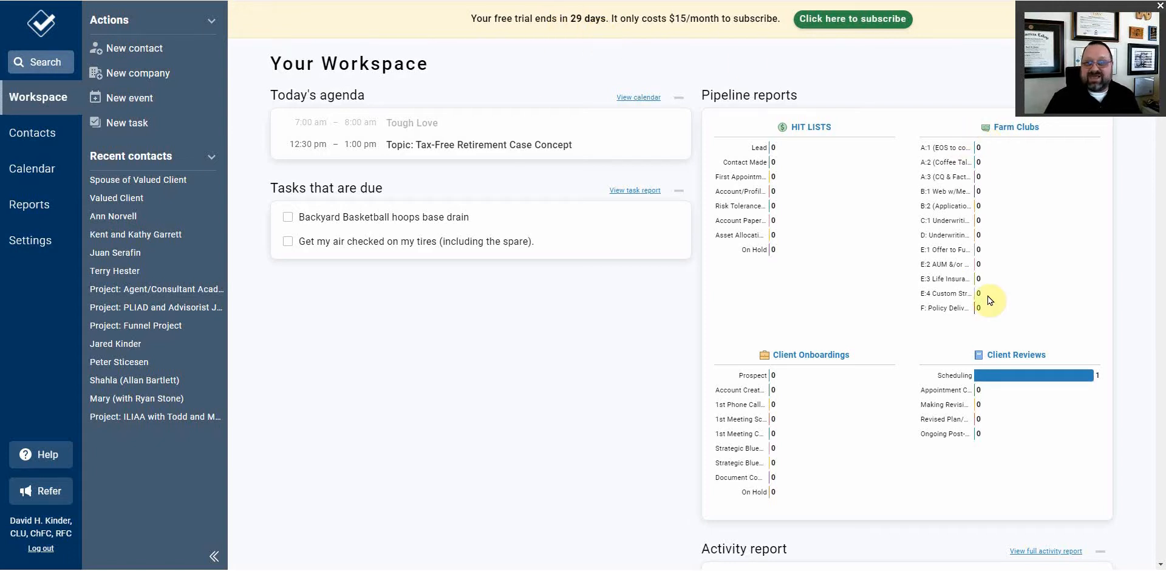
{"action": "mouse_move", "coordinate": [996, 307]}
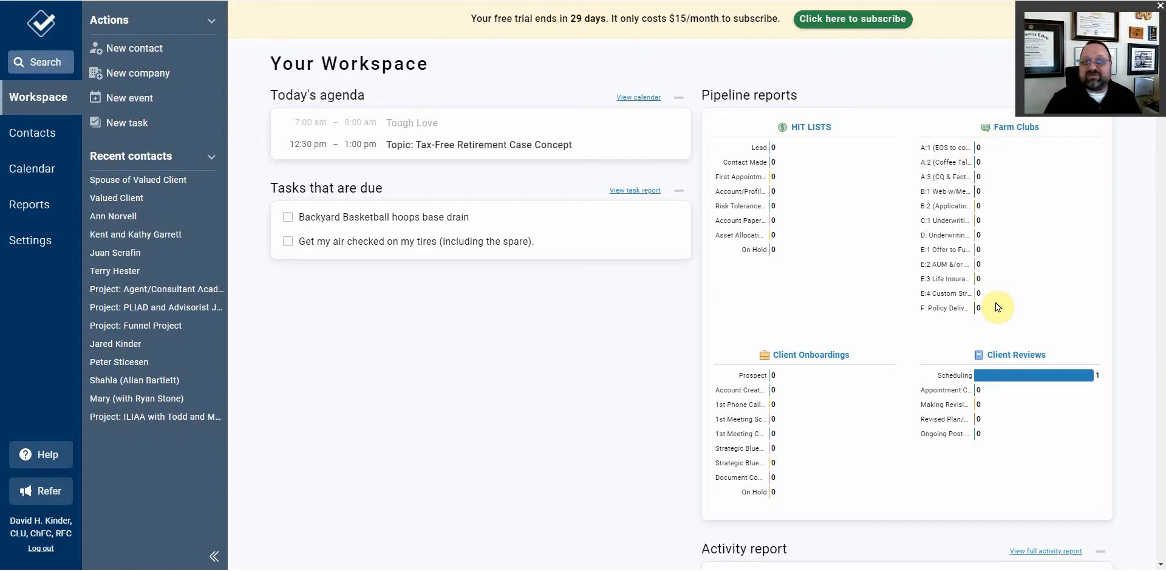
{"action": "mouse_move", "coordinate": [987, 298]}
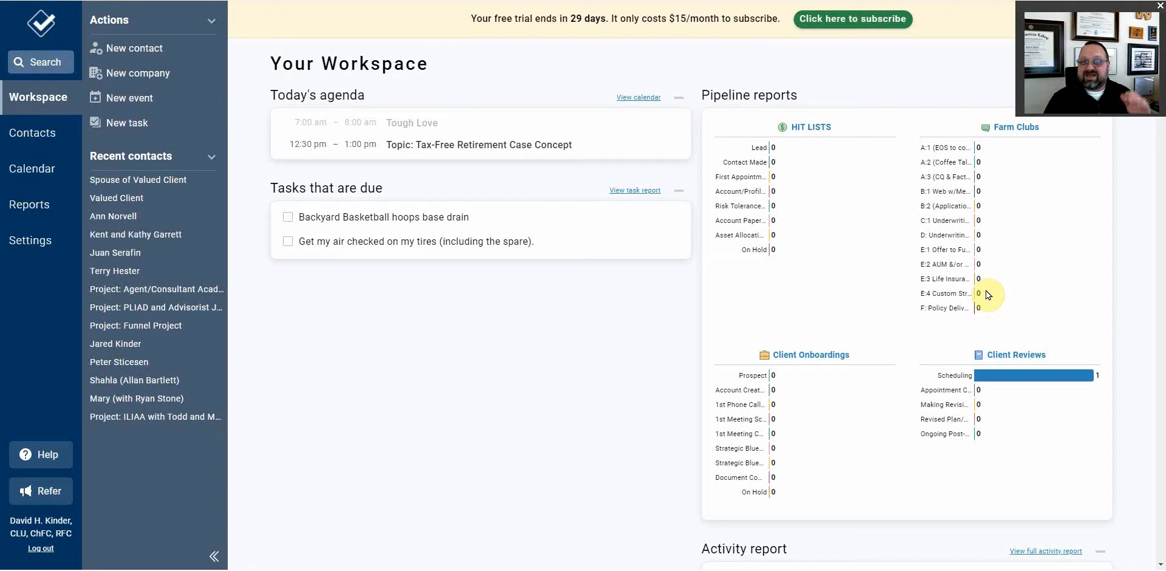
{"action": "mouse_move", "coordinate": [837, 361]}
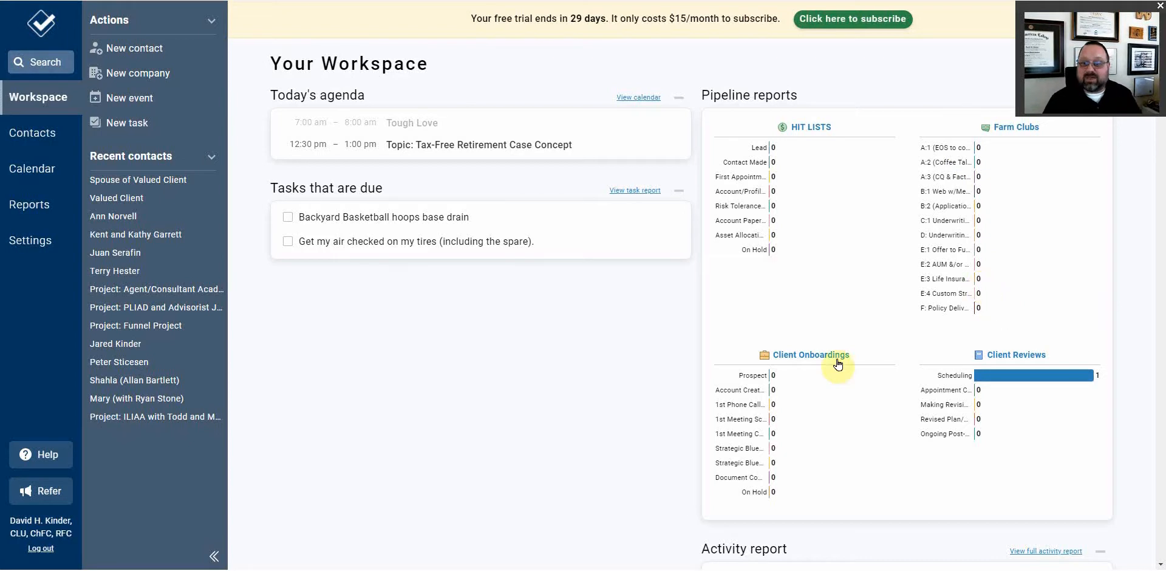
{"action": "mouse_move", "coordinate": [643, 373]}
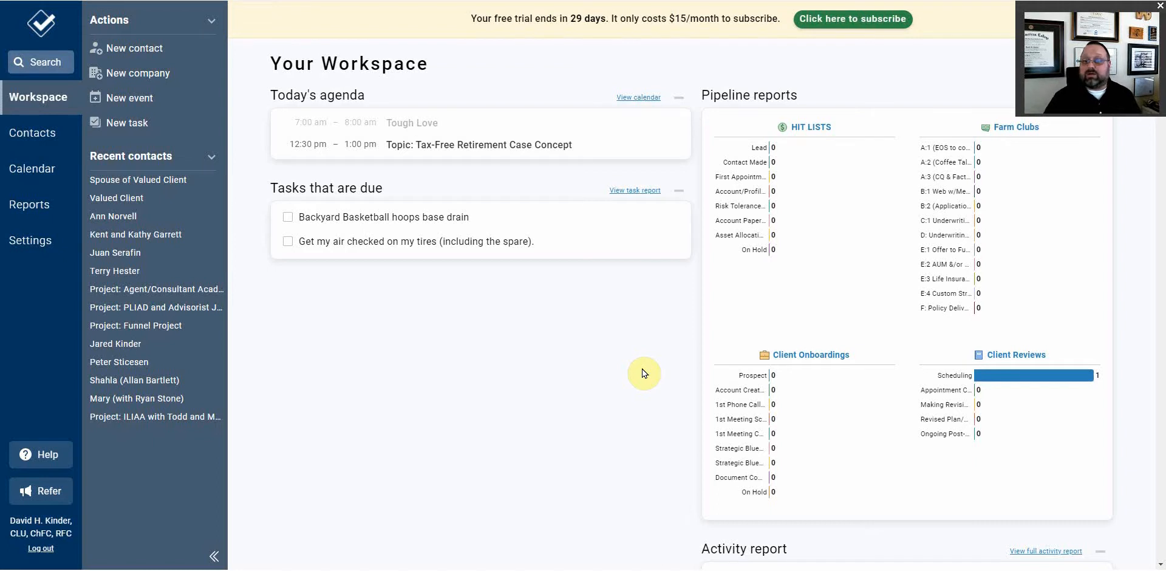
{"action": "mouse_move", "coordinate": [1062, 356]}
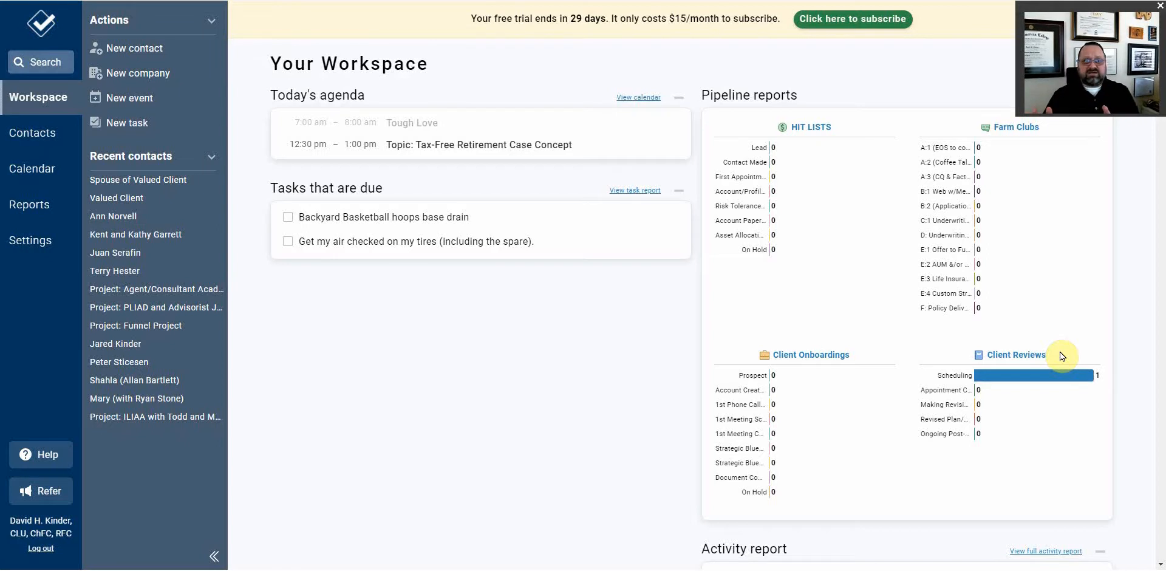
{"action": "scroll", "scroll_direction": "down", "scroll_amount": 3}
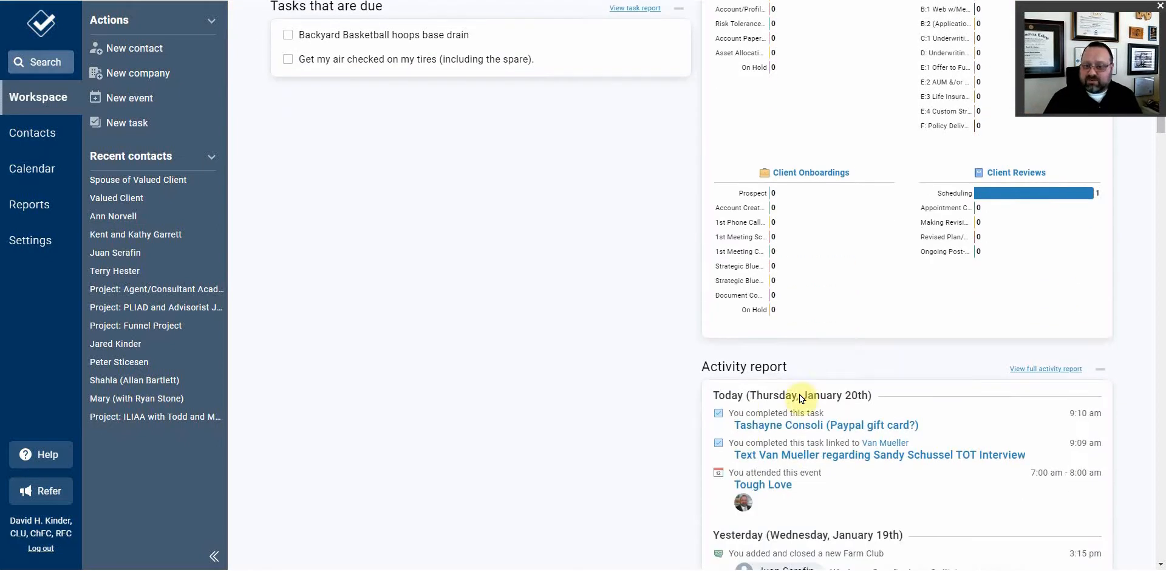
{"action": "scroll", "scroll_direction": "down", "scroll_amount": 3}
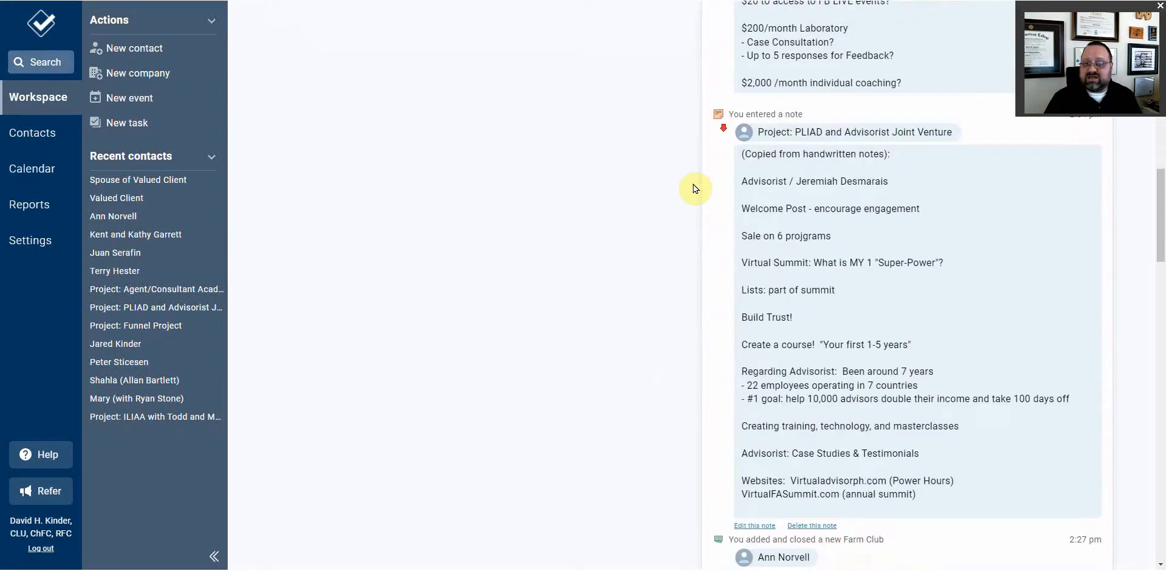
{"action": "scroll", "scroll_direction": "up", "scroll_amount": 3}
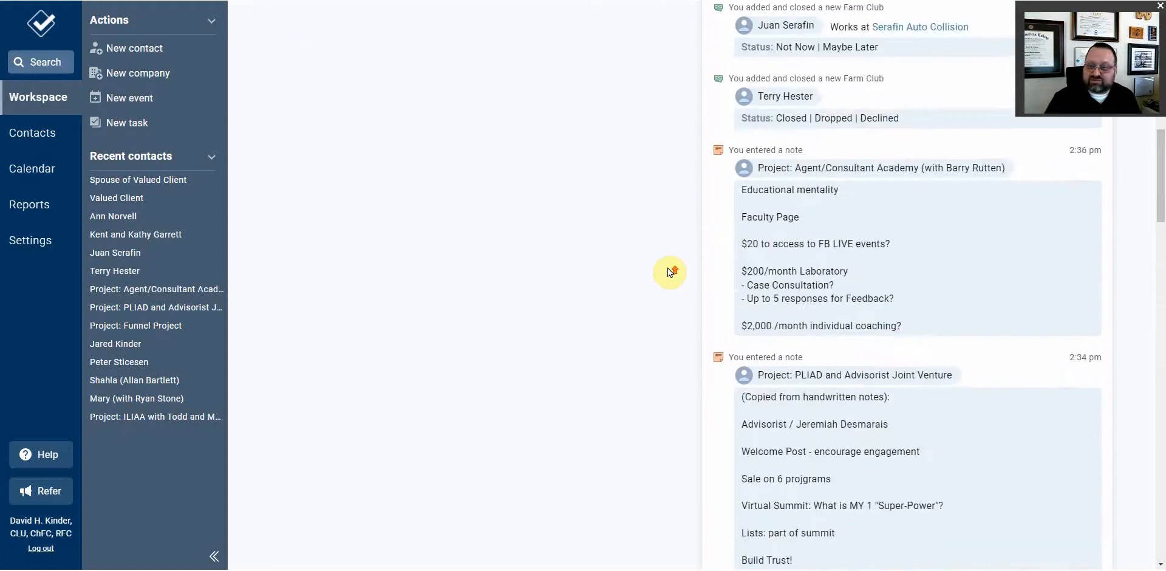
{"action": "left_click", "coordinate": [38, 97]}
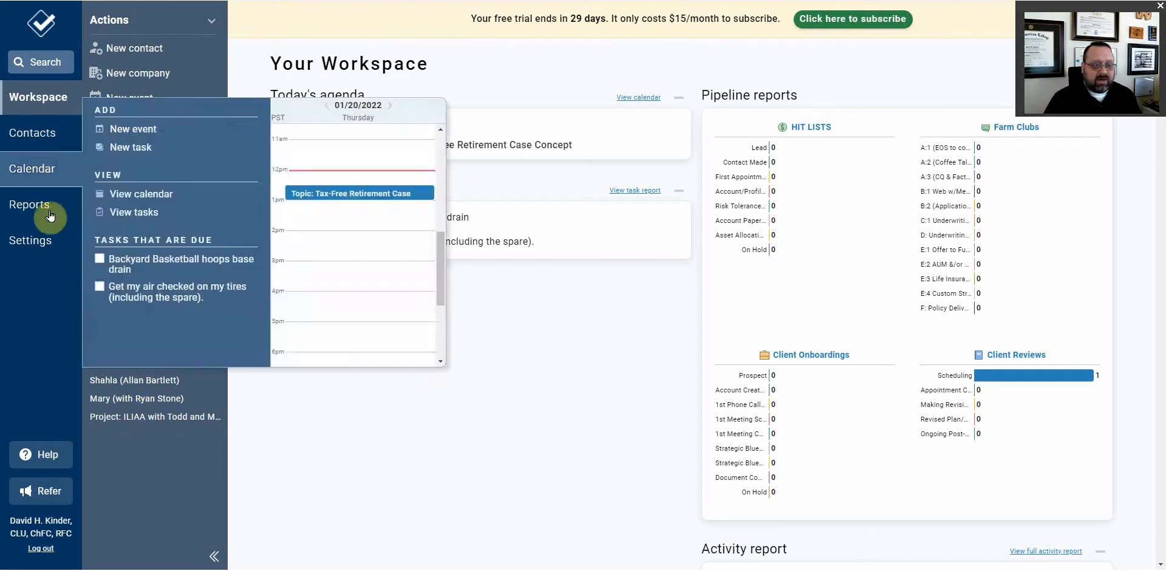
Review the four pipelines in Settings > Pipelines, then return to the workspace.
{"action": "left_click", "coordinate": [30, 240]}
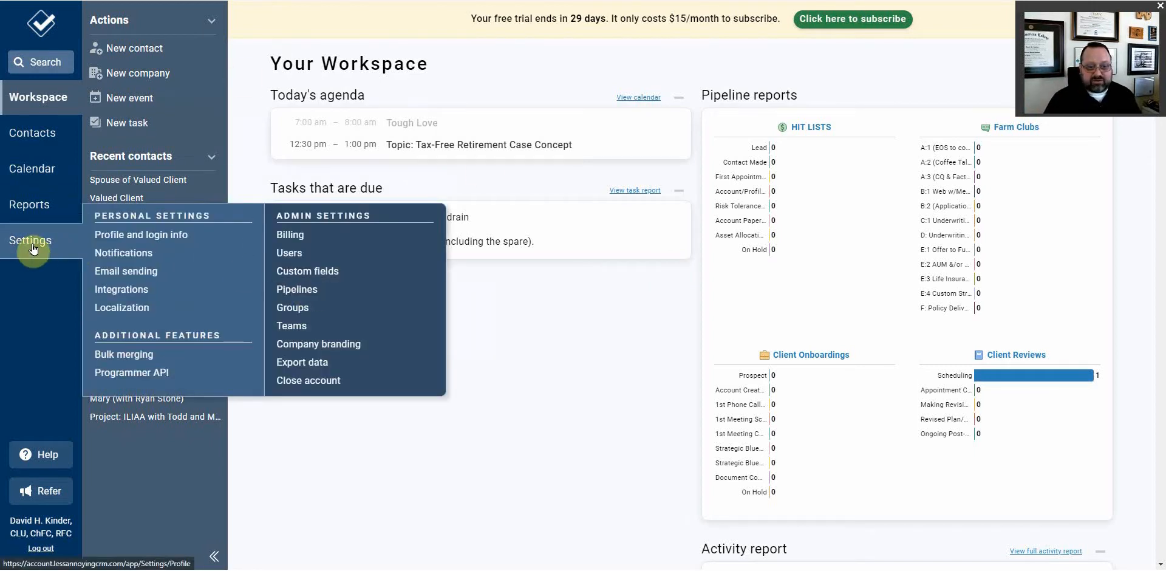
{"action": "left_click", "coordinate": [296, 289]}
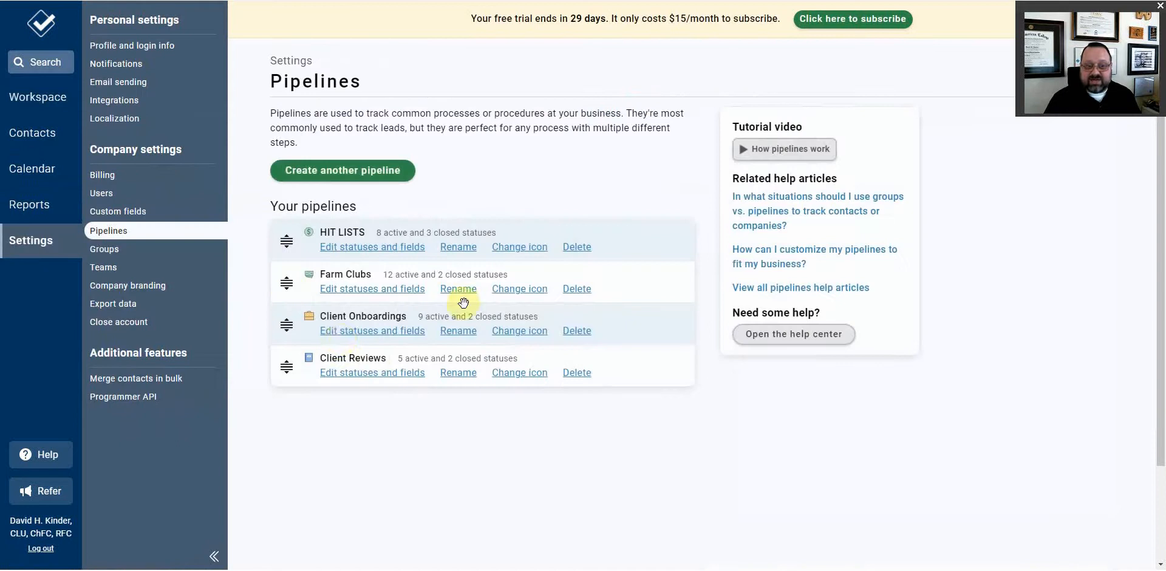
{"action": "mouse_move", "coordinate": [310, 239]}
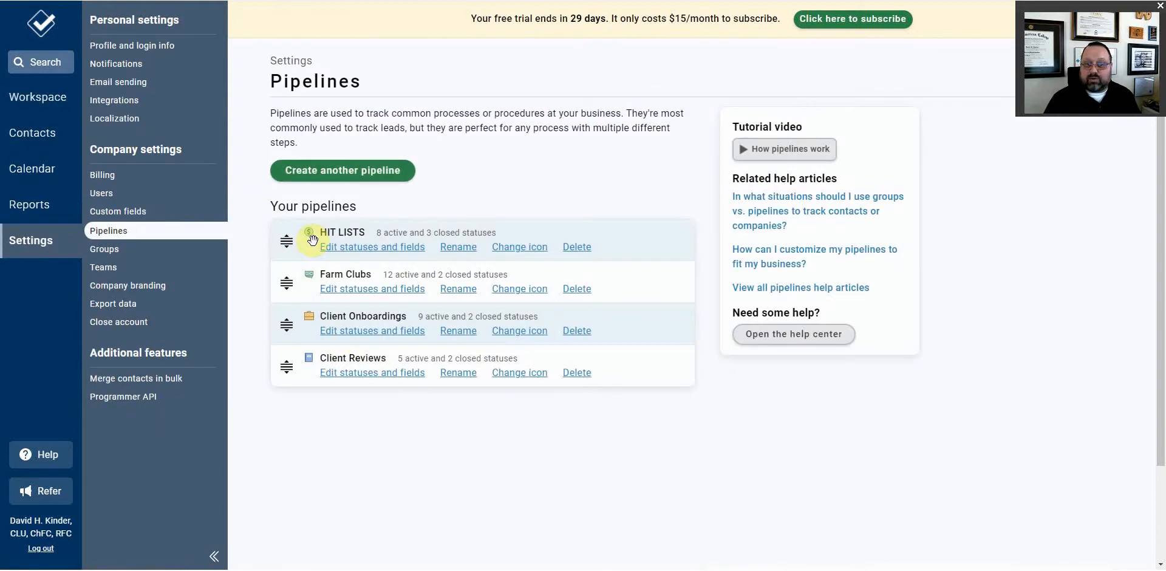
{"action": "mouse_move", "coordinate": [365, 384]}
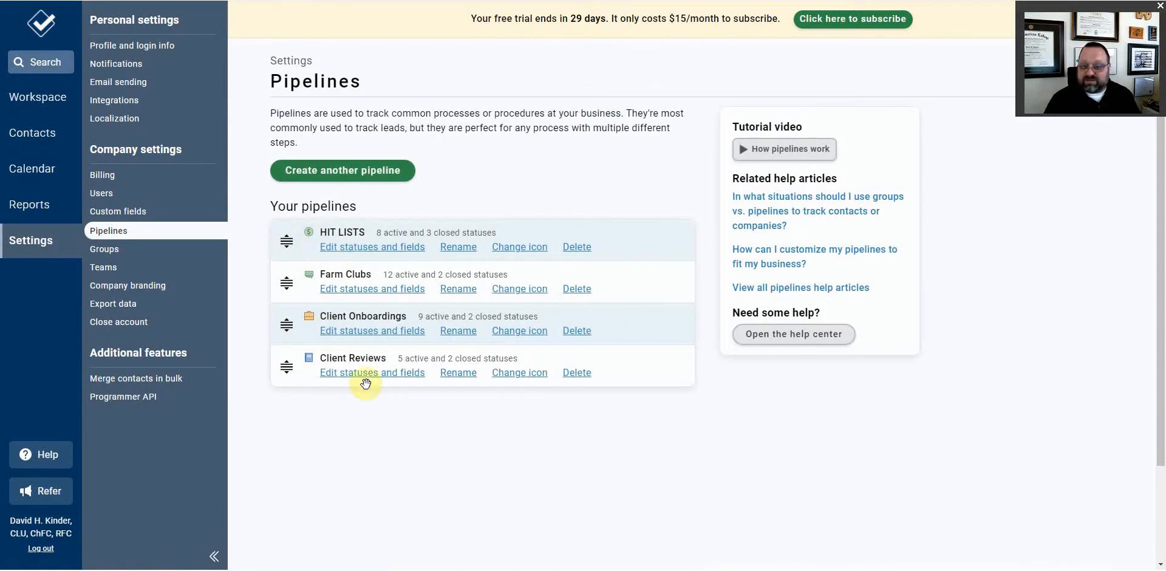
{"action": "mouse_move", "coordinate": [392, 422]}
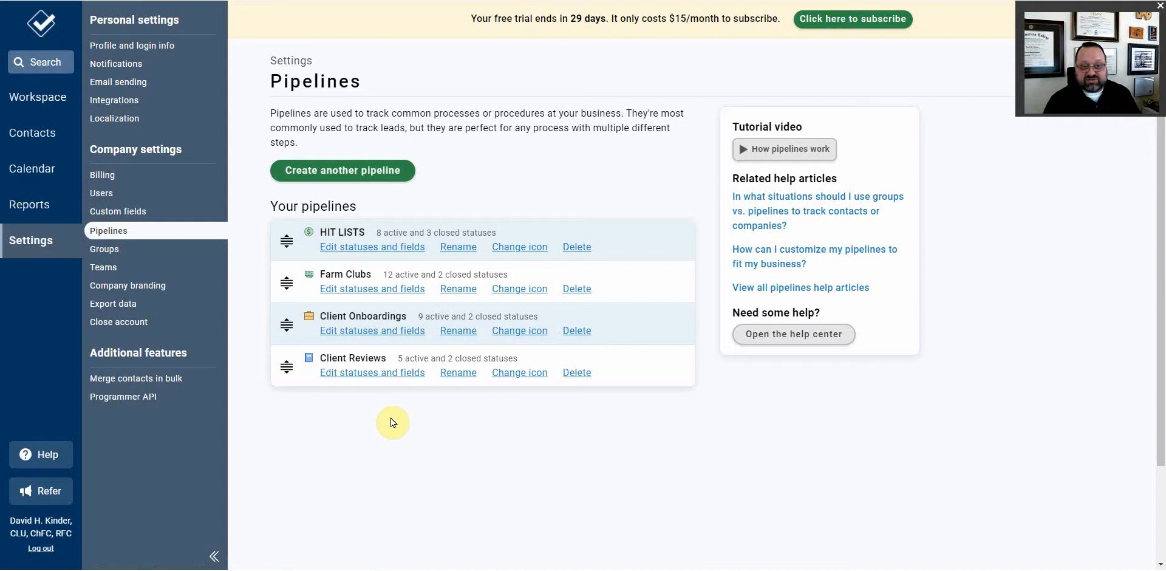
{"action": "mouse_move", "coordinate": [287, 330]}
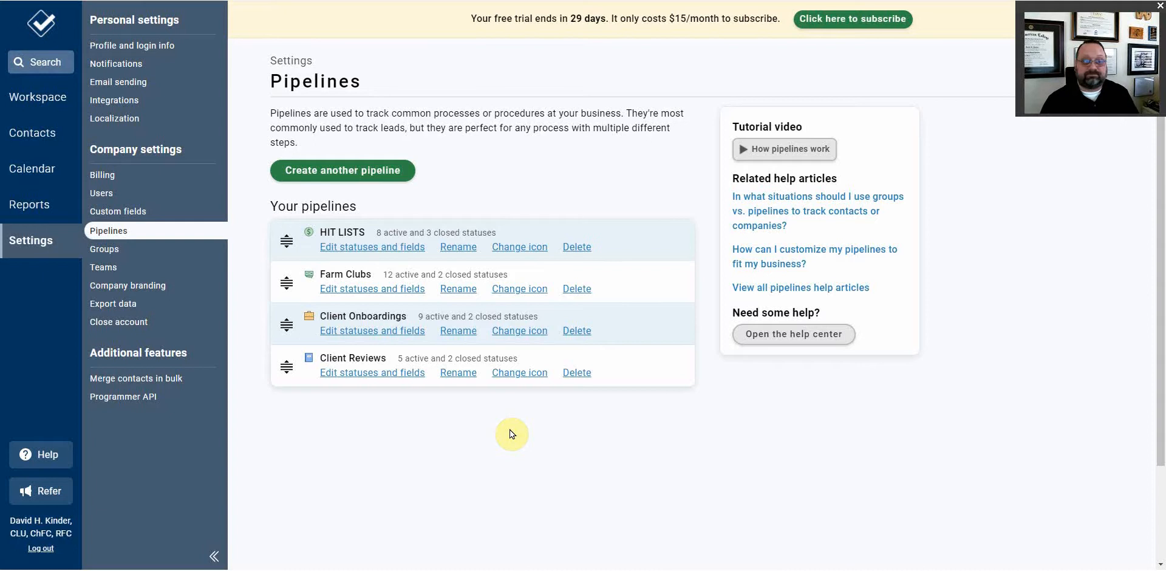
{"action": "left_click", "coordinate": [37, 97]}
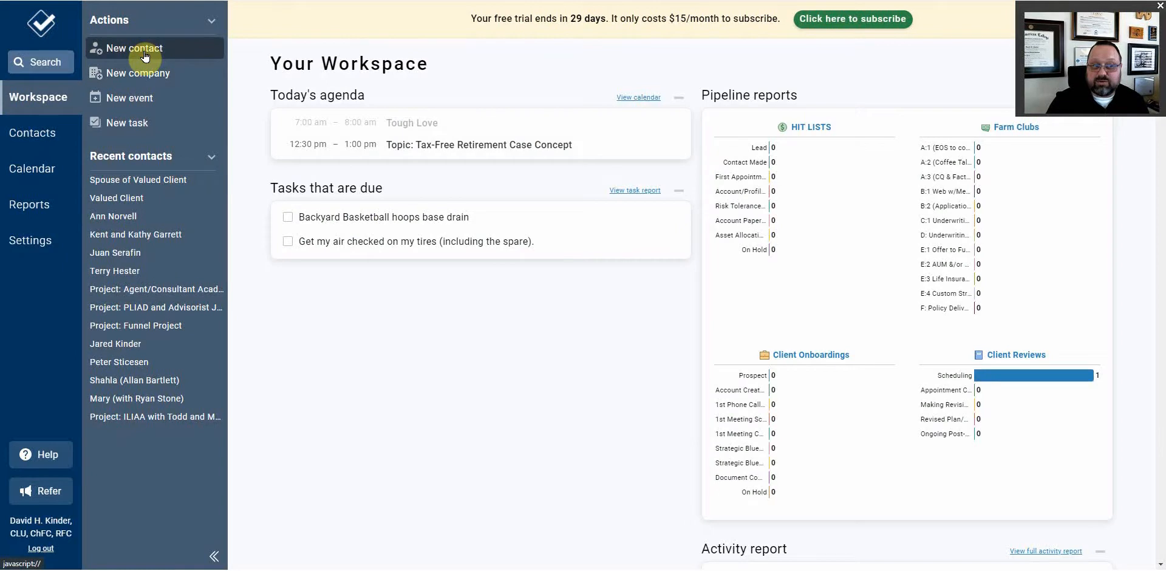
Open a blank new-contact form and scroll through its first financial fields.
{"action": "left_click", "coordinate": [133, 48]}
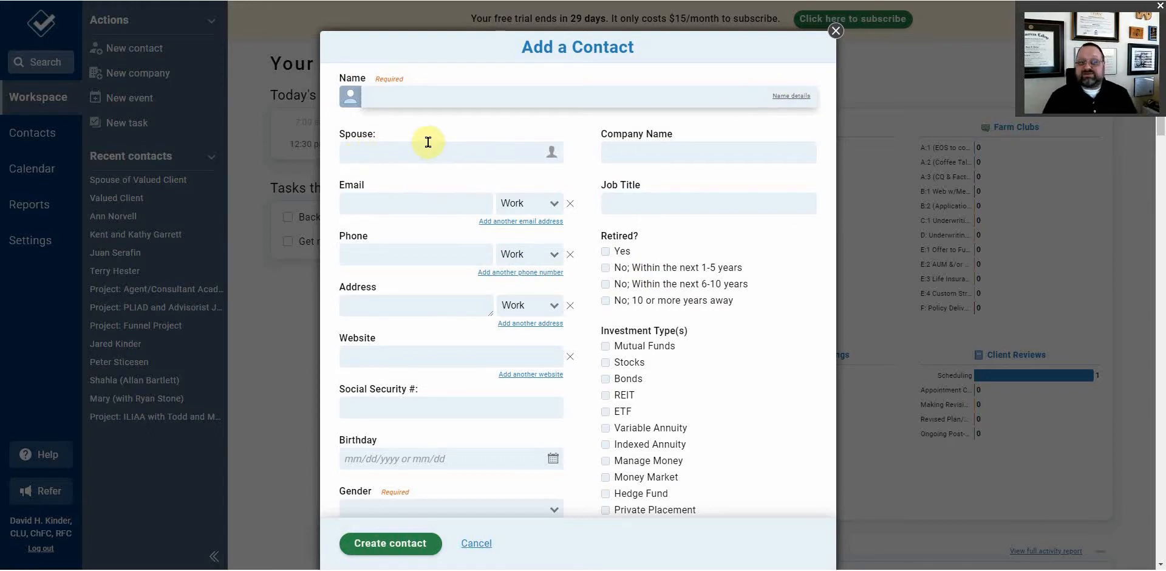
{"action": "mouse_move", "coordinate": [408, 179]}
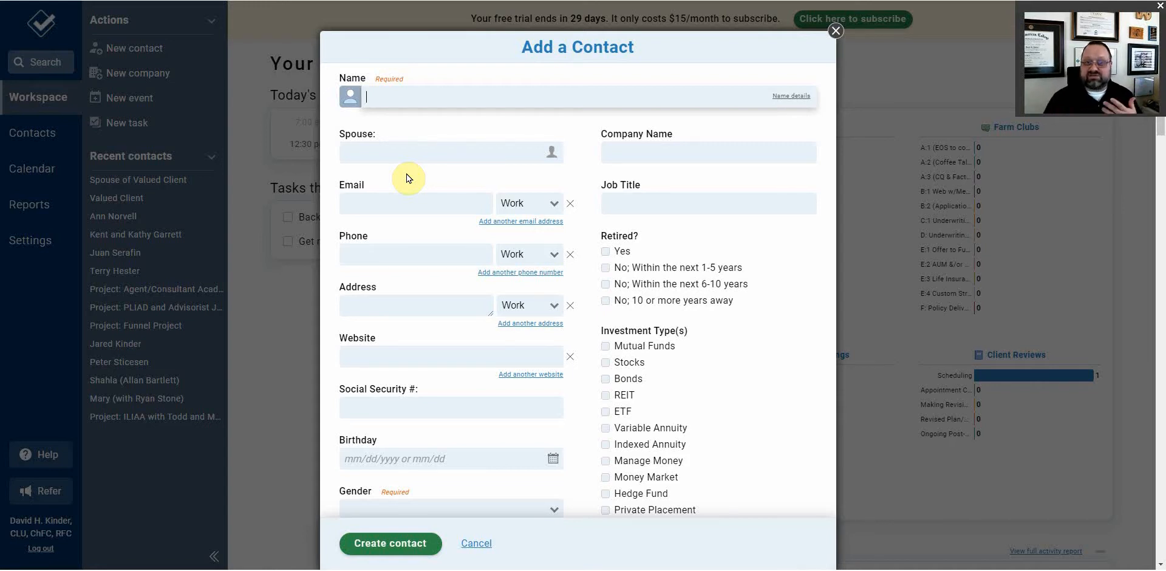
{"action": "mouse_move", "coordinate": [368, 193]}
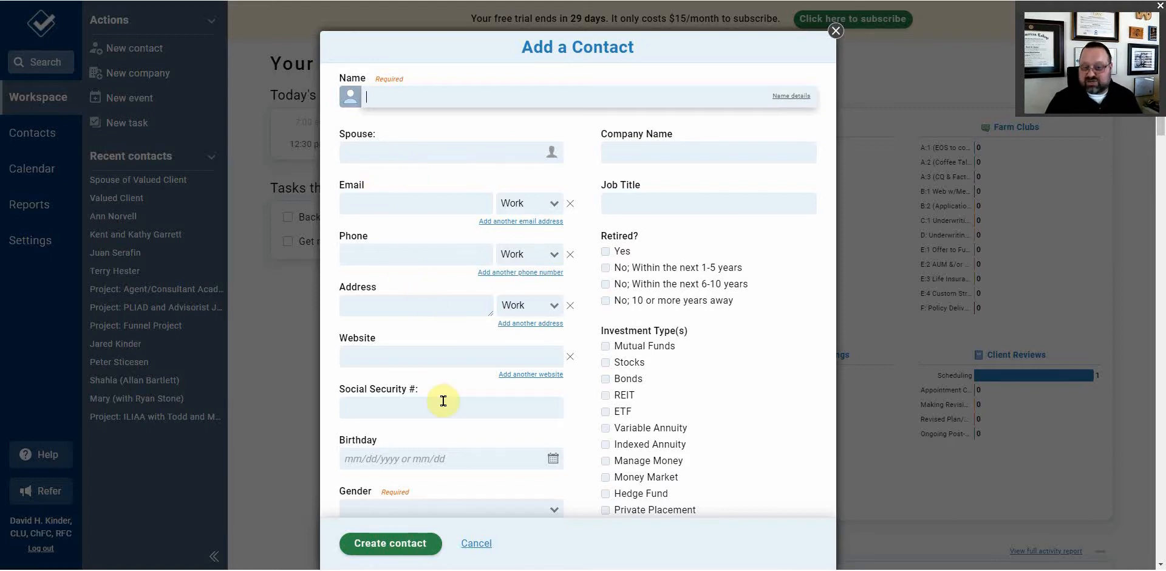
{"action": "scroll", "scroll_direction": "down", "scroll_amount": 3}
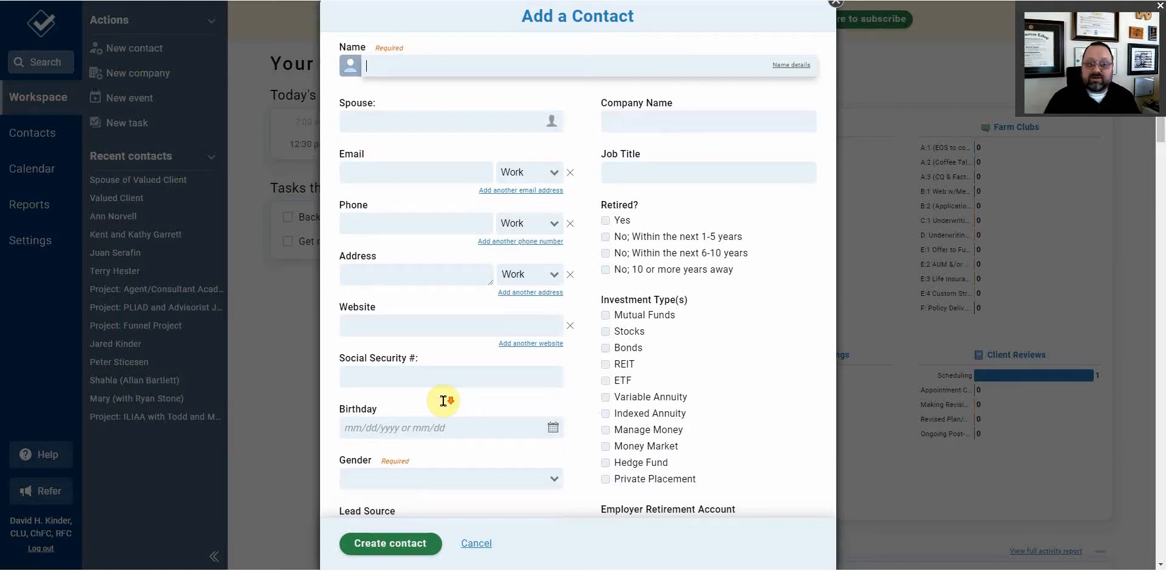
{"action": "scroll", "scroll_direction": "down", "scroll_amount": 3}
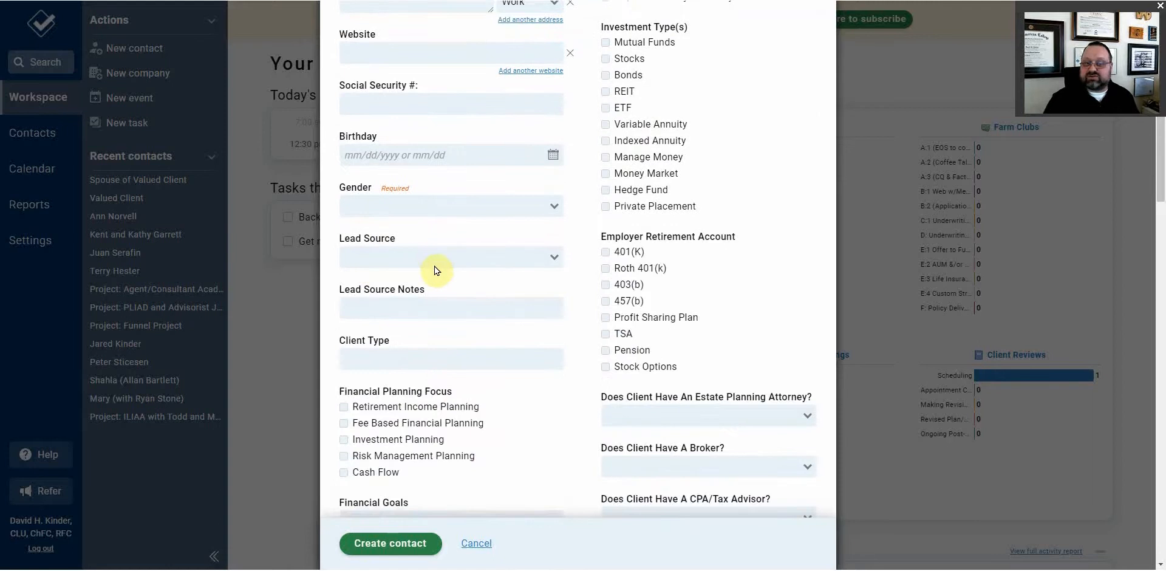
{"action": "left_click", "coordinate": [450, 257]}
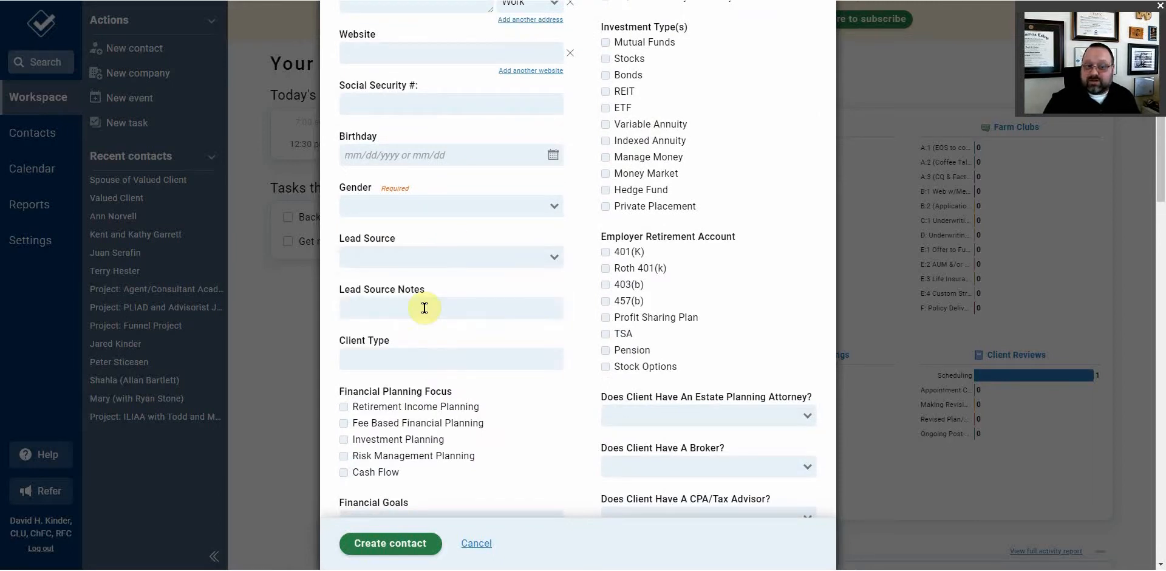
{"action": "scroll", "scroll_direction": "down", "scroll_amount": 3}
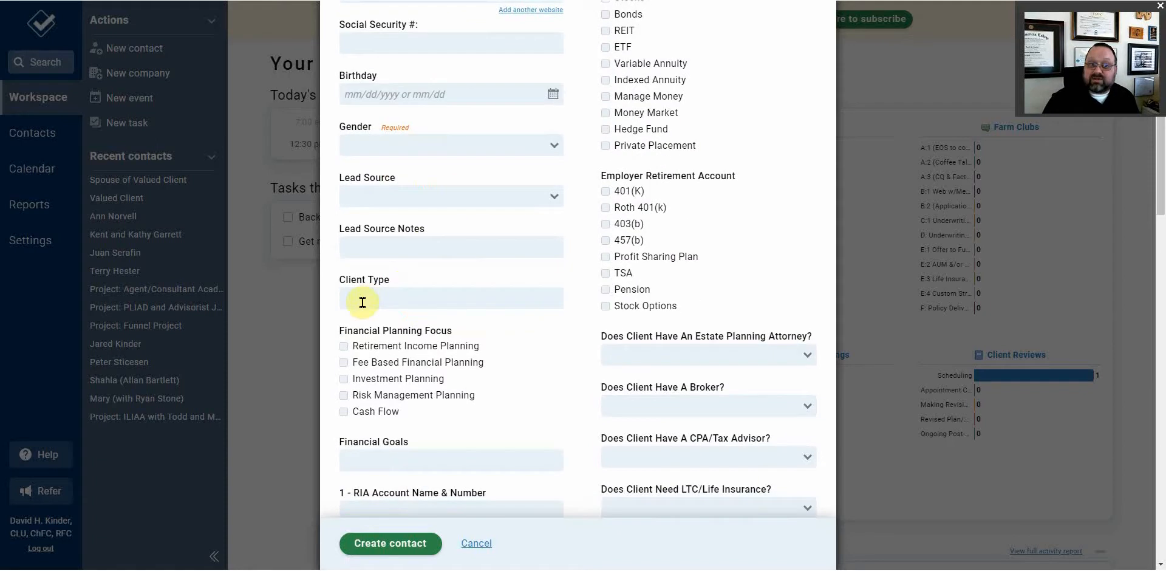
{"action": "mouse_move", "coordinate": [498, 286]}
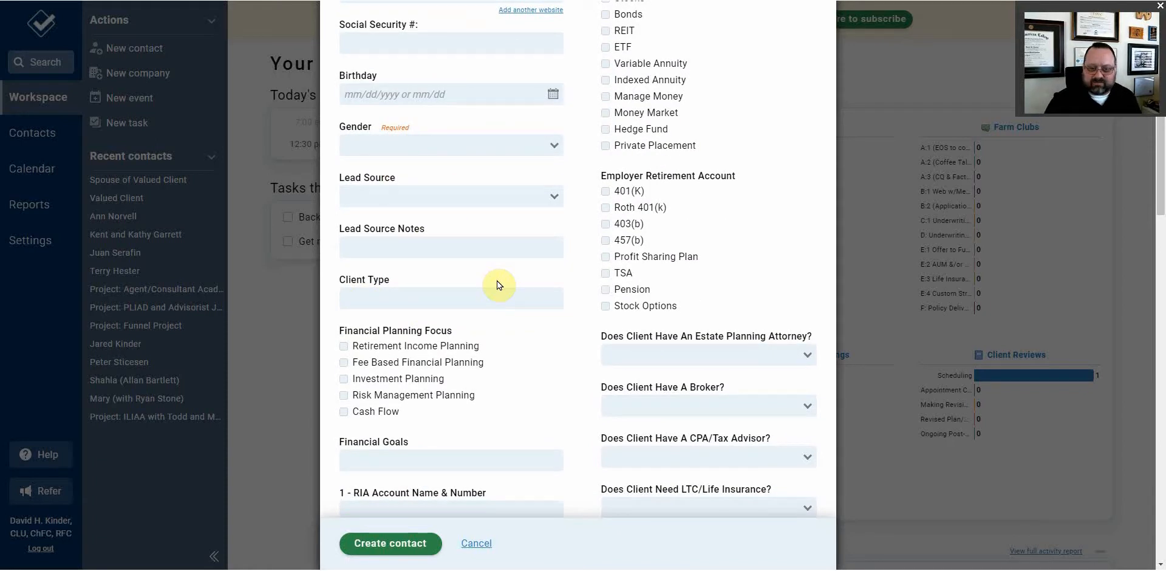
{"action": "scroll", "scroll_direction": "down", "scroll_amount": 3}
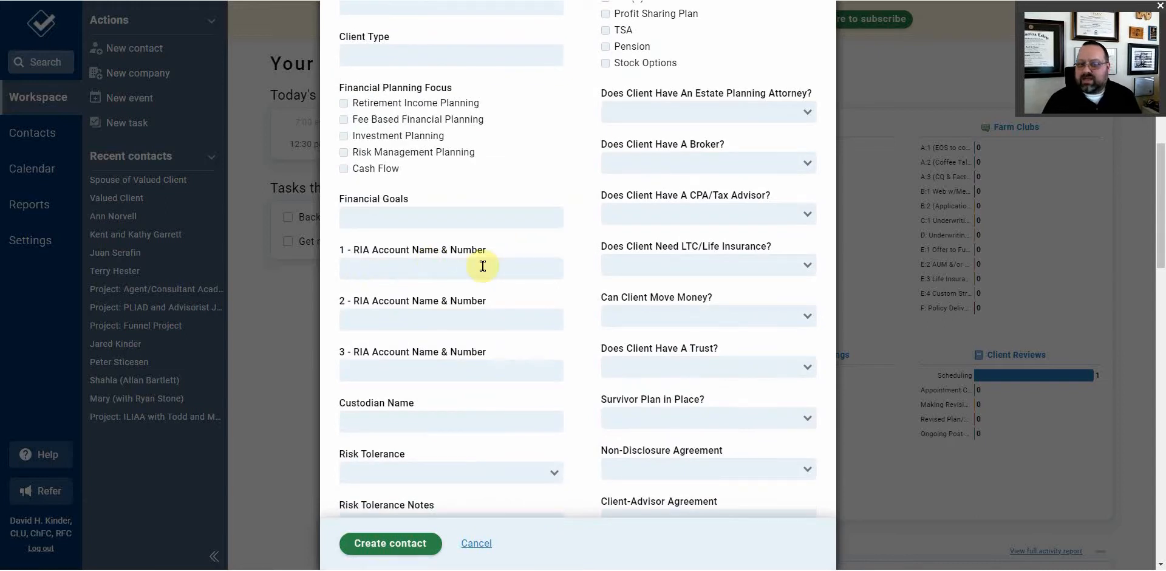
{"action": "mouse_move", "coordinate": [491, 268]}
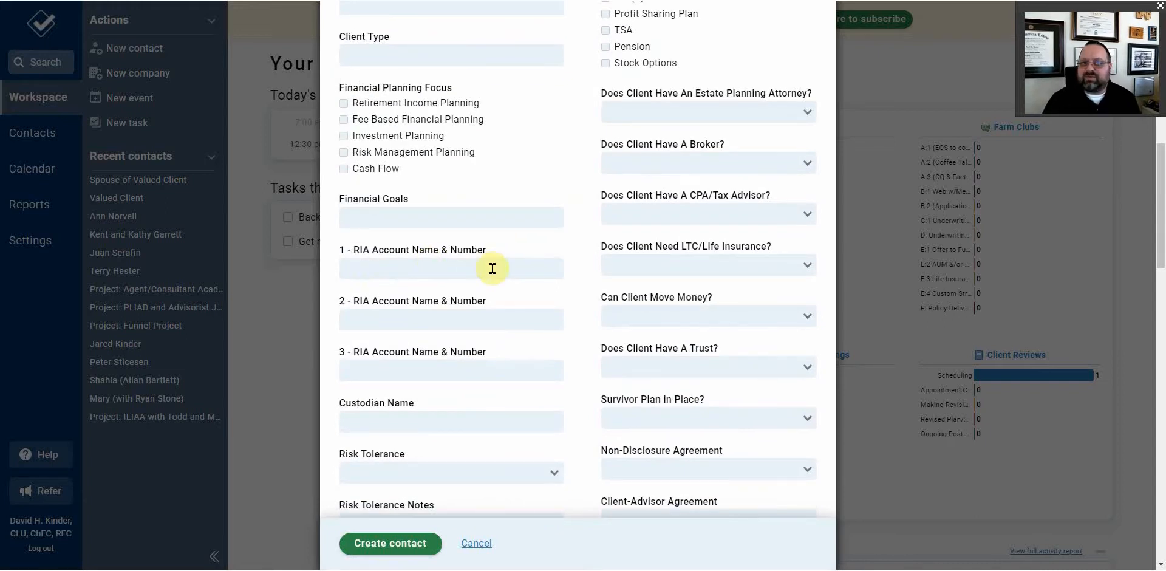
Scroll further to review the retirement-account and annuity contract fields.
{"action": "scroll", "scroll_direction": "down", "scroll_amount": 3}
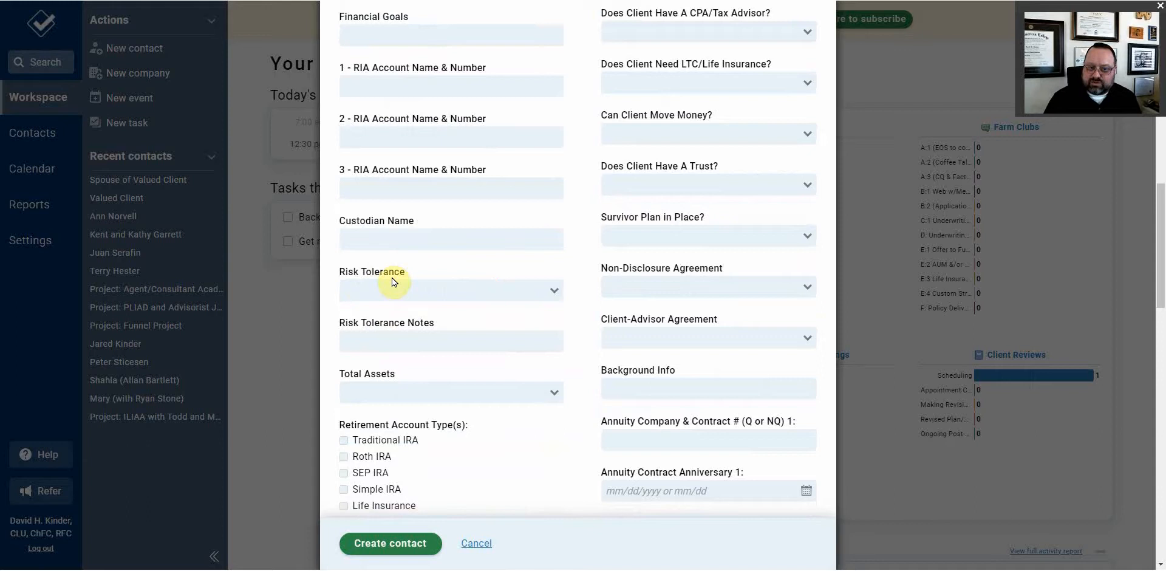
{"action": "mouse_move", "coordinate": [420, 405]}
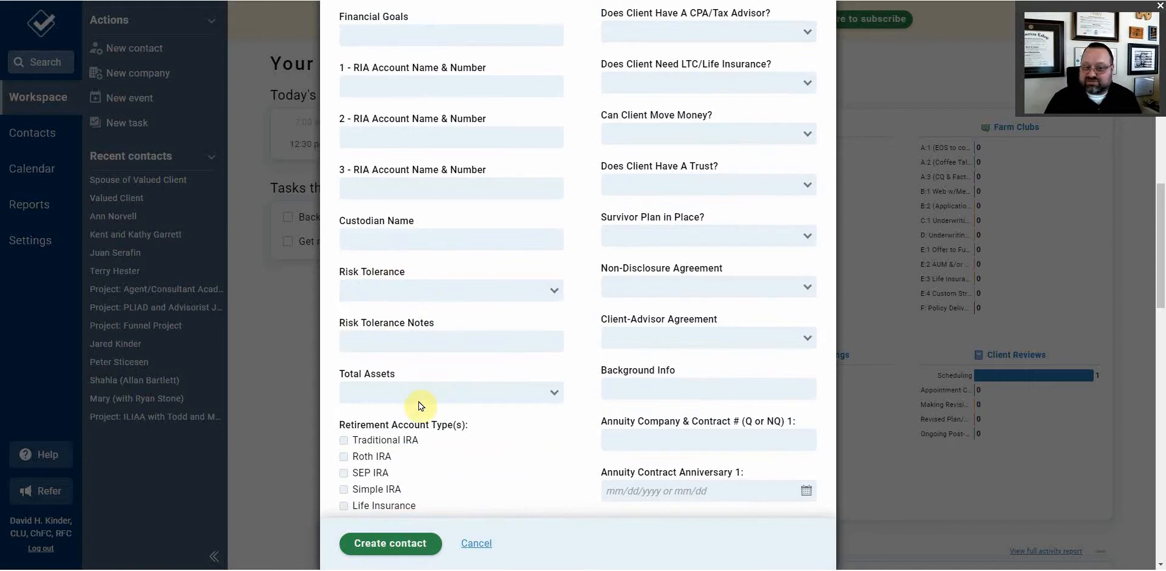
{"action": "scroll", "scroll_direction": "down", "scroll_amount": 3}
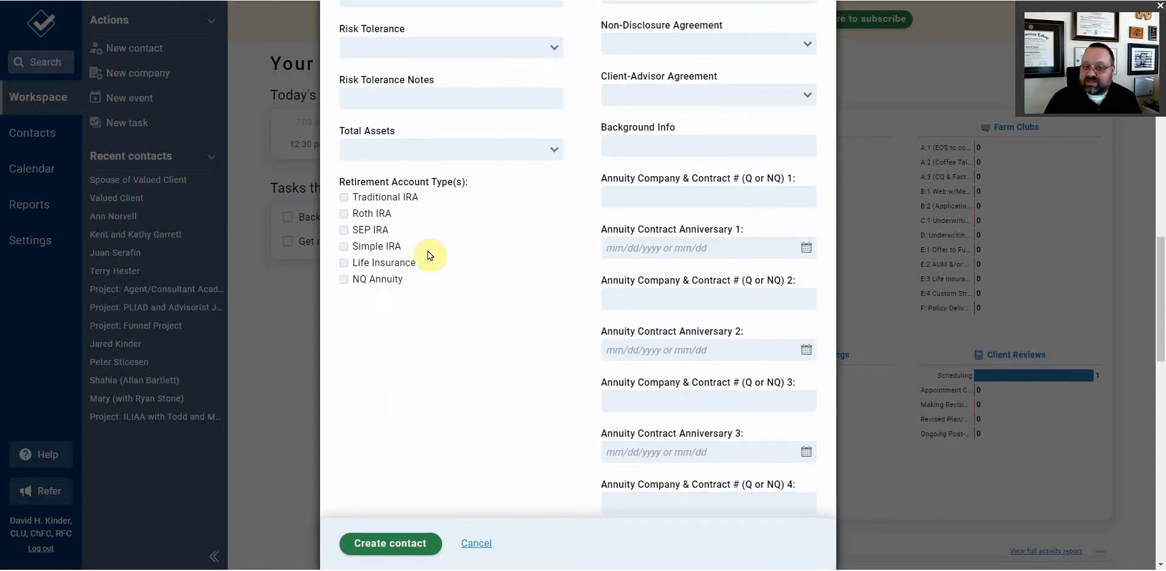
{"action": "scroll", "scroll_direction": "up", "scroll_amount": 3}
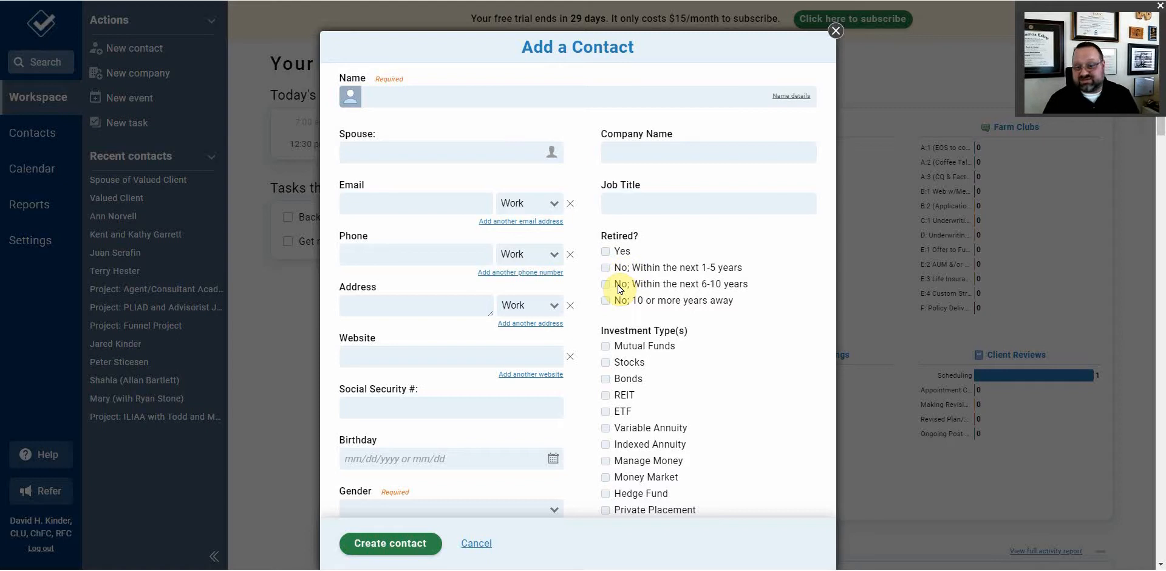
{"action": "mouse_move", "coordinate": [640, 305]}
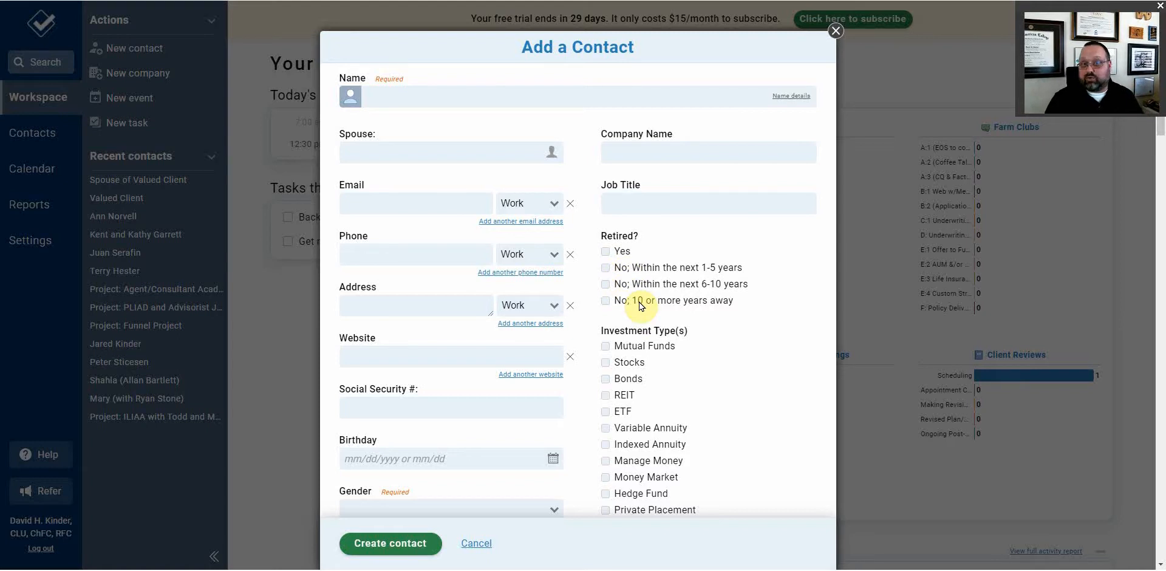
{"action": "scroll", "scroll_direction": "down", "scroll_amount": 3}
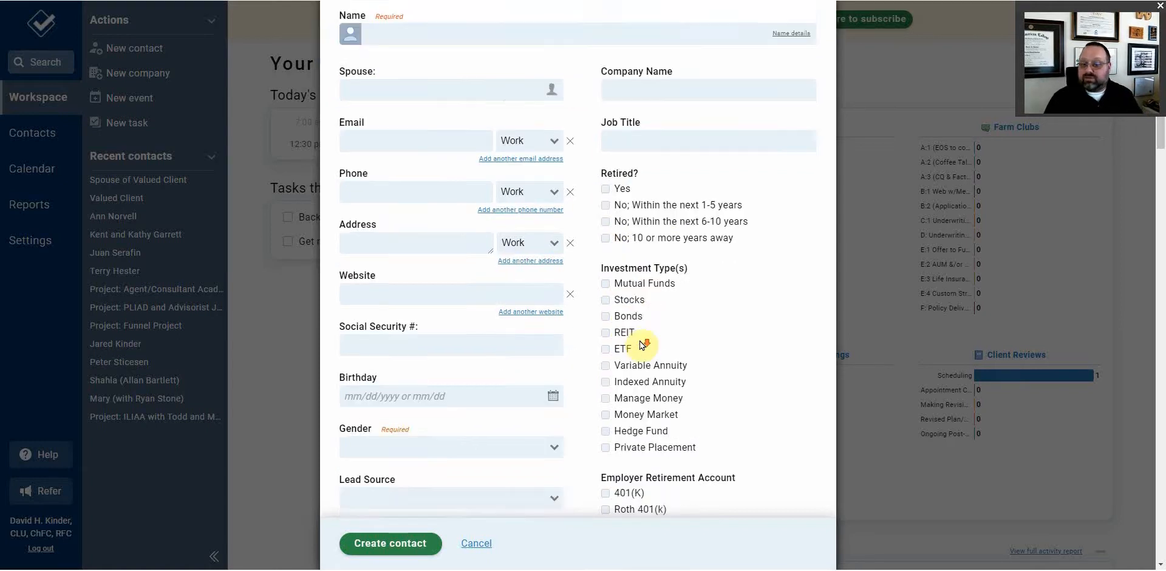
{"action": "scroll", "scroll_direction": "down", "scroll_amount": 3}
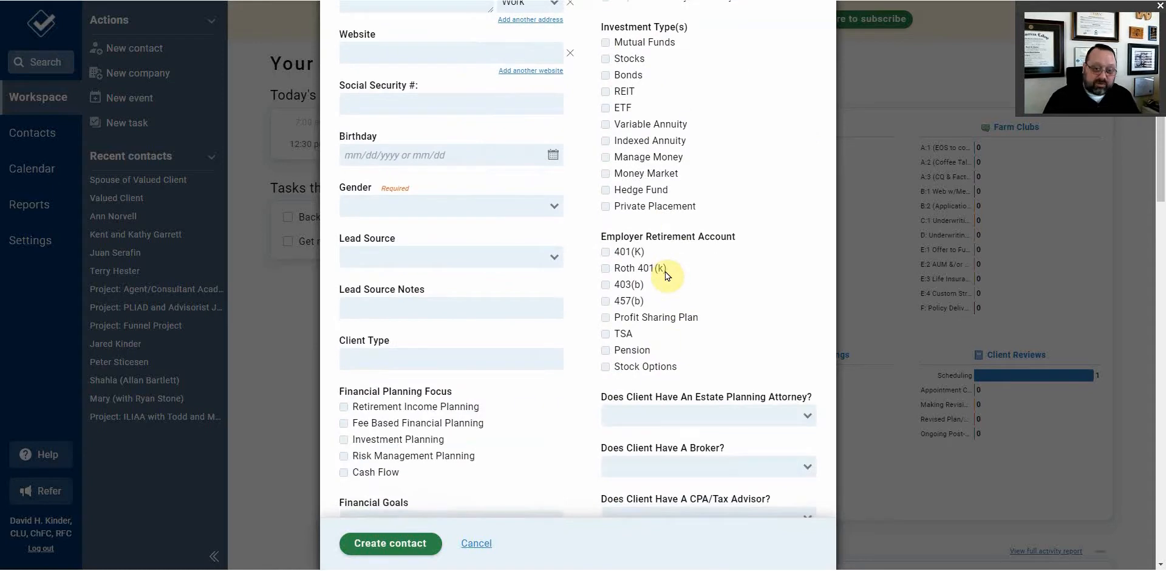
{"action": "scroll", "scroll_direction": "down", "scroll_amount": 3}
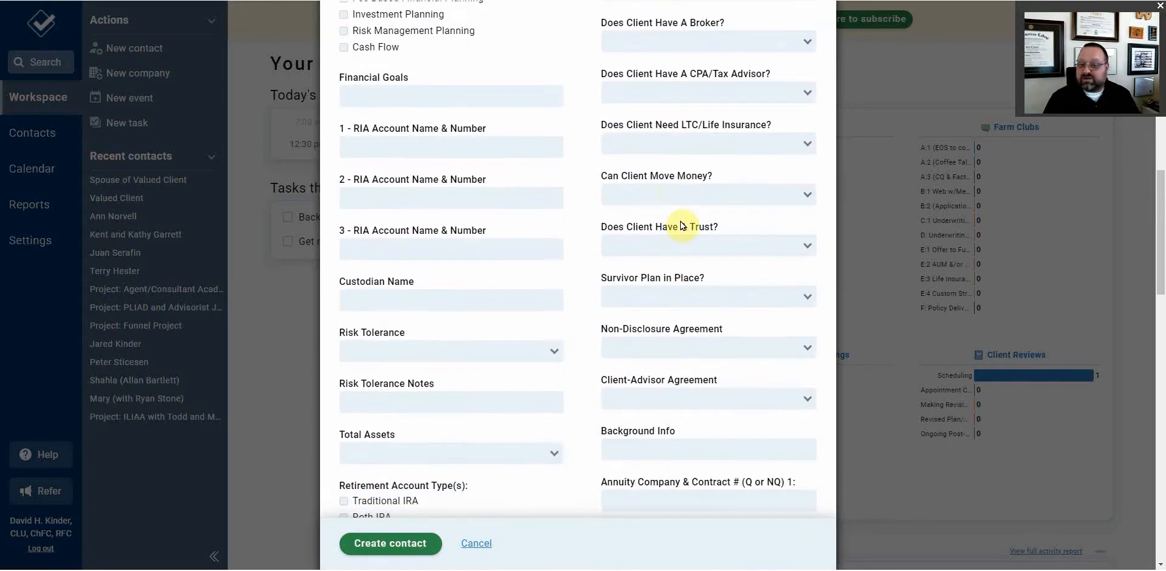
{"action": "scroll", "scroll_direction": "down", "scroll_amount": 3}
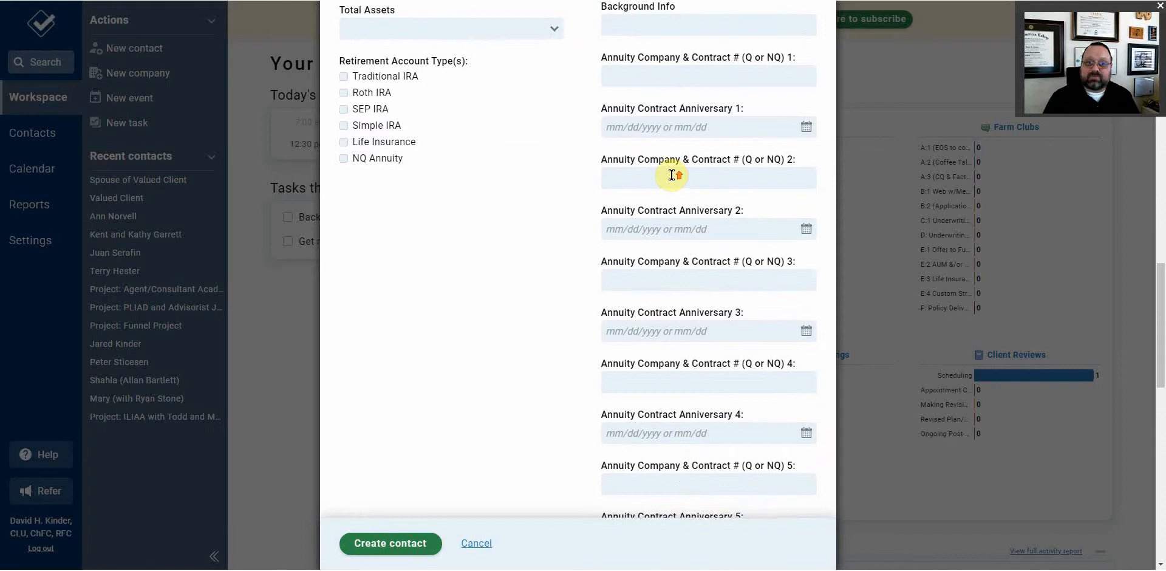
{"action": "scroll", "scroll_direction": "up", "scroll_amount": 3}
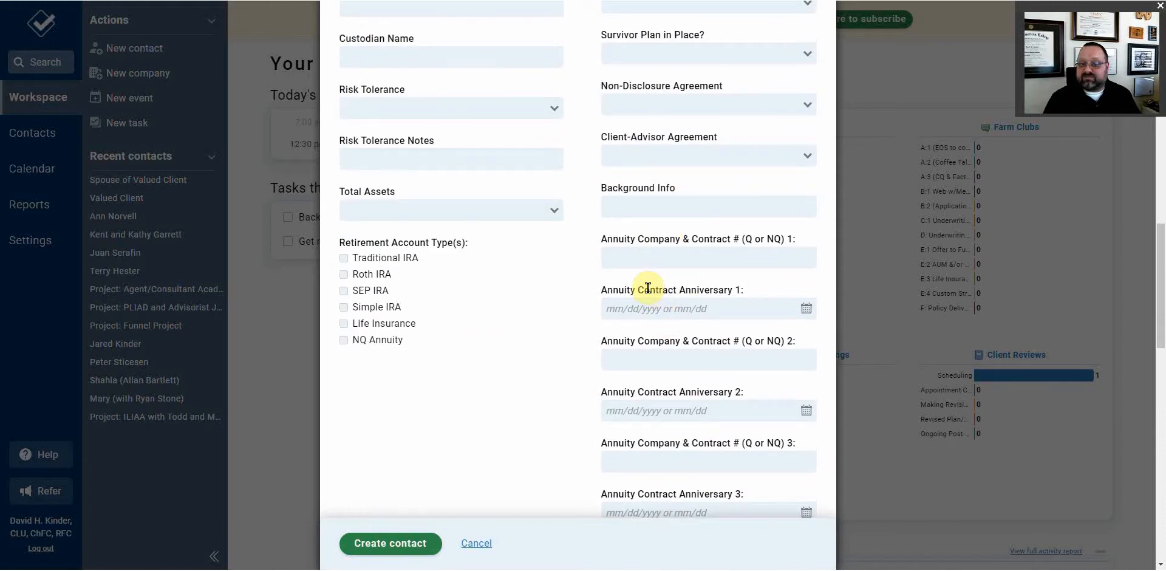
{"action": "mouse_move", "coordinate": [662, 256]}
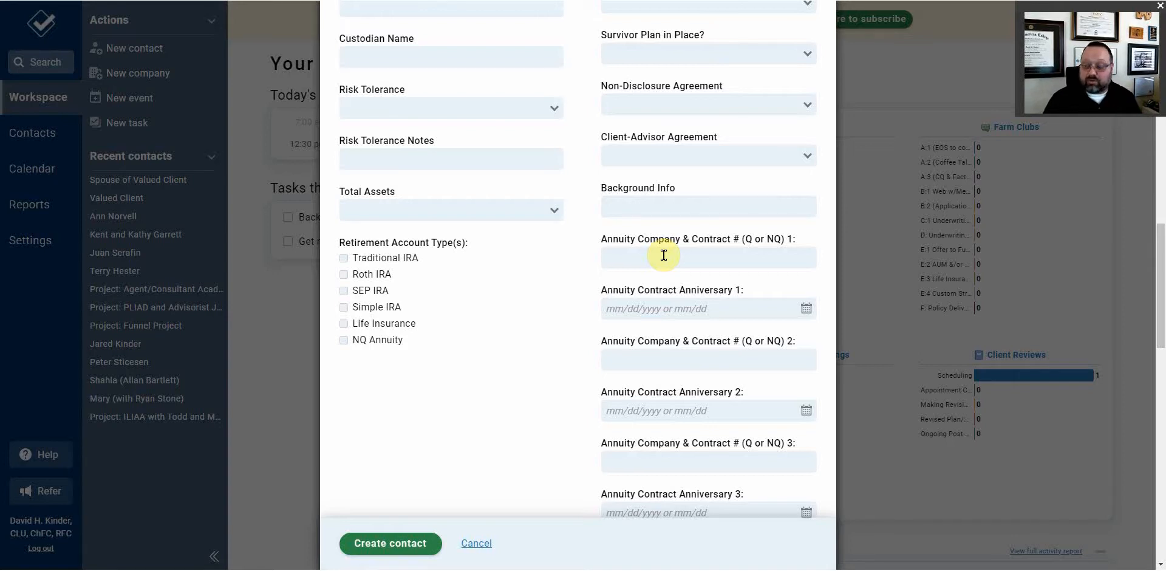
{"action": "mouse_move", "coordinate": [680, 353]}
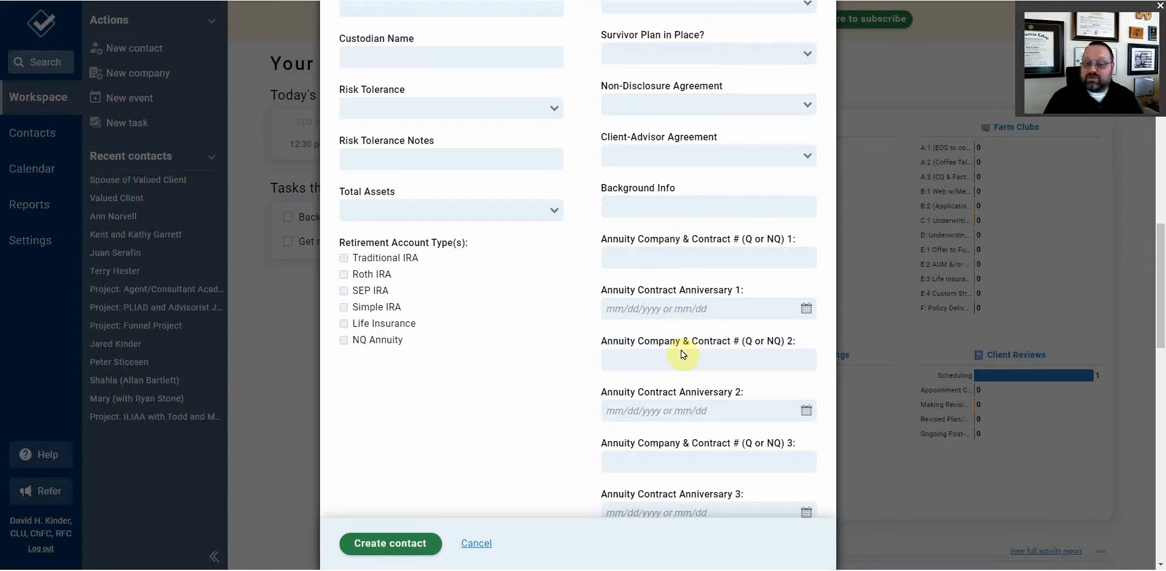
{"action": "scroll", "scroll_direction": "down", "scroll_amount": 3}
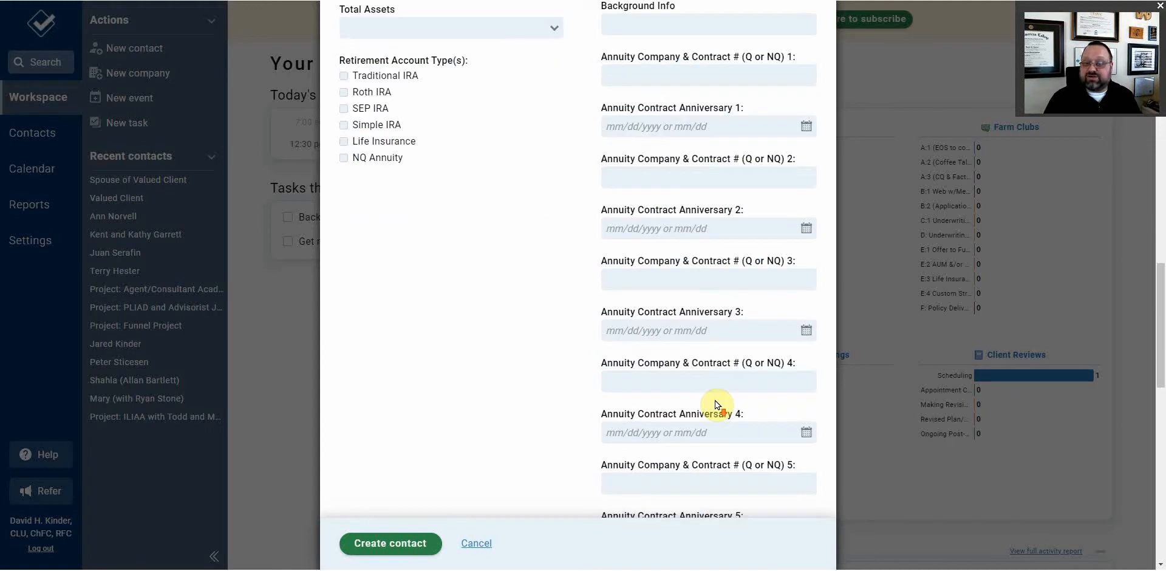
{"action": "scroll", "scroll_direction": "down", "scroll_amount": 3}
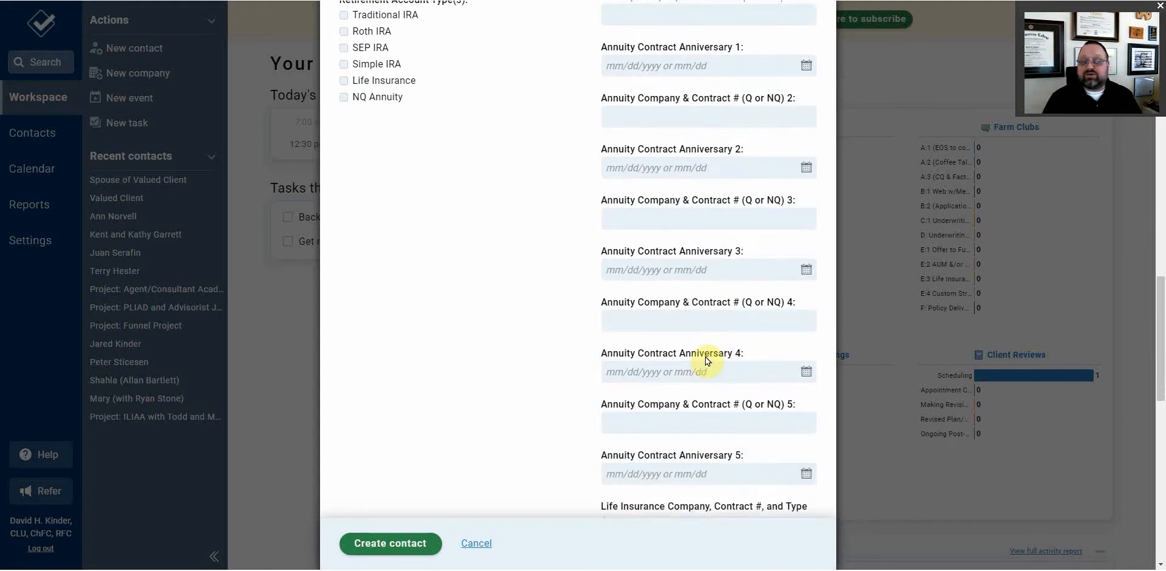
{"action": "mouse_move", "coordinate": [699, 308]}
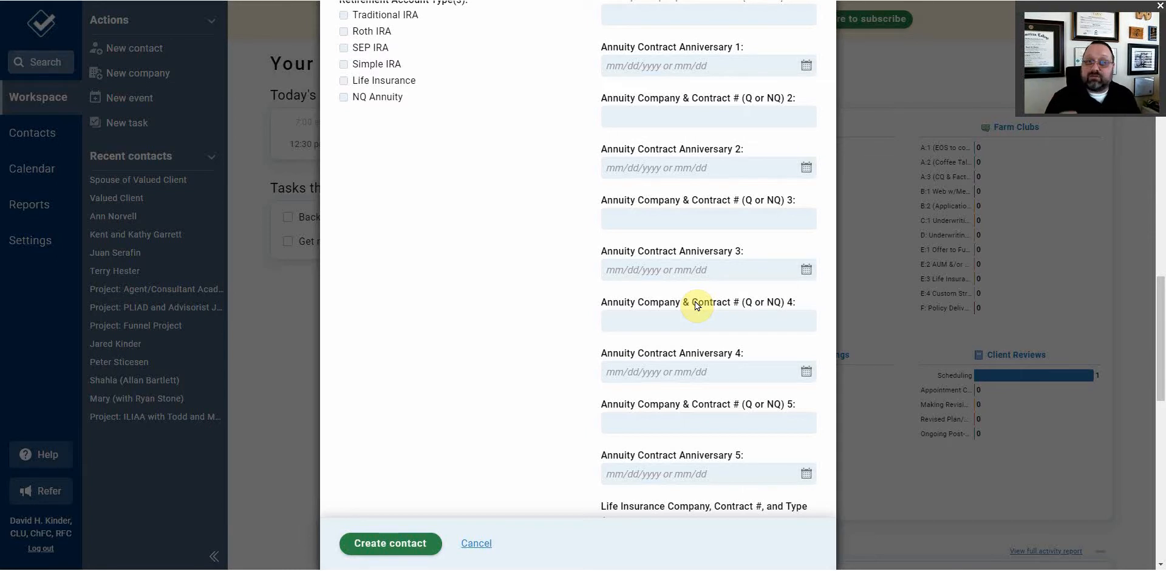
{"action": "mouse_move", "coordinate": [844, 50]}
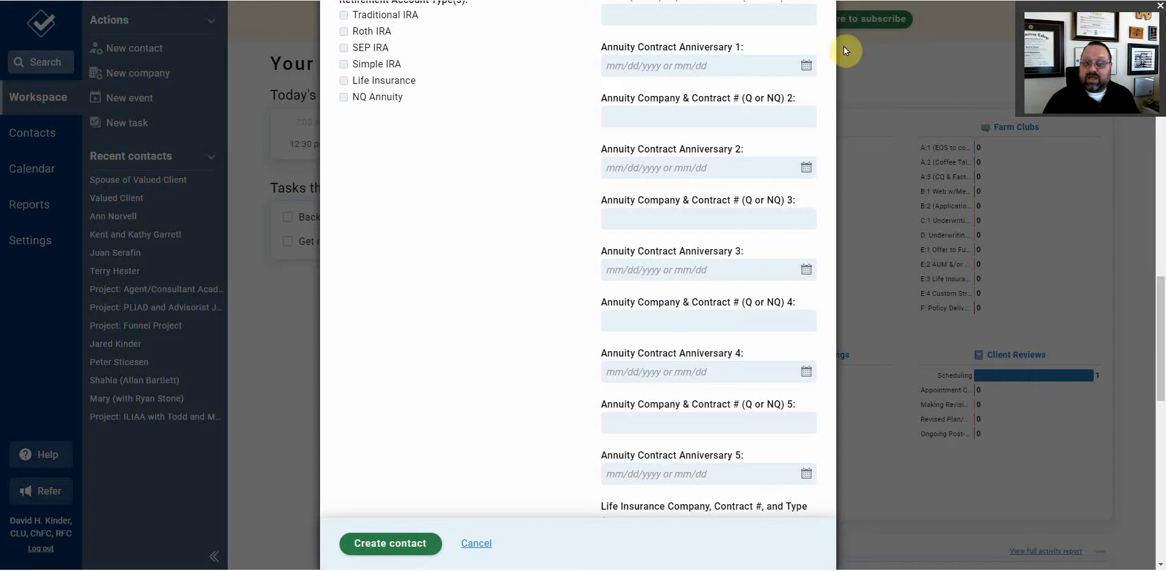
Scroll past the life-insurance fields and attachable items, then cancel the contact unsaved.
{"action": "scroll", "scroll_direction": "down", "scroll_amount": 3}
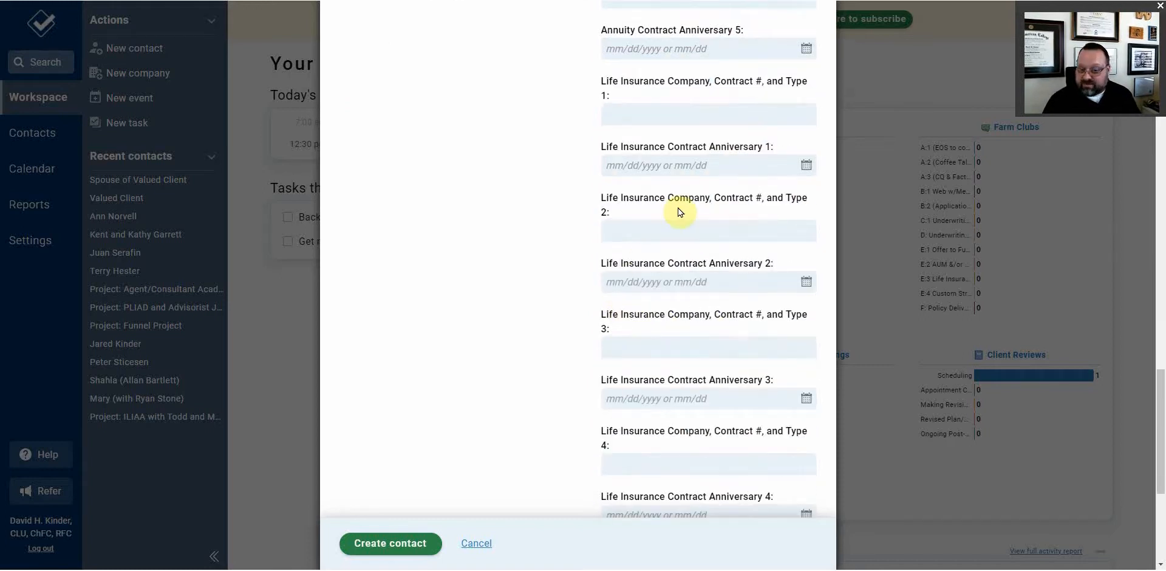
{"action": "scroll", "scroll_direction": "down", "scroll_amount": 3}
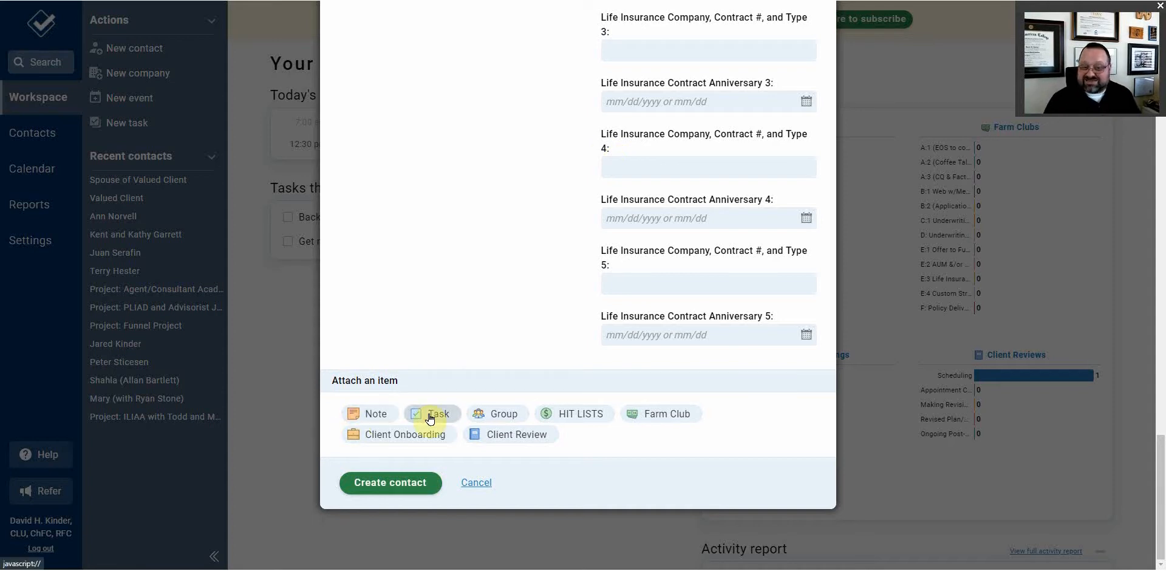
{"action": "mouse_move", "coordinate": [498, 423]}
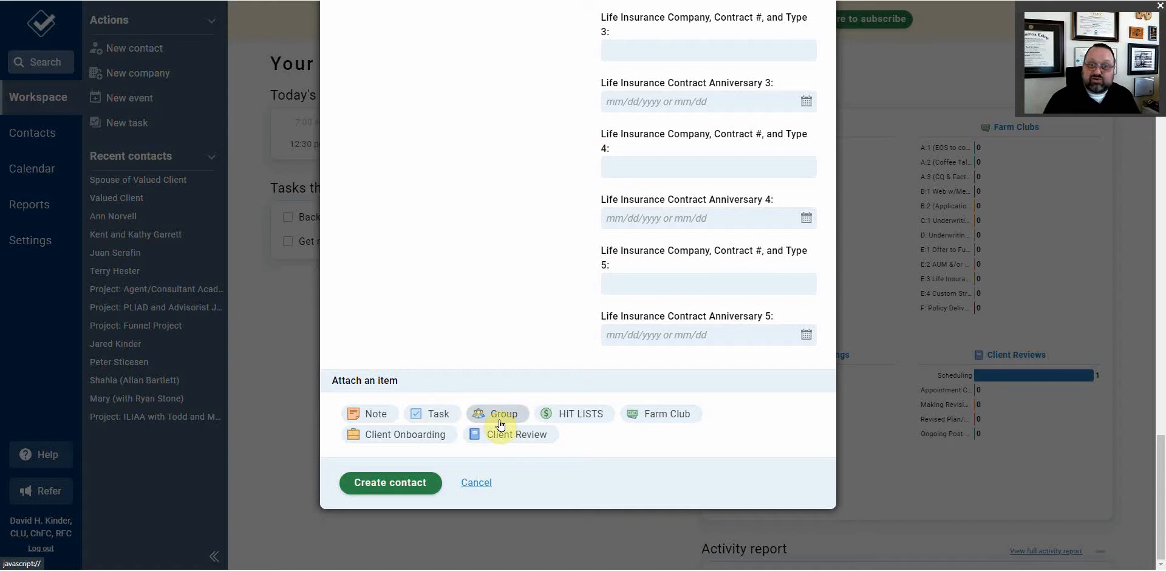
{"action": "mouse_move", "coordinate": [685, 399]}
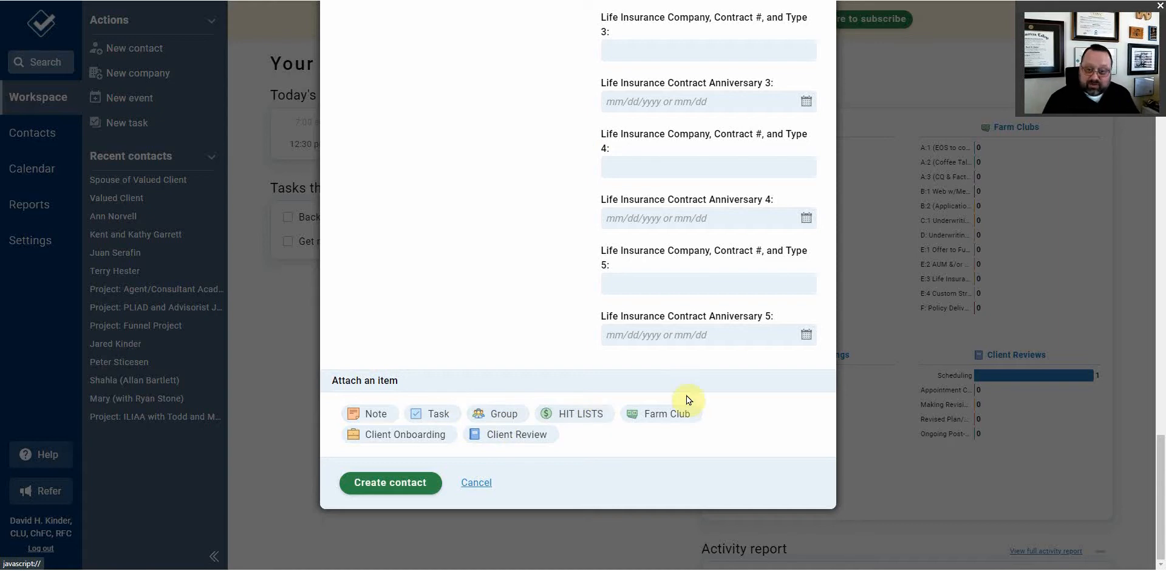
{"action": "mouse_move", "coordinate": [475, 482]}
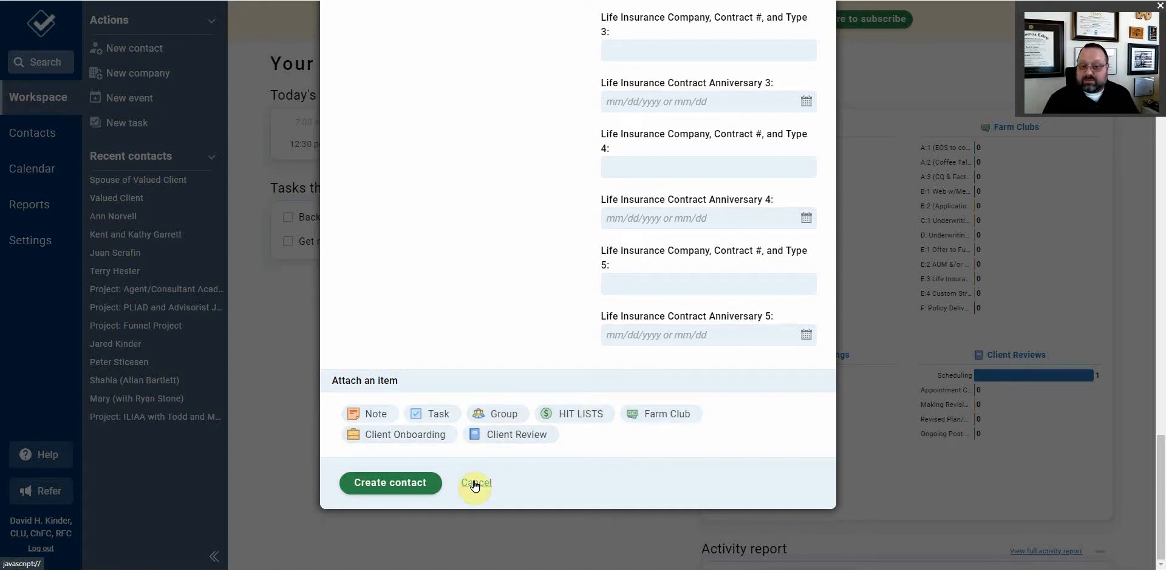
{"action": "left_click", "coordinate": [475, 483]}
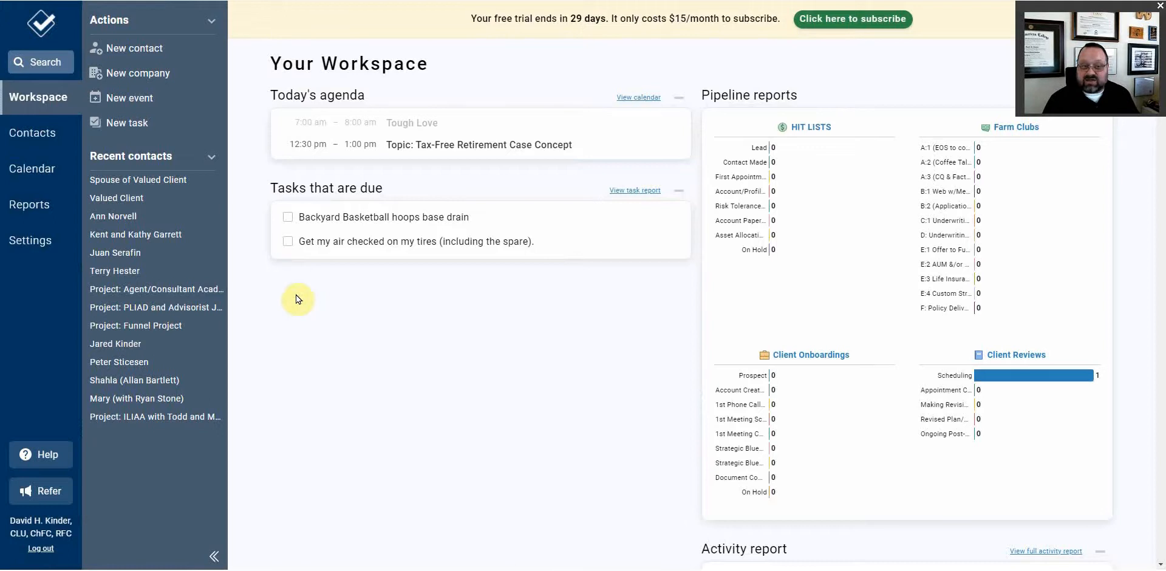
Browse the full list of 325 contacts and companies from the Contacts flyout.
{"action": "left_click", "coordinate": [33, 132]}
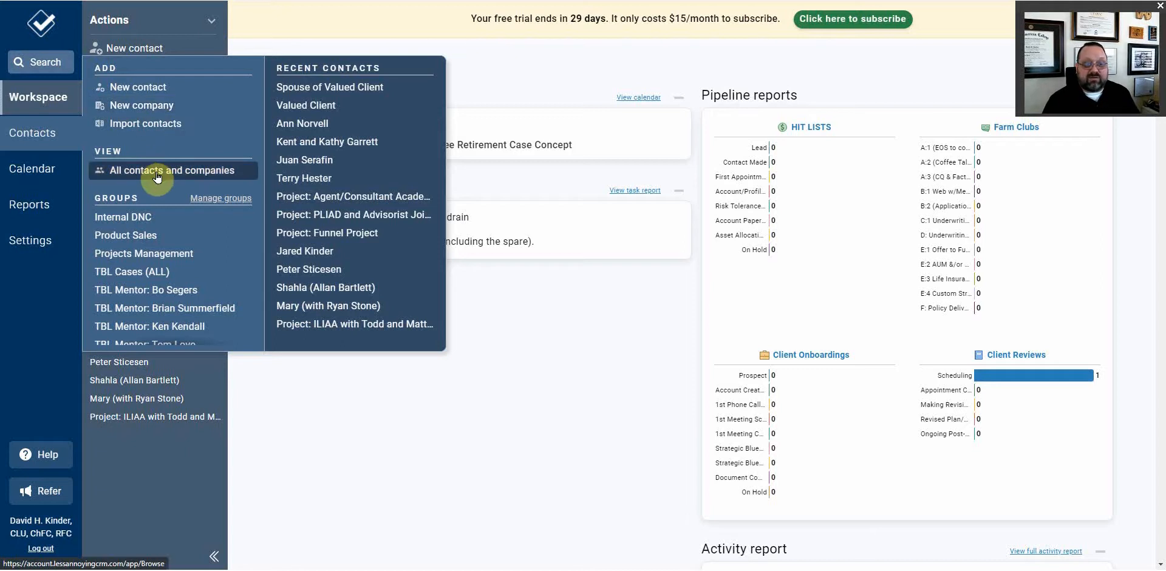
{"action": "left_click", "coordinate": [165, 170]}
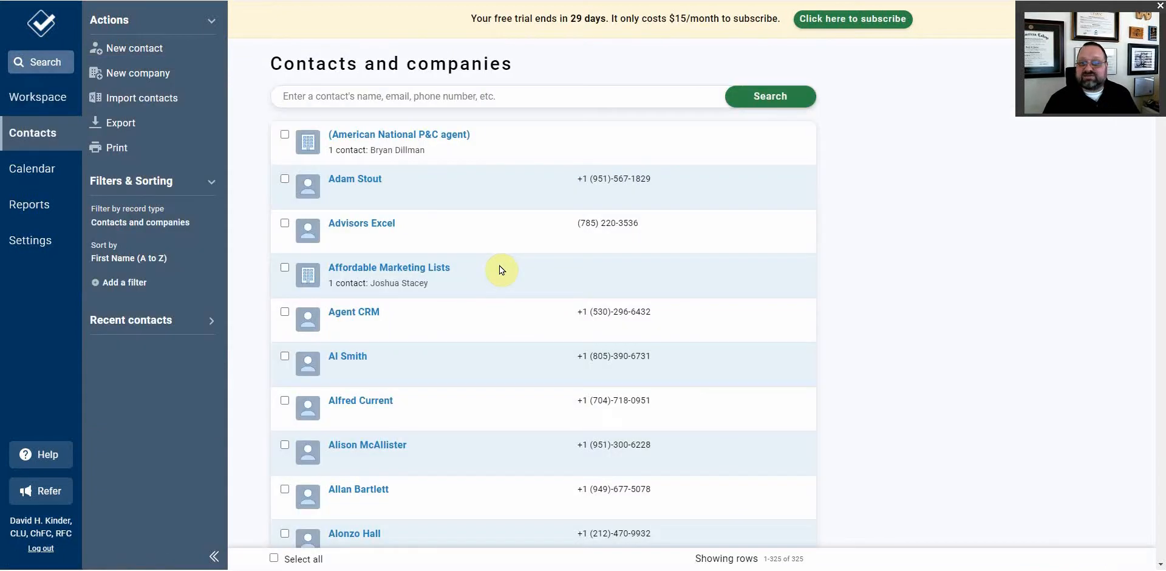
{"action": "scroll", "scroll_direction": "down", "scroll_amount": 3}
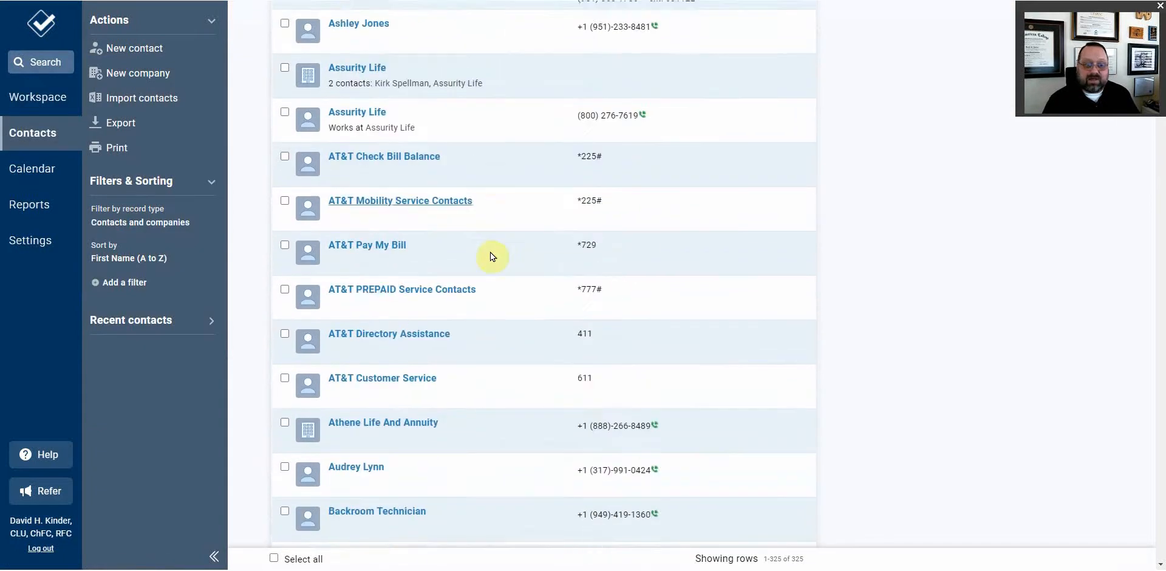
{"action": "scroll", "scroll_direction": "down", "scroll_amount": 3}
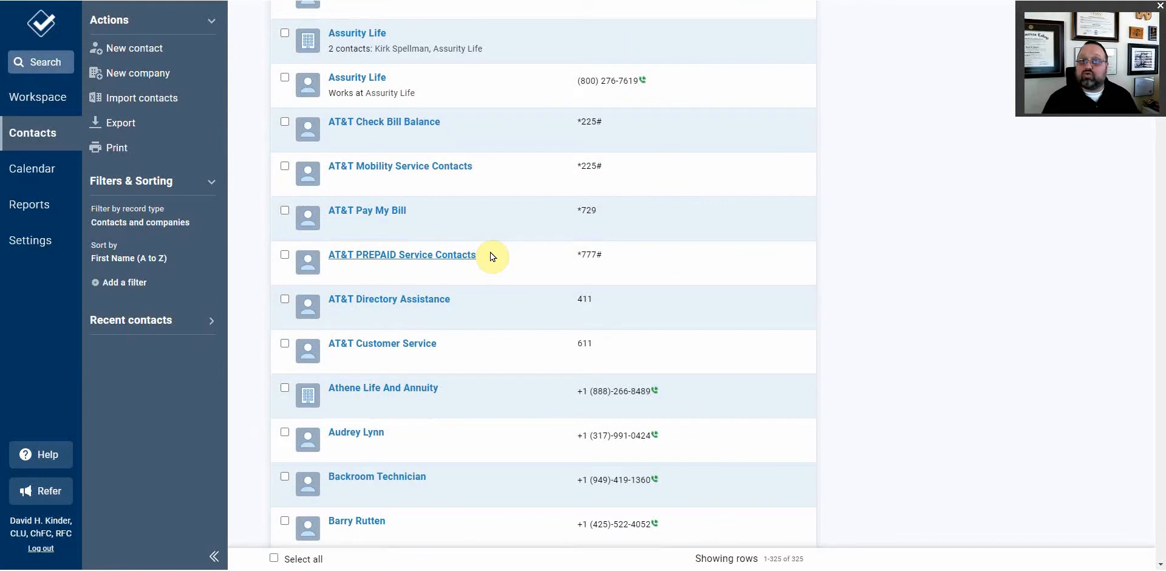
{"action": "scroll", "scroll_direction": "down", "scroll_amount": 3}
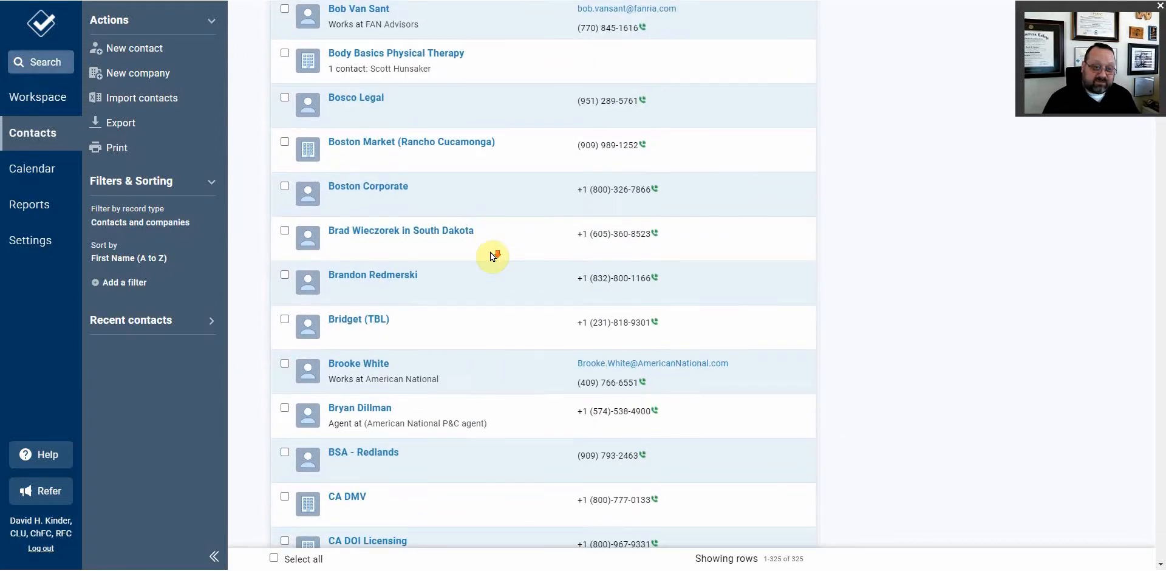
{"action": "scroll", "scroll_direction": "down", "scroll_amount": 3}
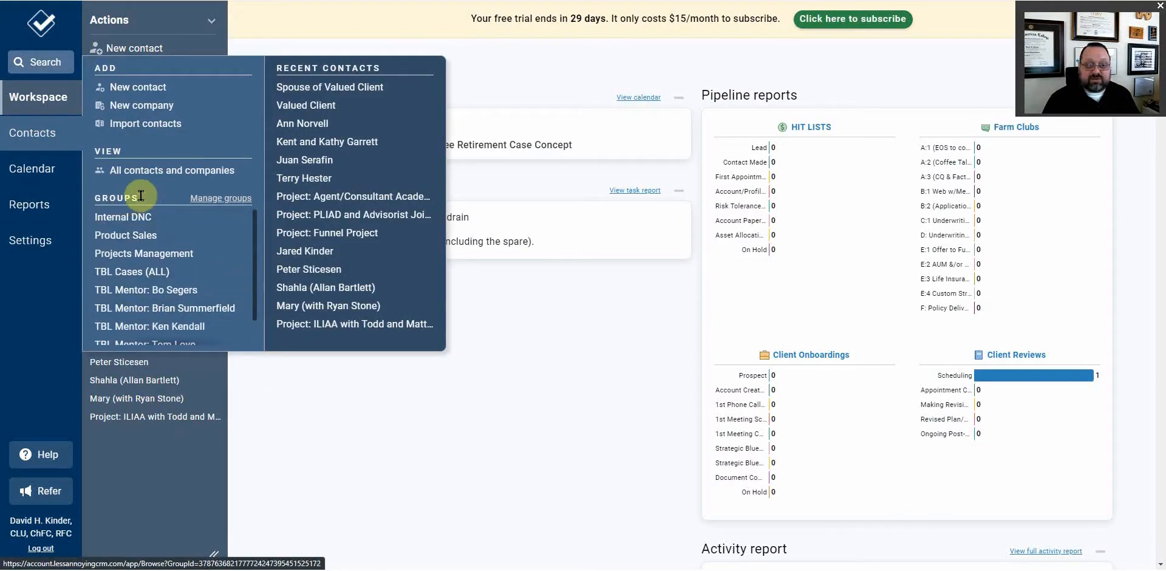
Open the groups settings page and scroll through the nine groups and their record counts.
{"action": "left_click", "coordinate": [219, 198]}
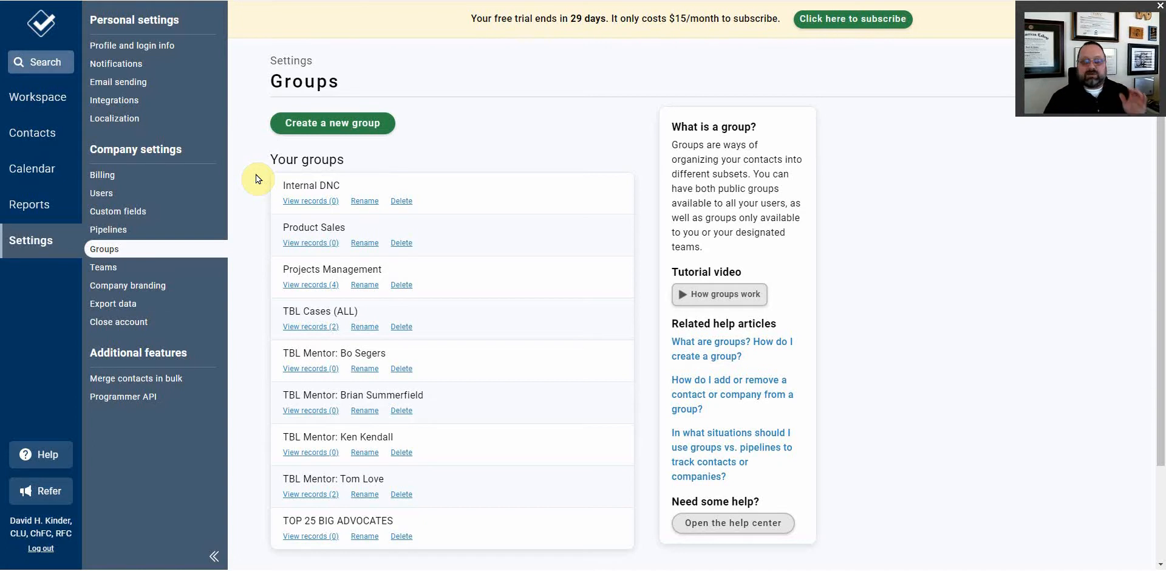
{"action": "mouse_move", "coordinate": [281, 246]}
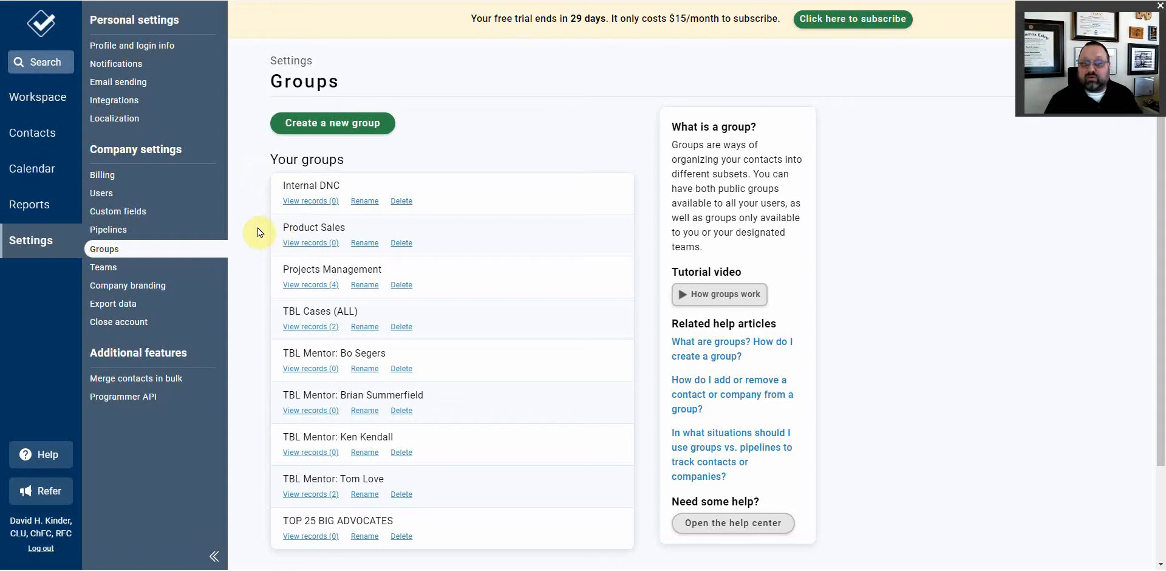
{"action": "mouse_move", "coordinate": [275, 236]}
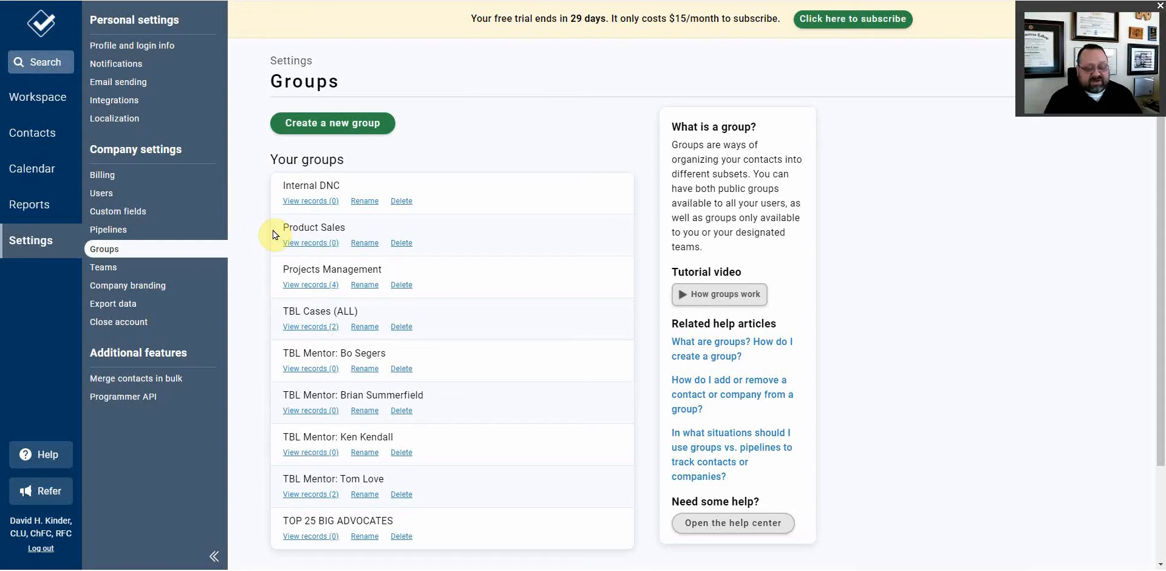
{"action": "mouse_move", "coordinate": [236, 242]}
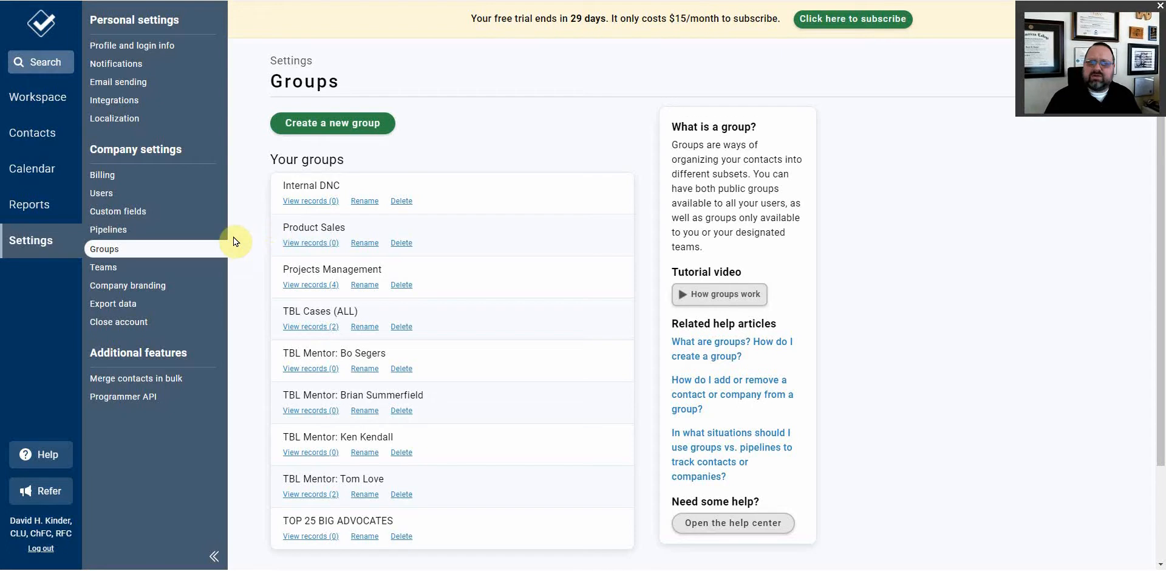
{"action": "mouse_move", "coordinate": [258, 279]}
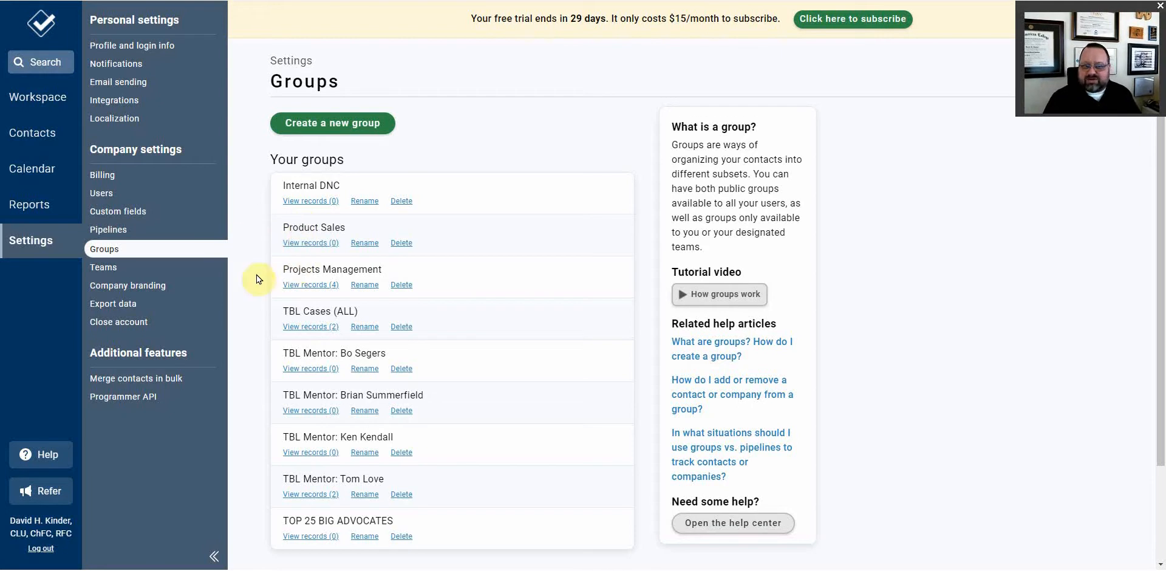
{"action": "mouse_move", "coordinate": [263, 300]}
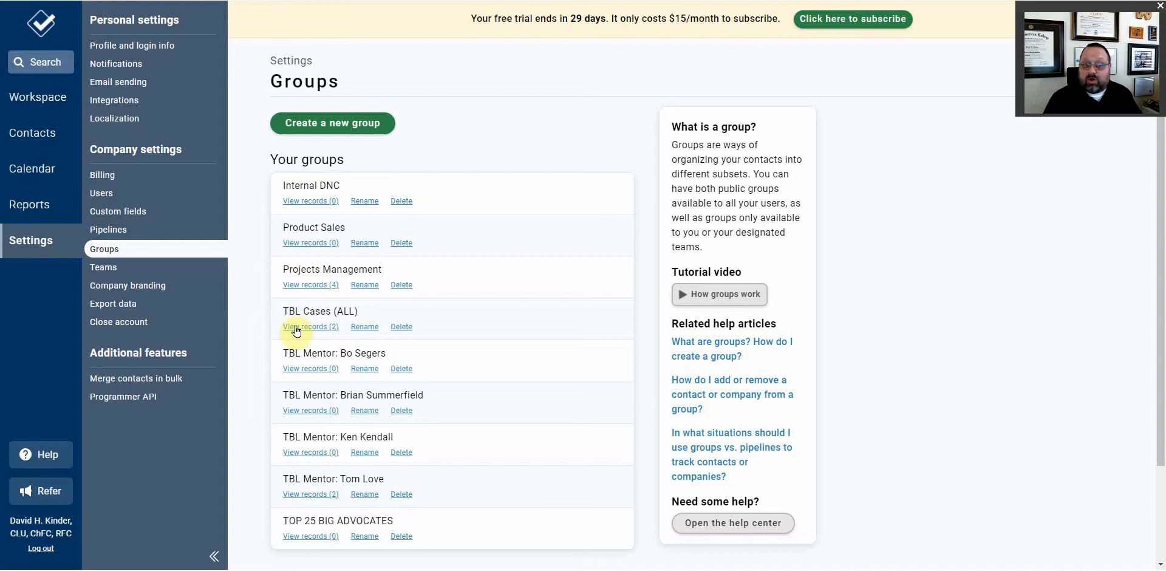
{"action": "mouse_move", "coordinate": [255, 371]}
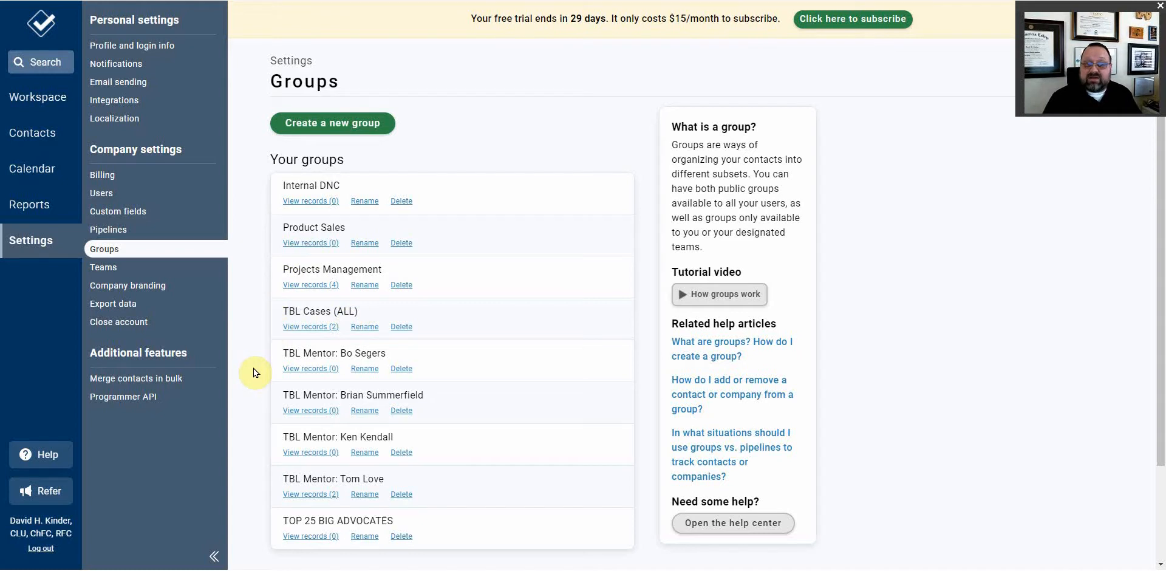
{"action": "scroll", "scroll_direction": "down", "scroll_amount": 3}
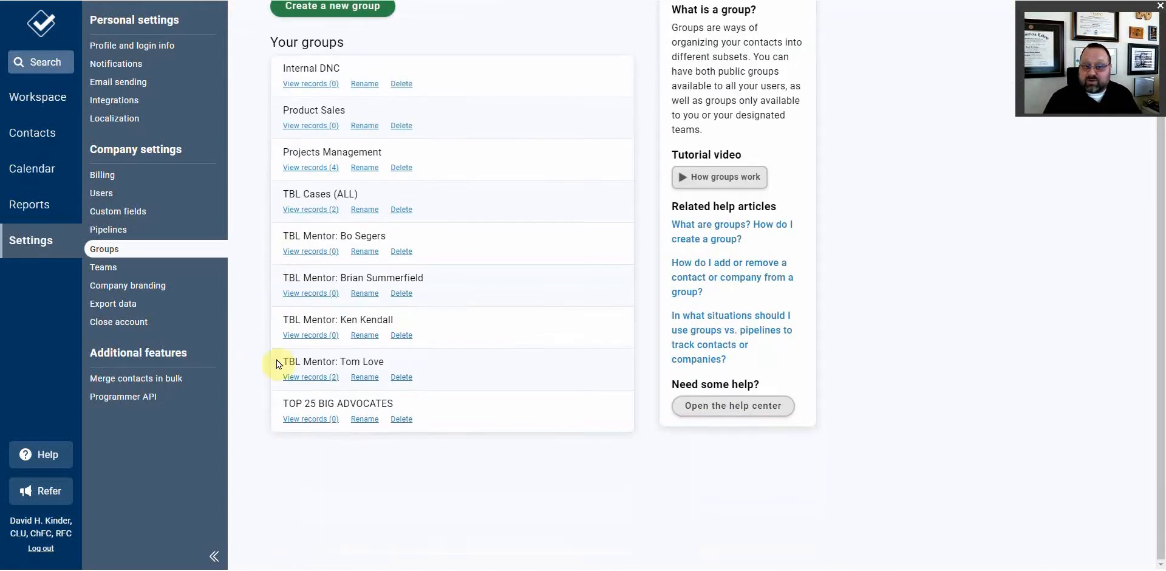
{"action": "mouse_move", "coordinate": [261, 432]}
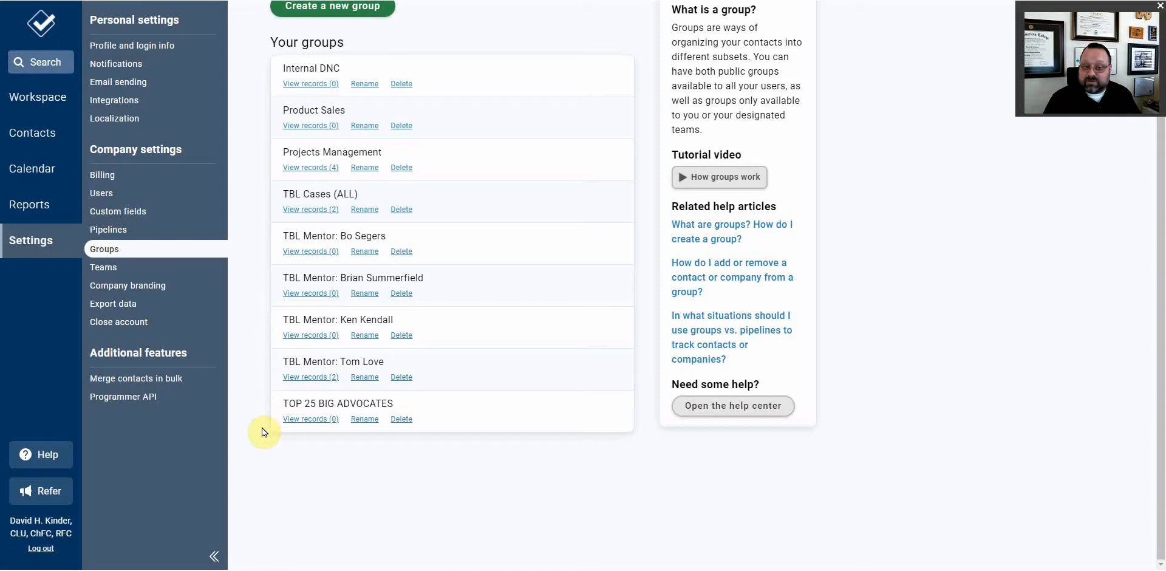
{"action": "mouse_move", "coordinate": [262, 407]}
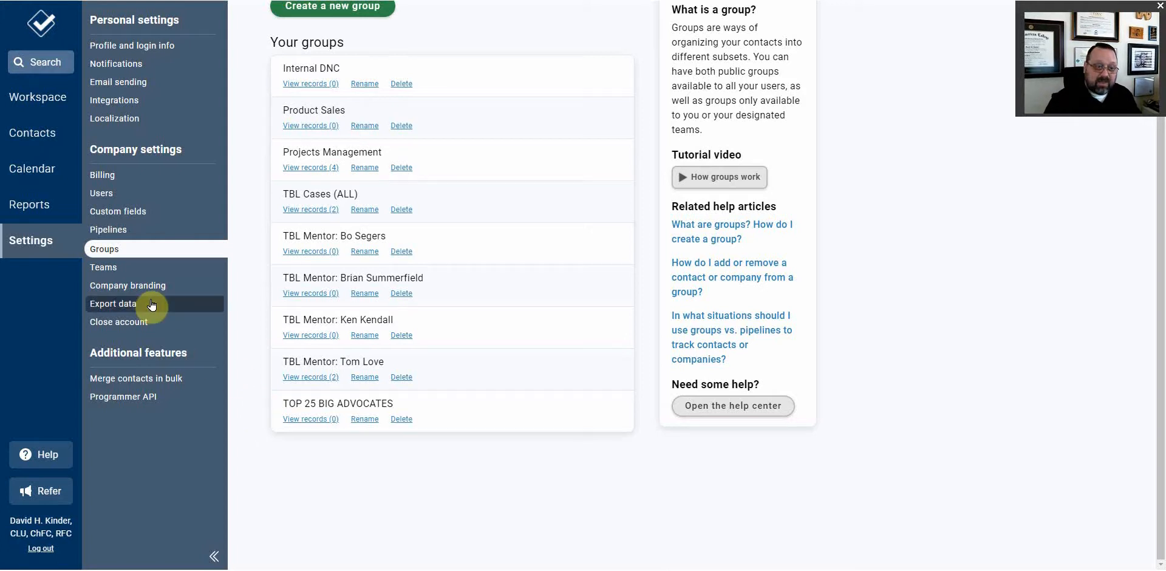
Step through the Teams and Company branding settings to the Export data page.
{"action": "left_click", "coordinate": [102, 266]}
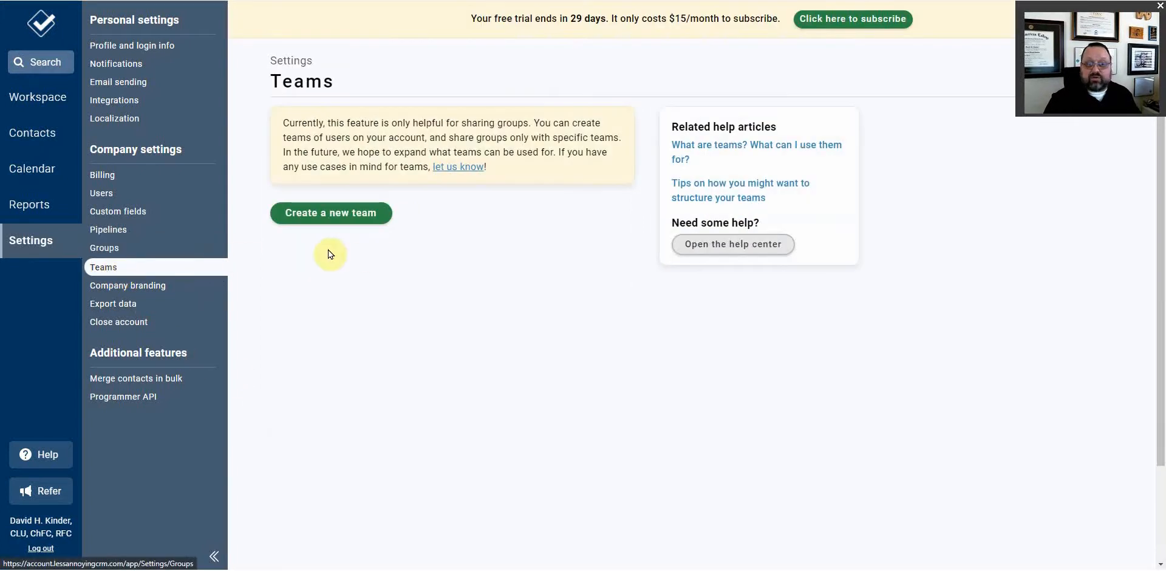
{"action": "mouse_move", "coordinate": [487, 228]}
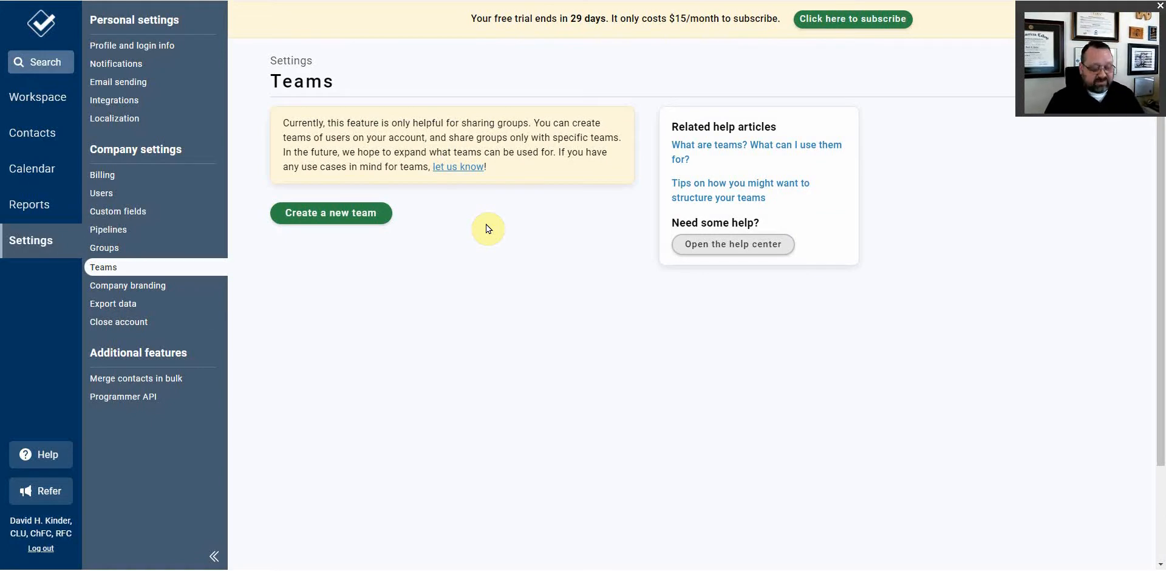
{"action": "left_click", "coordinate": [127, 286]}
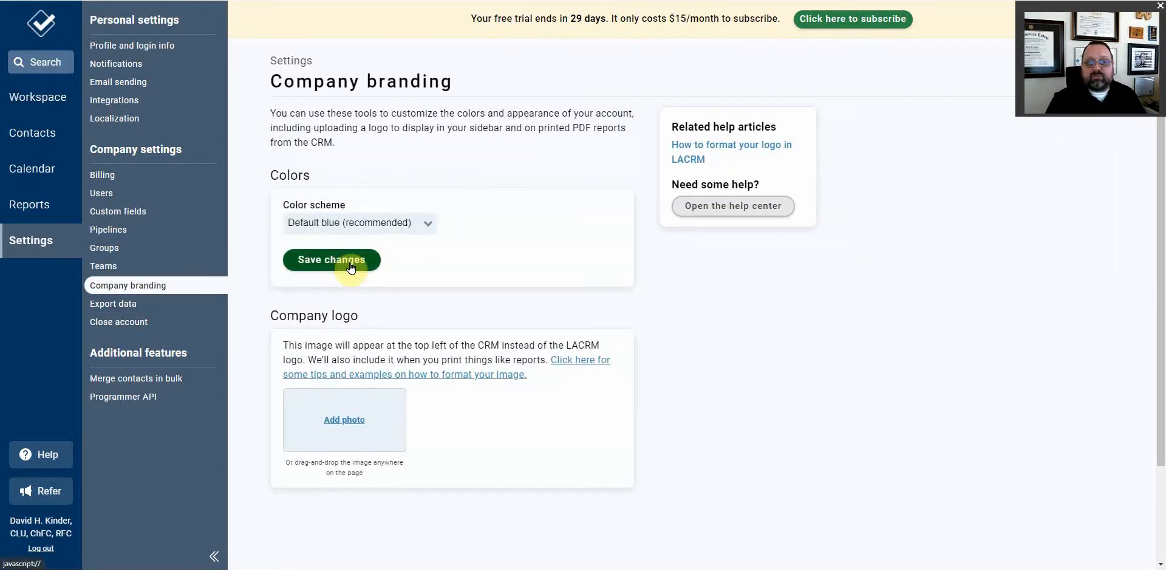
{"action": "mouse_move", "coordinate": [41, 23]}
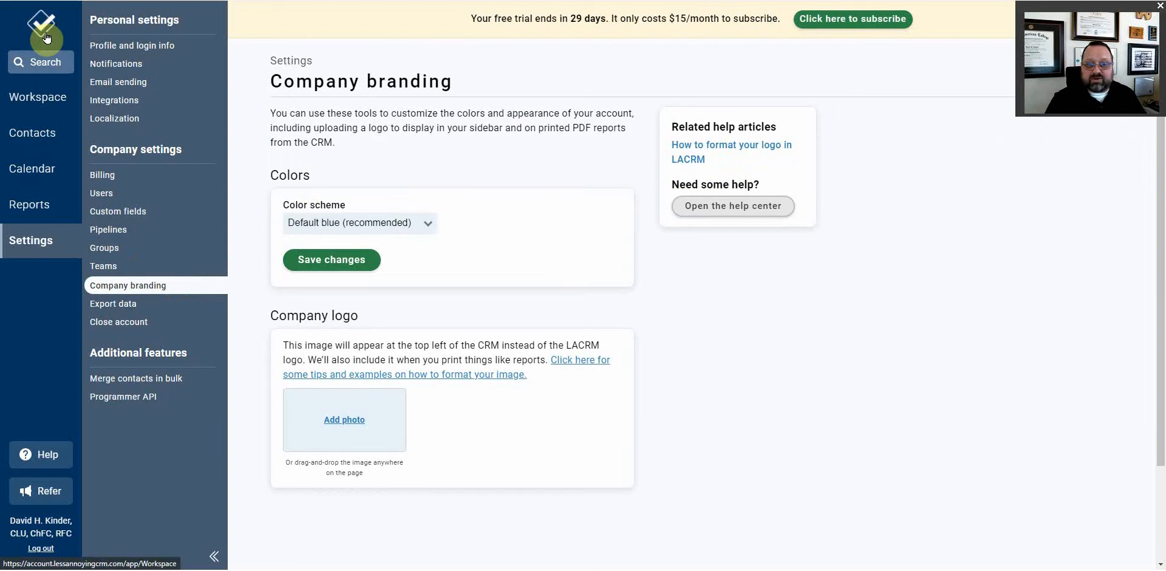
{"action": "mouse_move", "coordinate": [267, 273]}
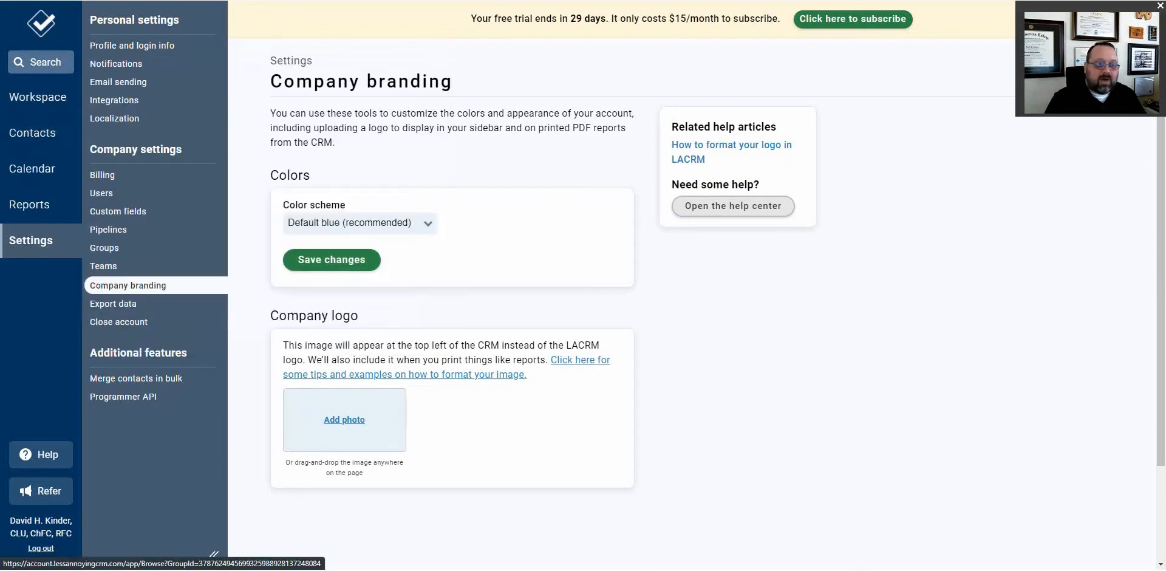
{"action": "left_click", "coordinate": [113, 303]}
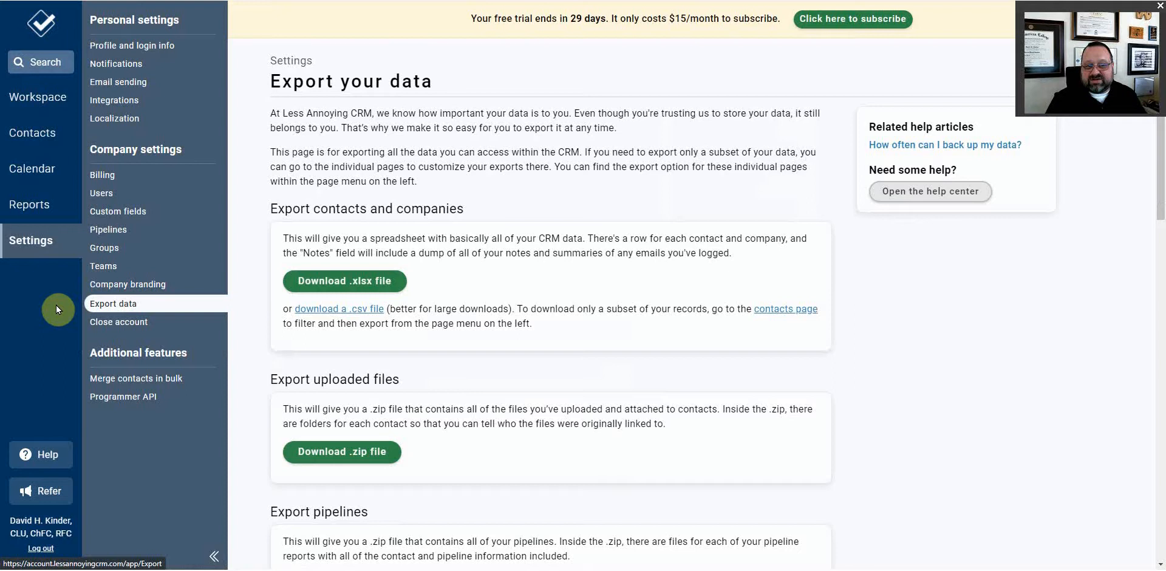
{"action": "mouse_move", "coordinate": [508, 289]}
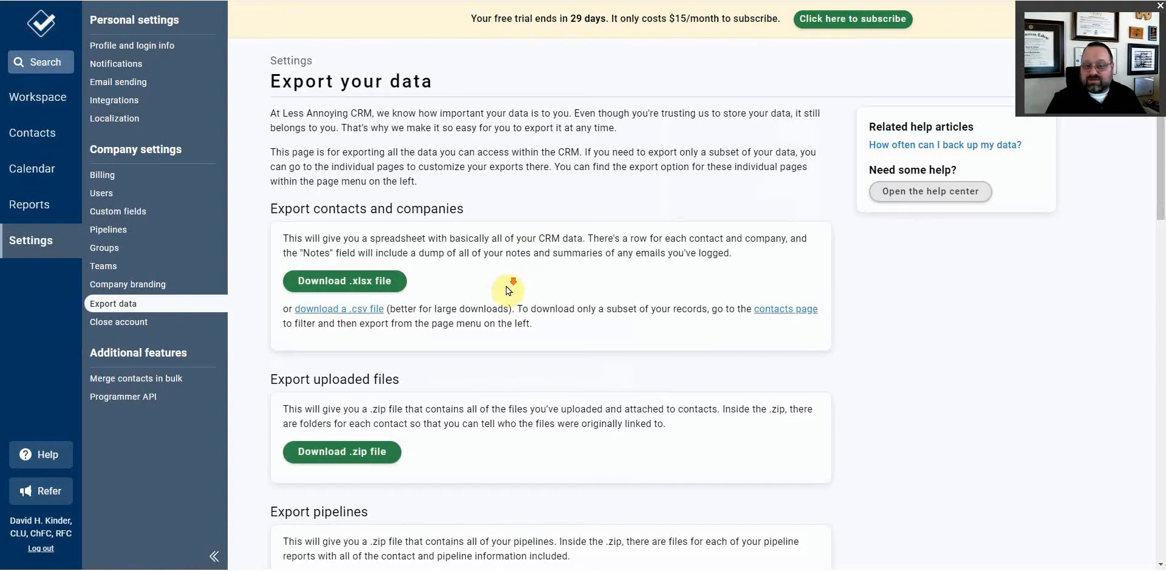
{"action": "scroll", "scroll_direction": "down", "scroll_amount": 3}
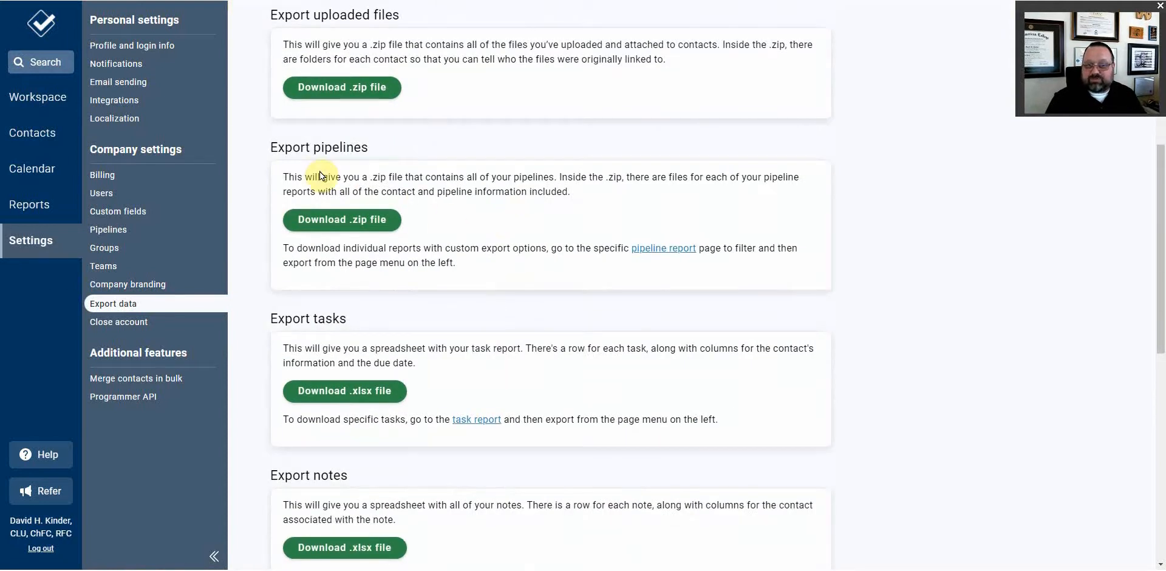
{"action": "scroll", "scroll_direction": "down", "scroll_amount": 3}
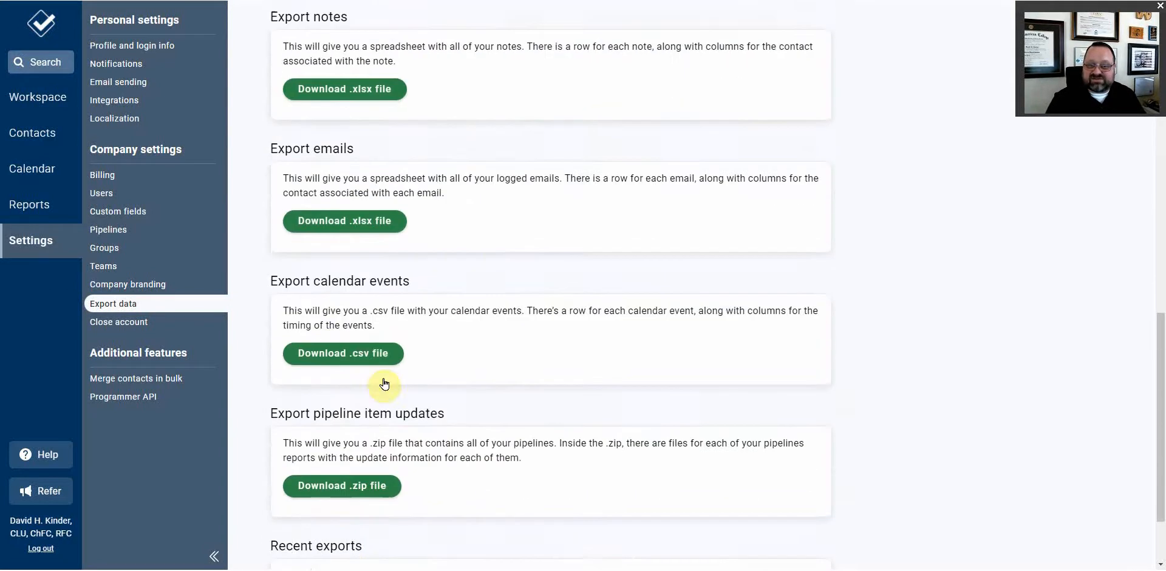
{"action": "scroll", "scroll_direction": "up", "scroll_amount": 3}
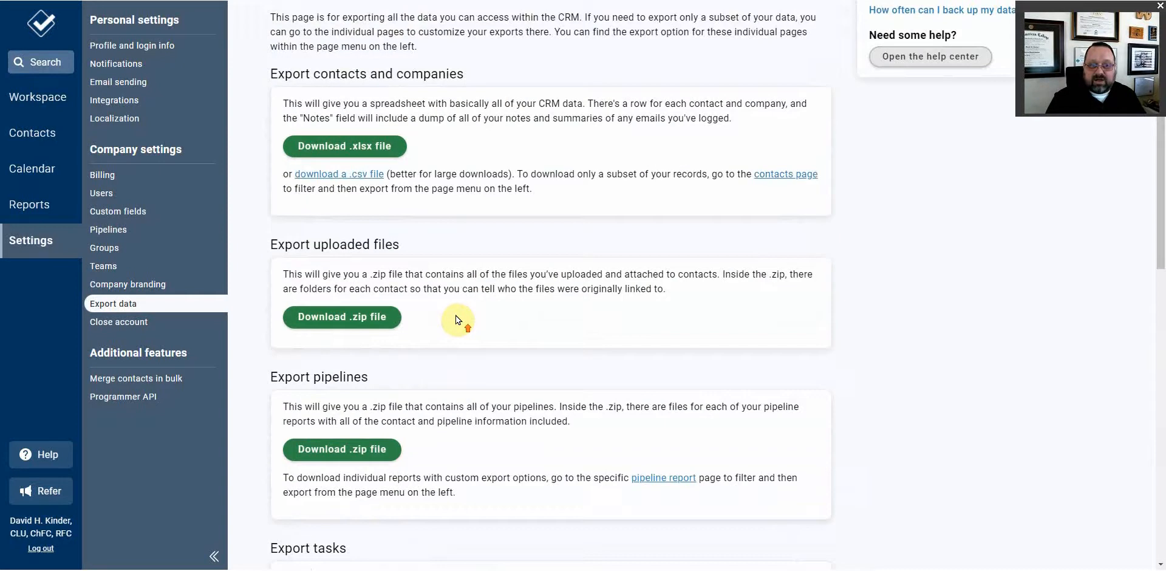
{"action": "scroll", "scroll_direction": "up", "scroll_amount": 3}
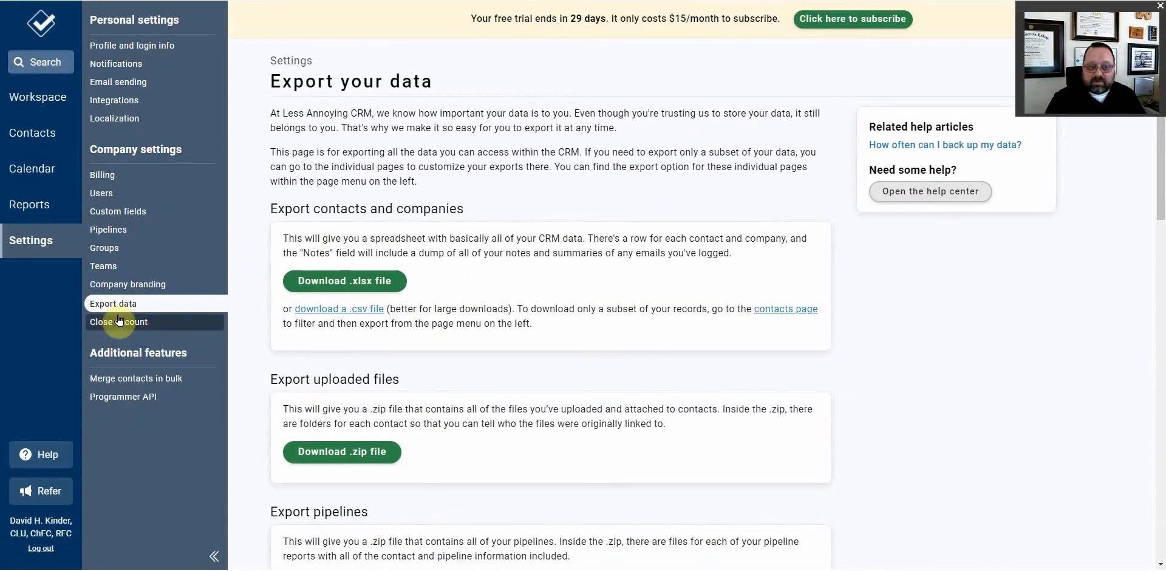
{"action": "mouse_move", "coordinate": [109, 333]}
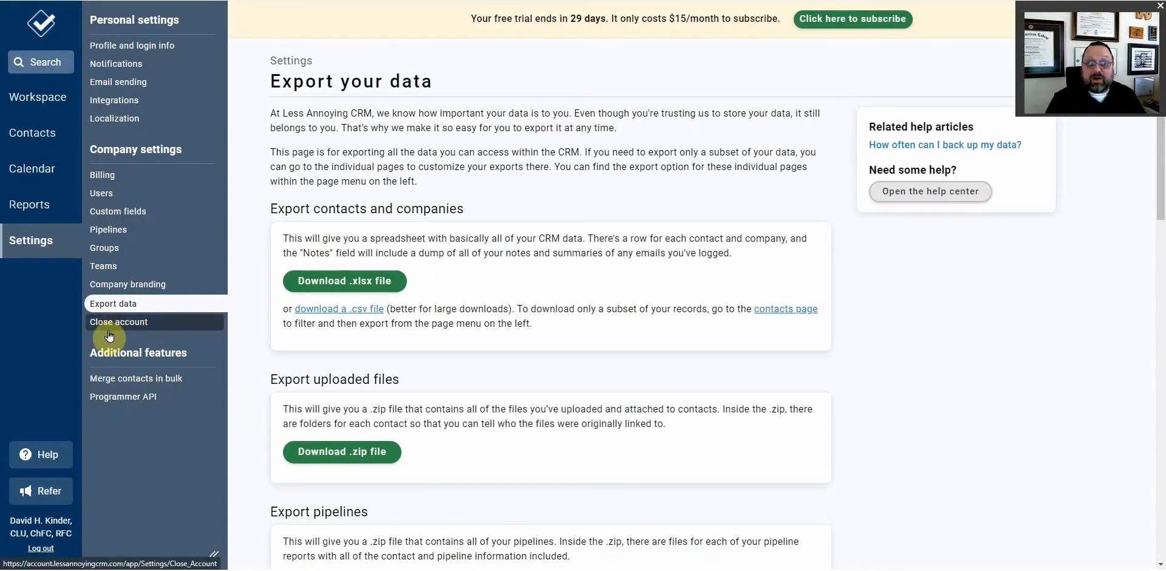
{"action": "mouse_move", "coordinate": [110, 335]}
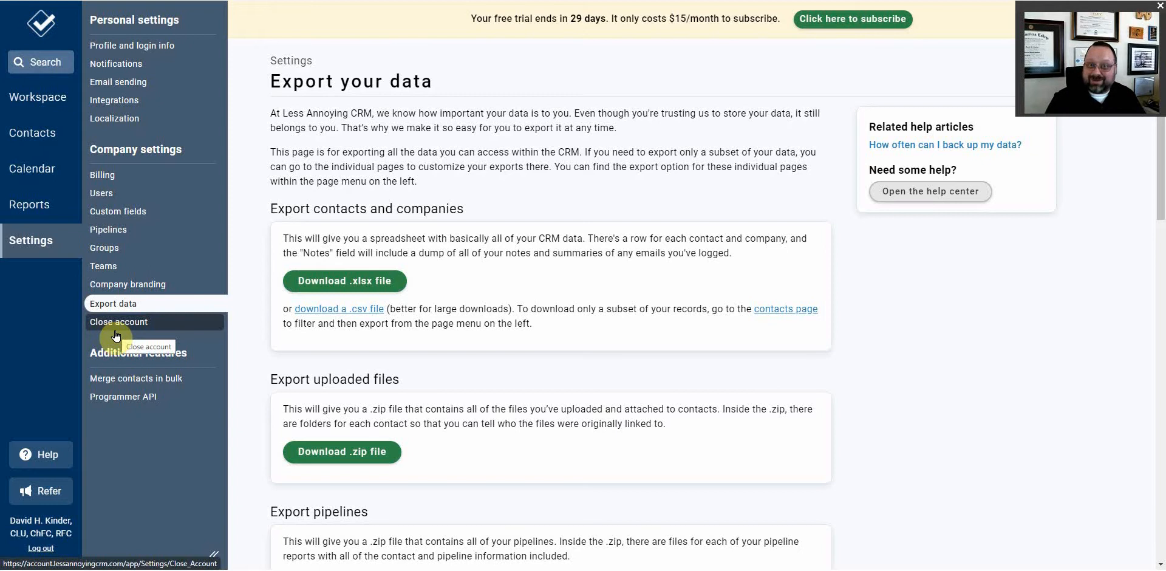
{"action": "left_click", "coordinate": [32, 133]}
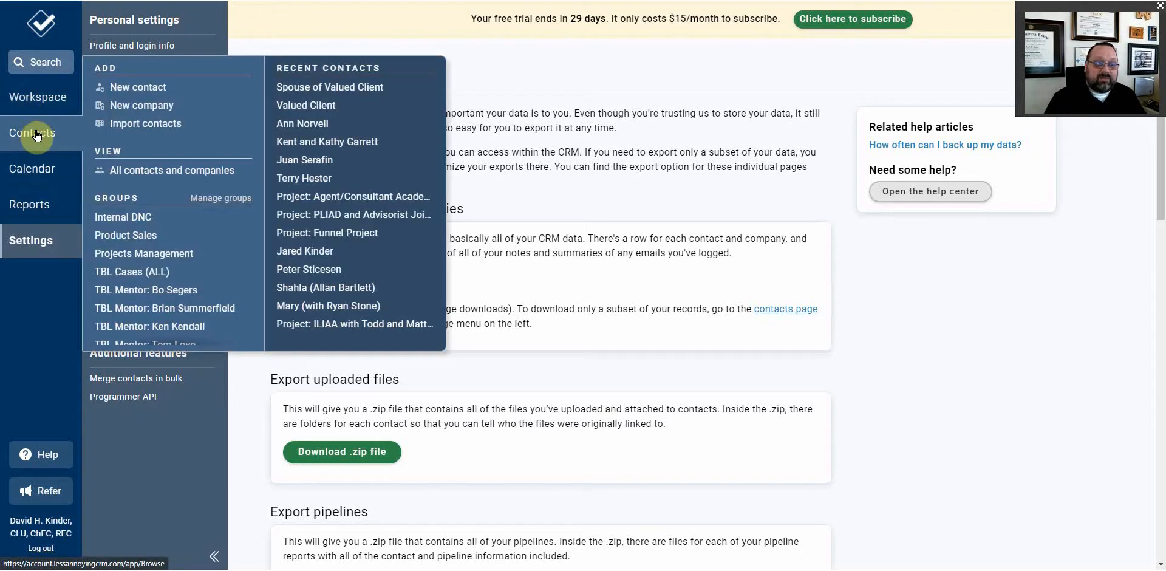
Open the contacts and companies list, with the January 20, 2022 calendar preview.
{"action": "left_click", "coordinate": [173, 170]}
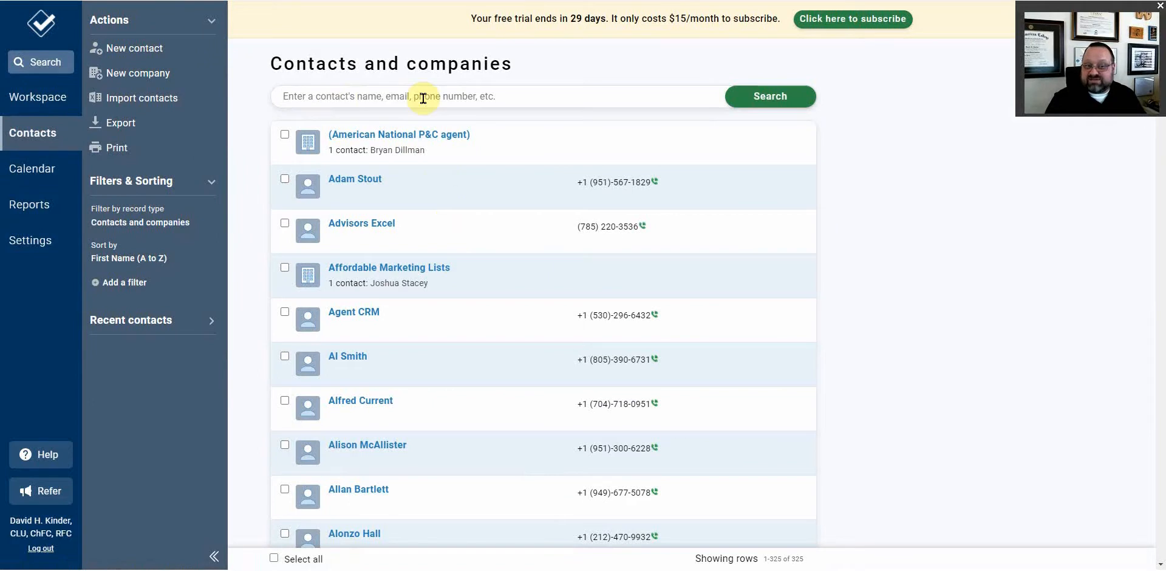
{"action": "mouse_move", "coordinate": [137, 217]}
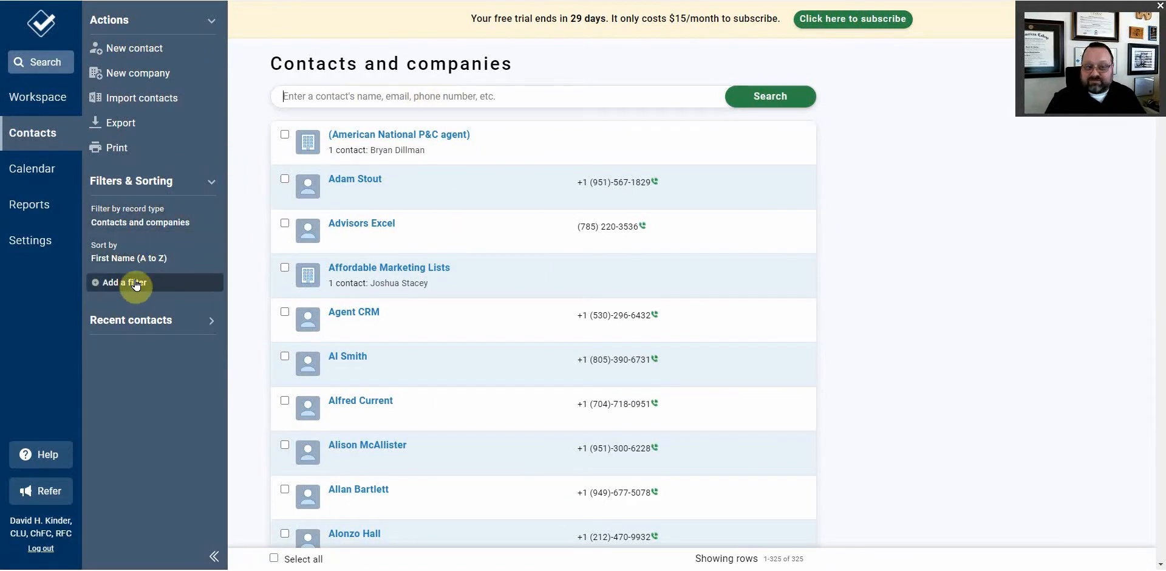
{"action": "left_click", "coordinate": [32, 168]}
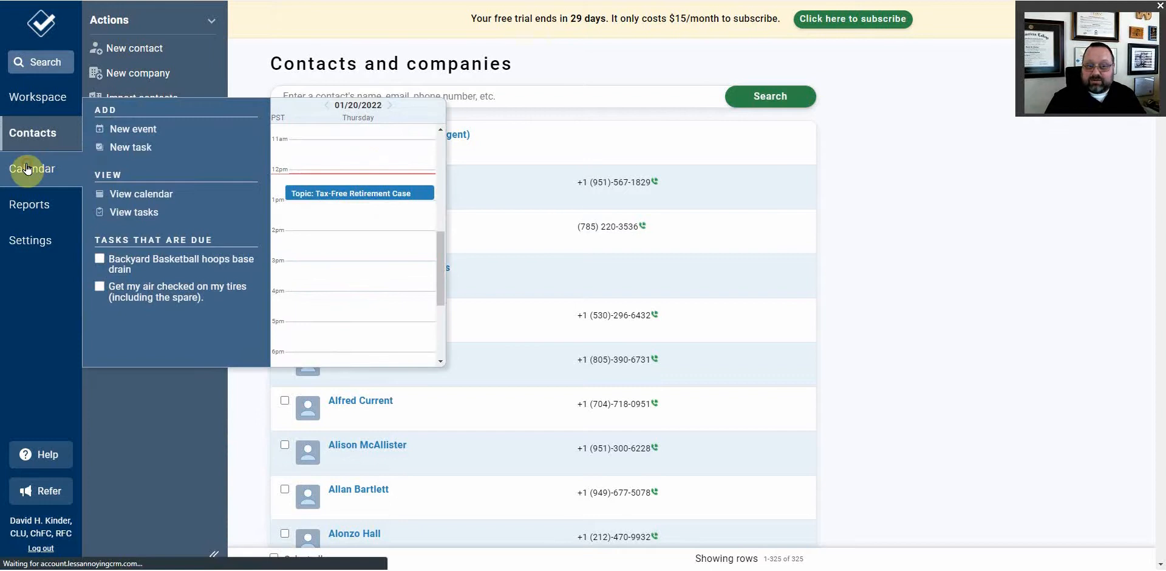
Open the January 16–22, 2022 week calendar and glance at the reports list.
{"action": "left_click", "coordinate": [32, 169]}
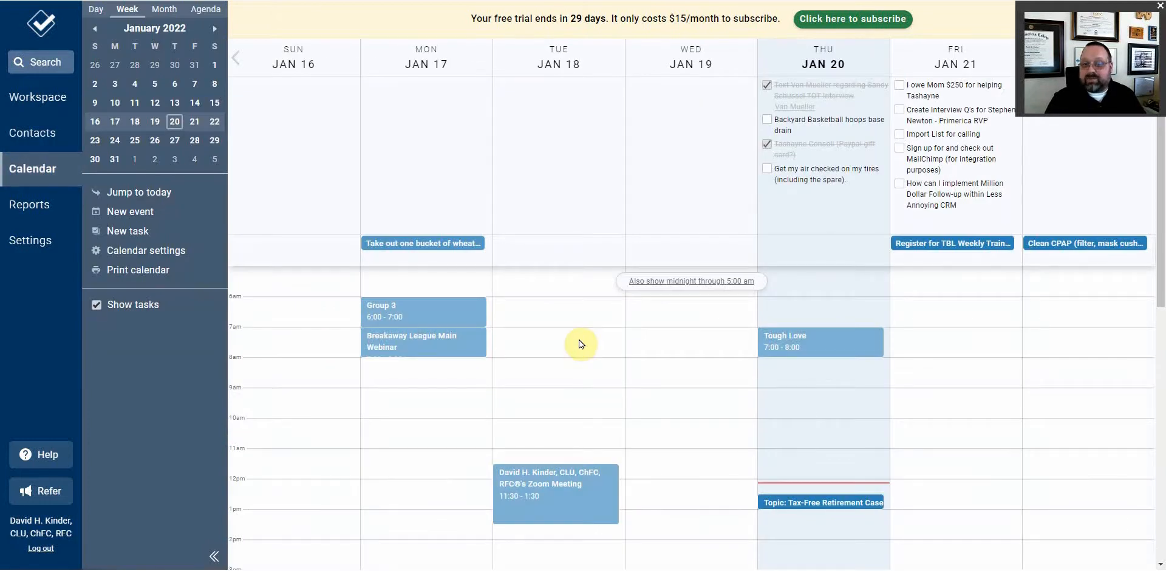
{"action": "mouse_move", "coordinate": [600, 258]}
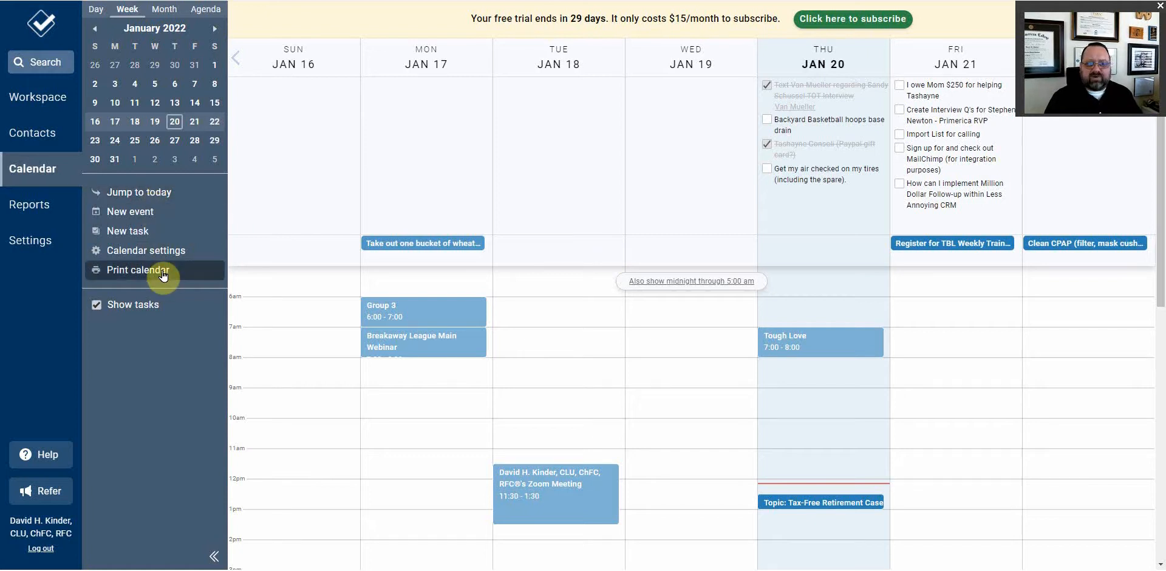
{"action": "left_click", "coordinate": [31, 133]}
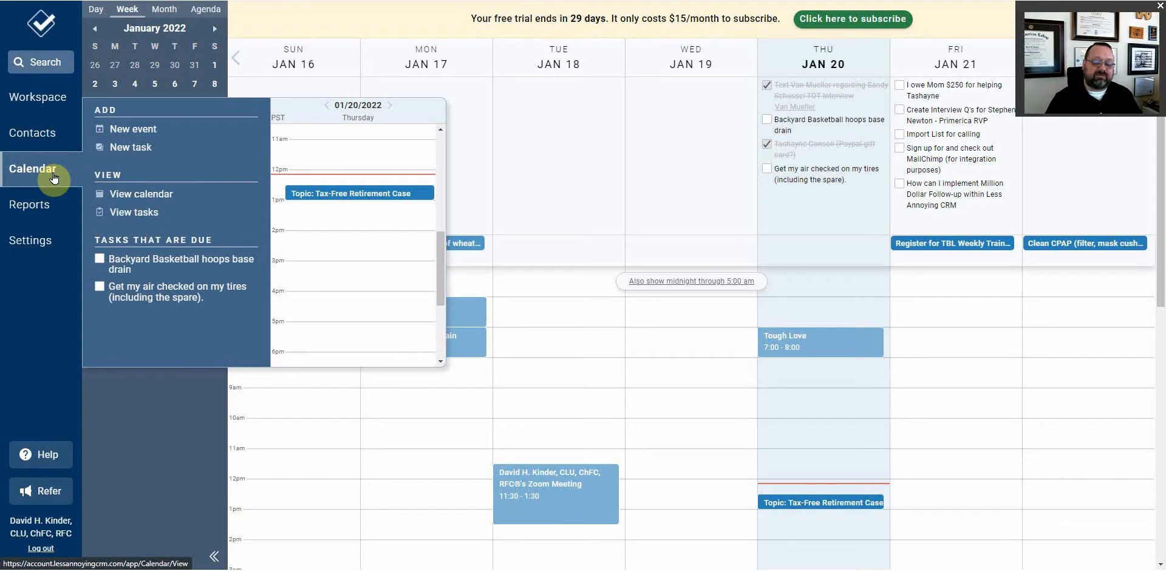
{"action": "left_click", "coordinate": [29, 204]}
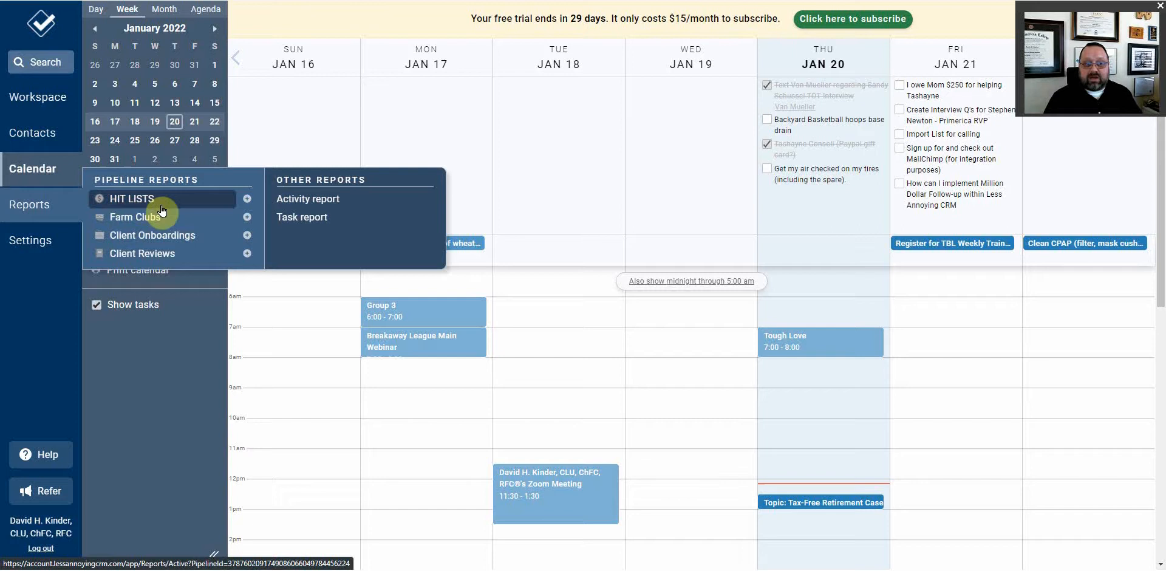
{"action": "mouse_move", "coordinate": [179, 205]}
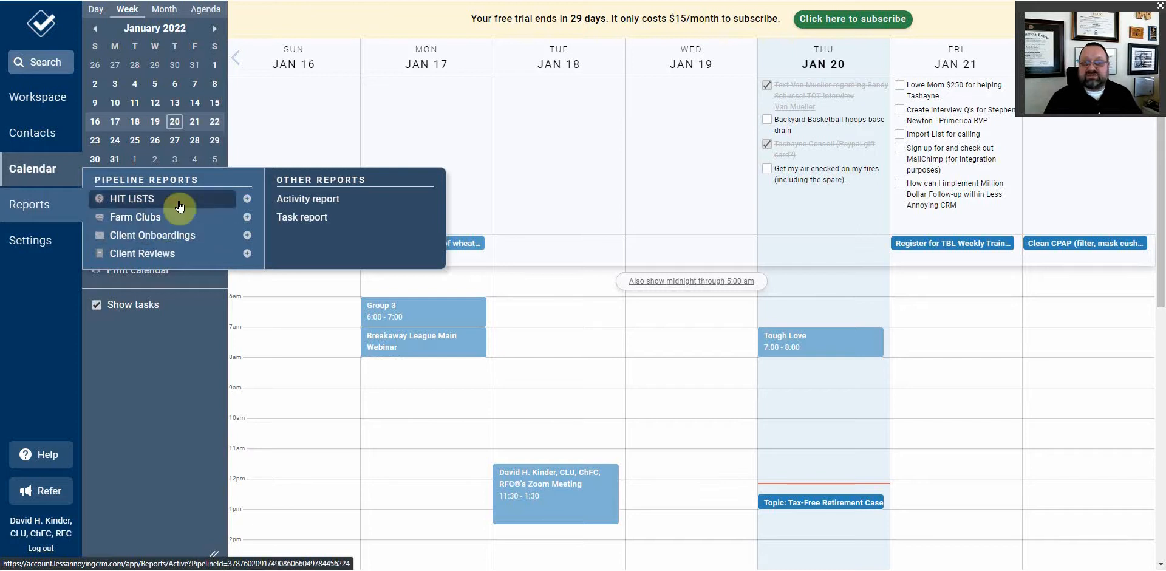
{"action": "mouse_move", "coordinate": [175, 262]}
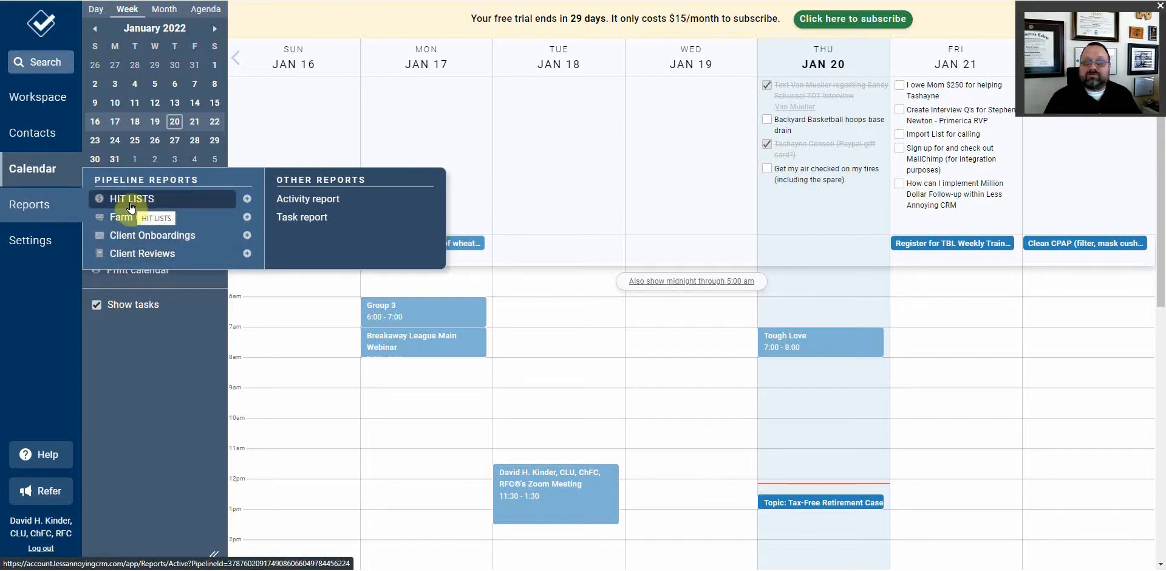
{"action": "mouse_move", "coordinate": [135, 216]}
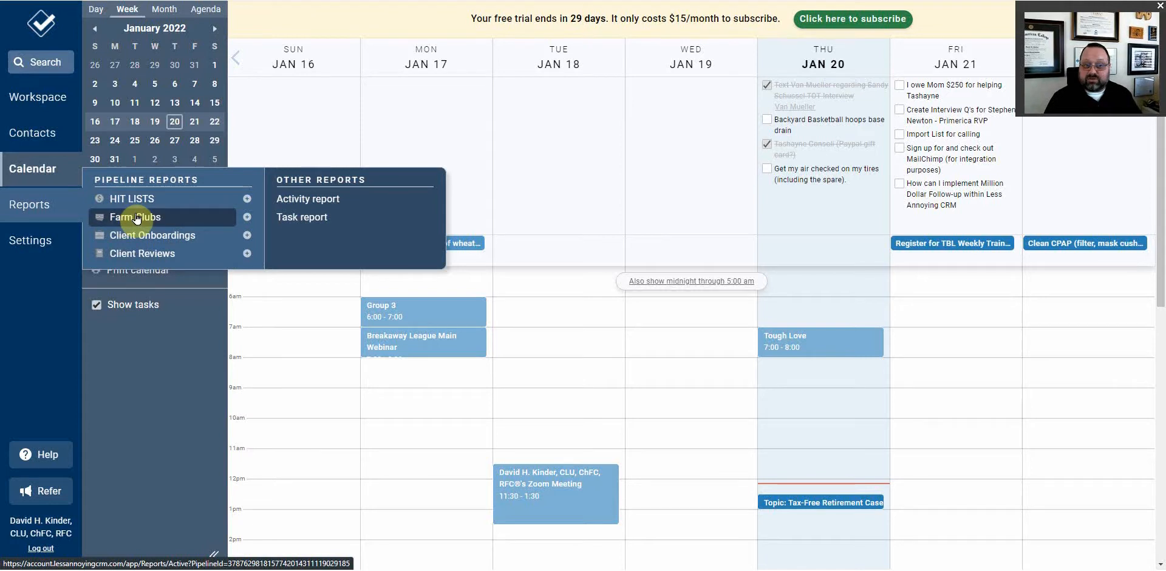
Browse Settings, return to the workspace, and open the Valued Client contact record.
{"action": "left_click", "coordinate": [30, 240]}
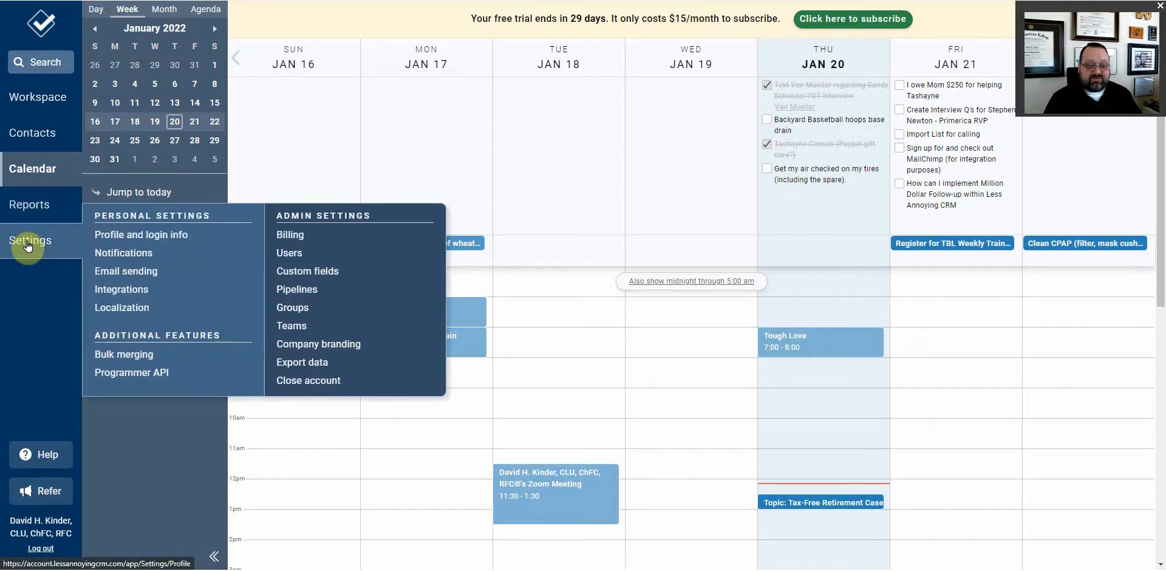
{"action": "left_click", "coordinate": [38, 97]}
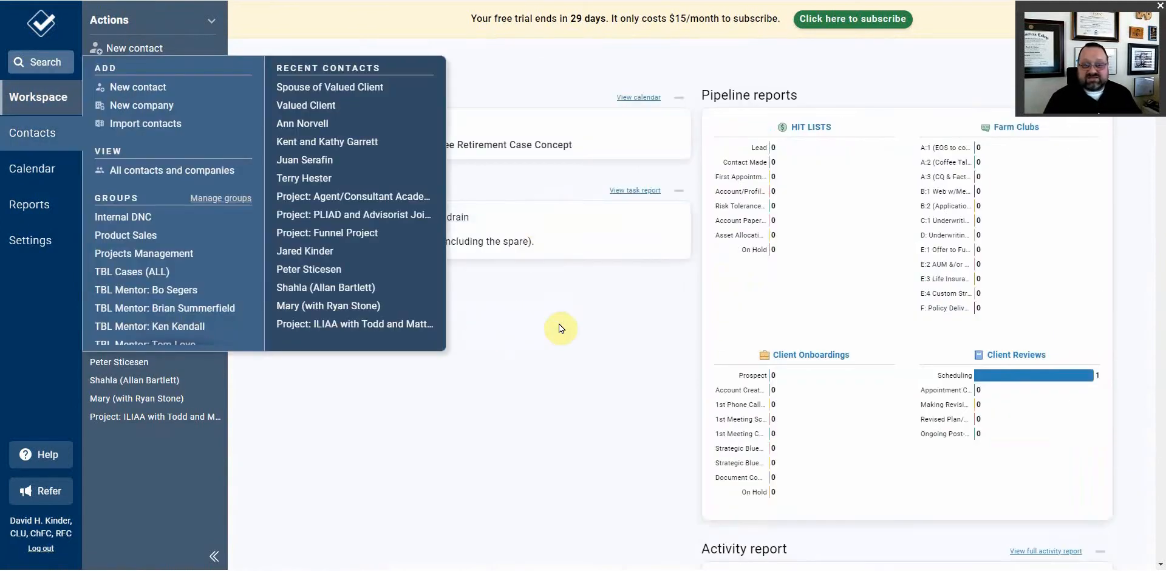
{"action": "mouse_move", "coordinate": [327, 141]}
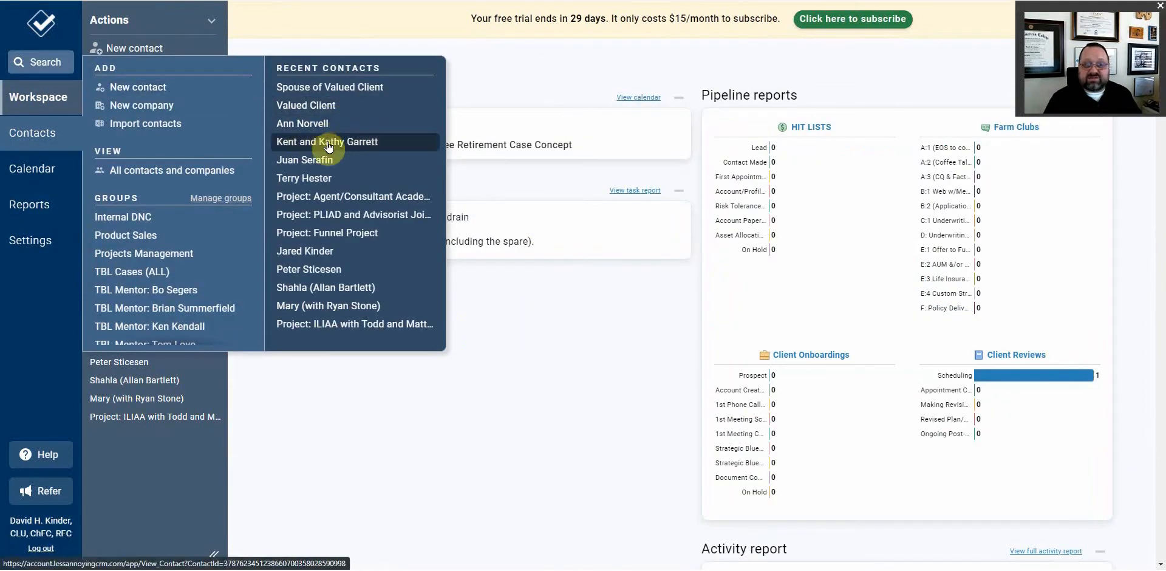
{"action": "left_click", "coordinate": [305, 105]}
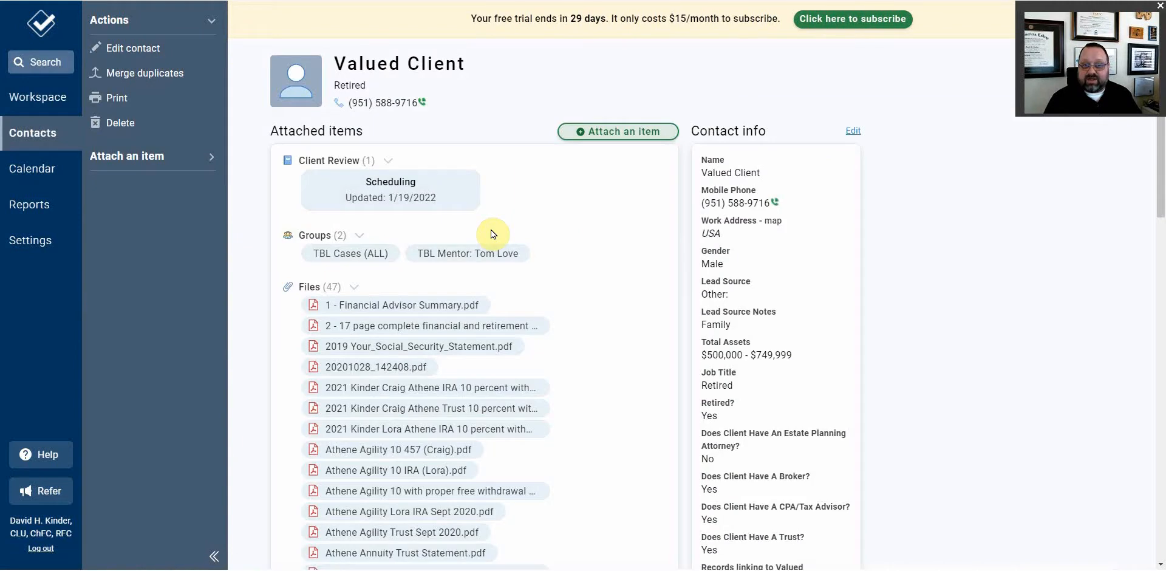
Scroll through Valued Client's 47 attached files, revealing the spouse's linked record.
{"action": "scroll", "scroll_direction": "down", "scroll_amount": 3}
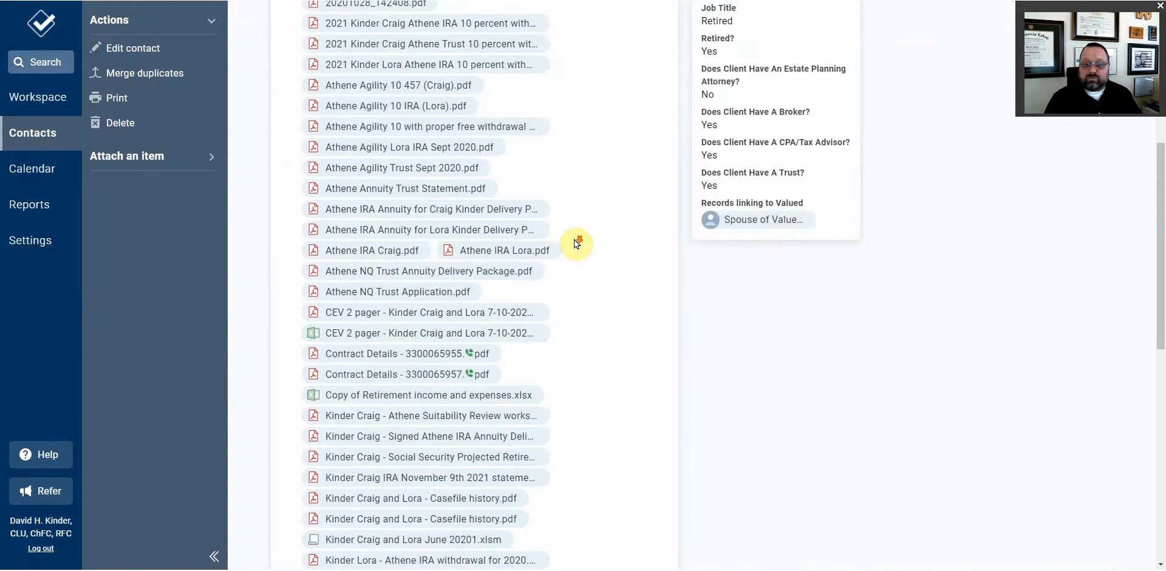
{"action": "scroll", "scroll_direction": "down", "scroll_amount": 3}
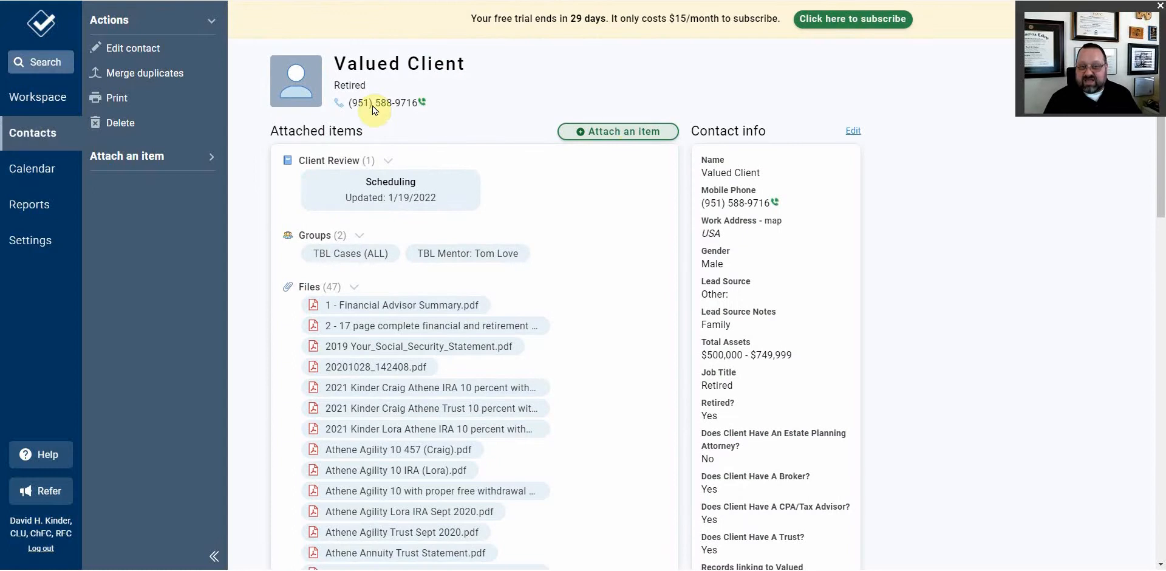
{"action": "mouse_move", "coordinate": [896, 179]}
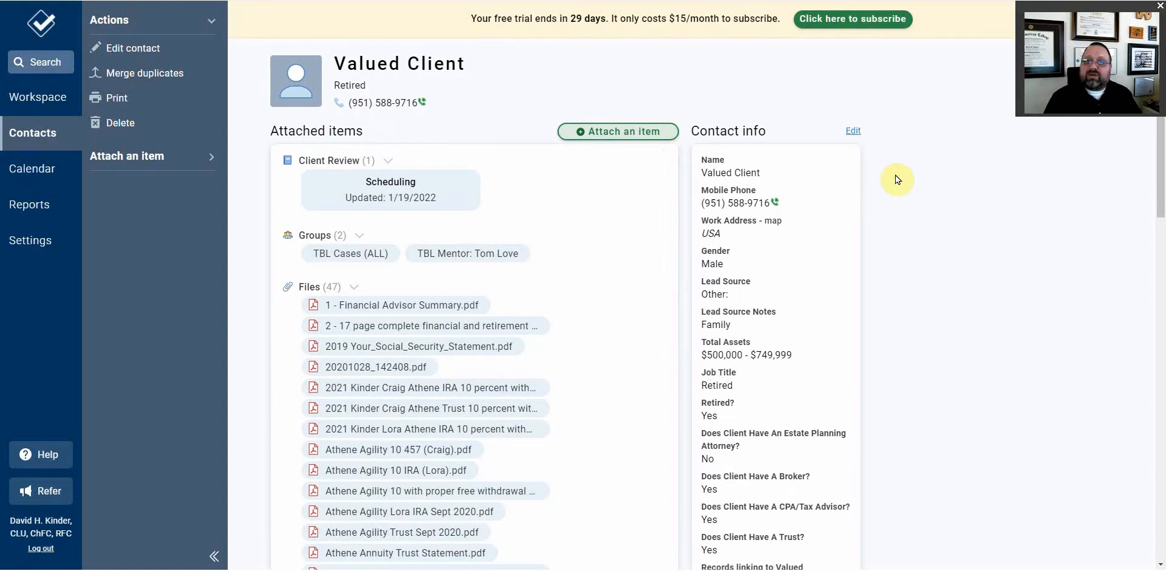
{"action": "mouse_move", "coordinate": [888, 180]}
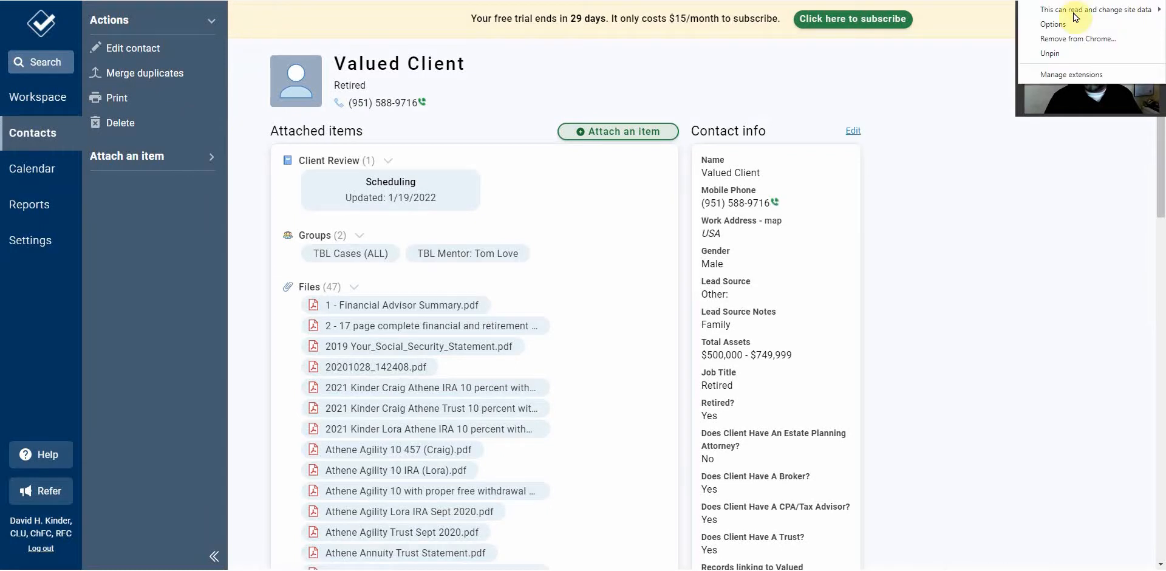
{"action": "left_click", "coordinate": [1053, 23]}
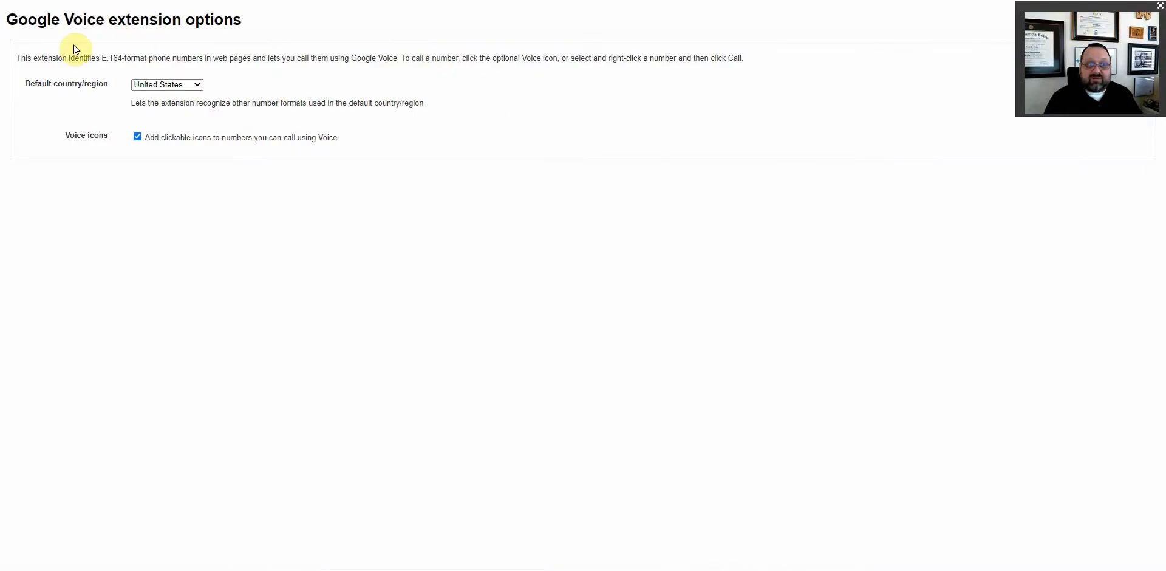
{"action": "mouse_move", "coordinate": [132, 155]}
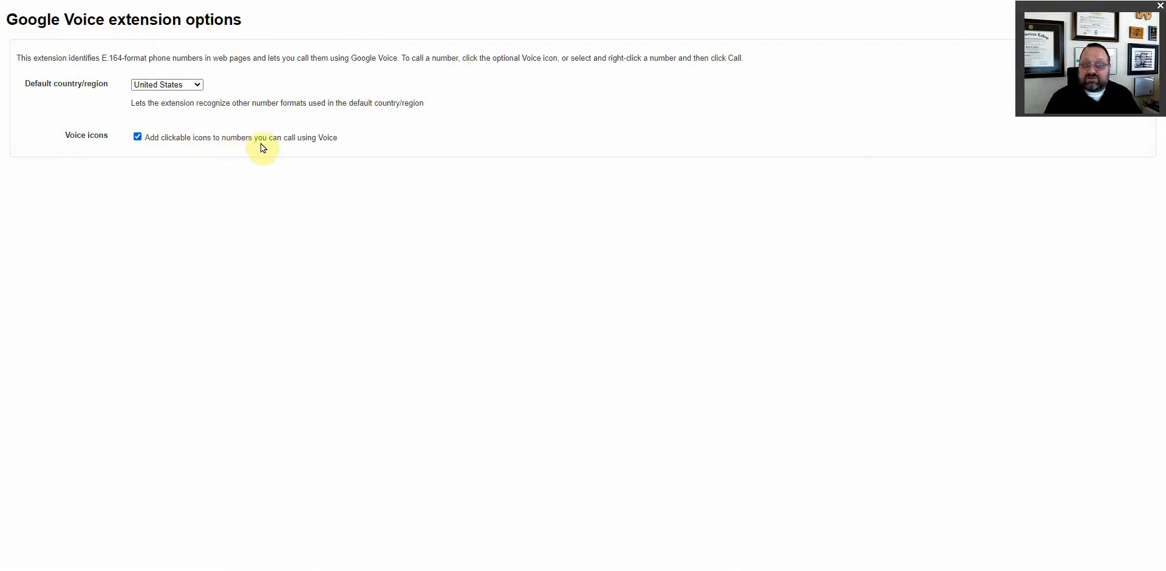
{"action": "mouse_move", "coordinate": [289, 13]}
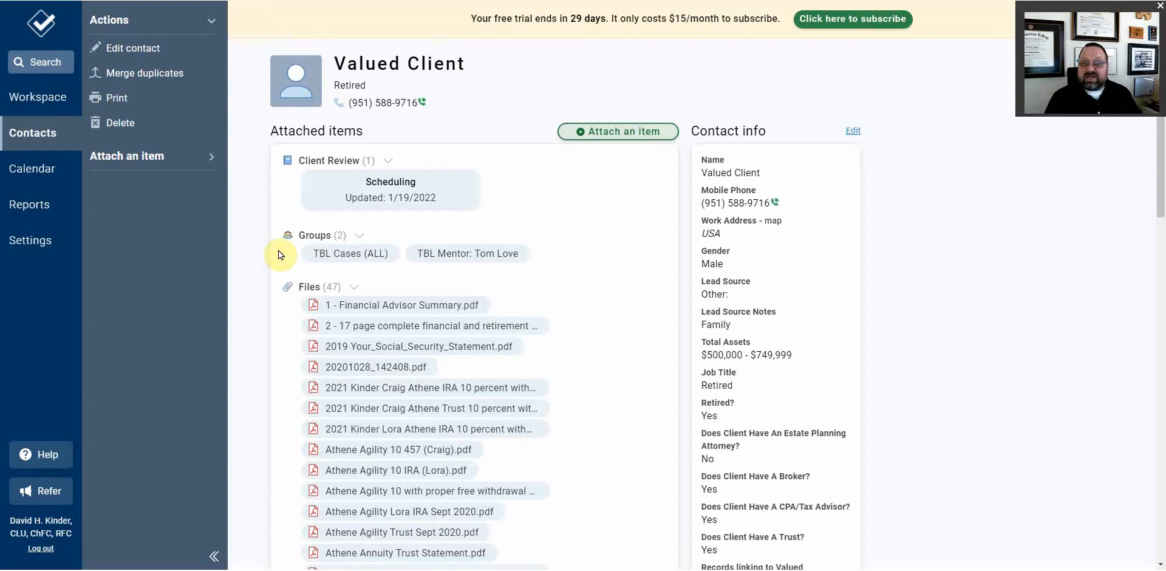
{"action": "mouse_move", "coordinate": [396, 116]}
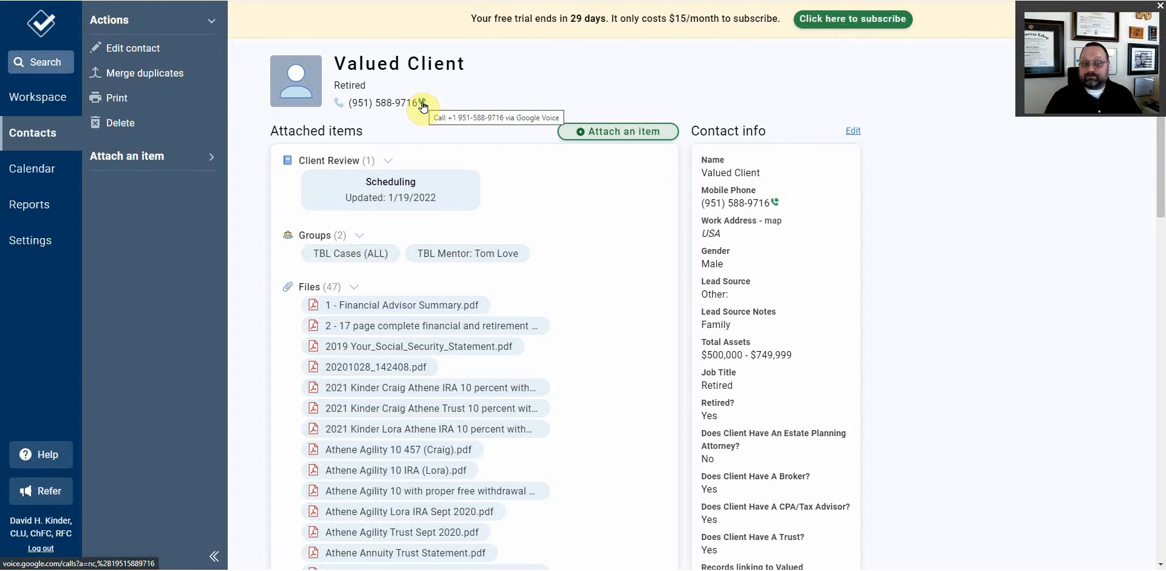
{"action": "mouse_move", "coordinate": [438, 279]}
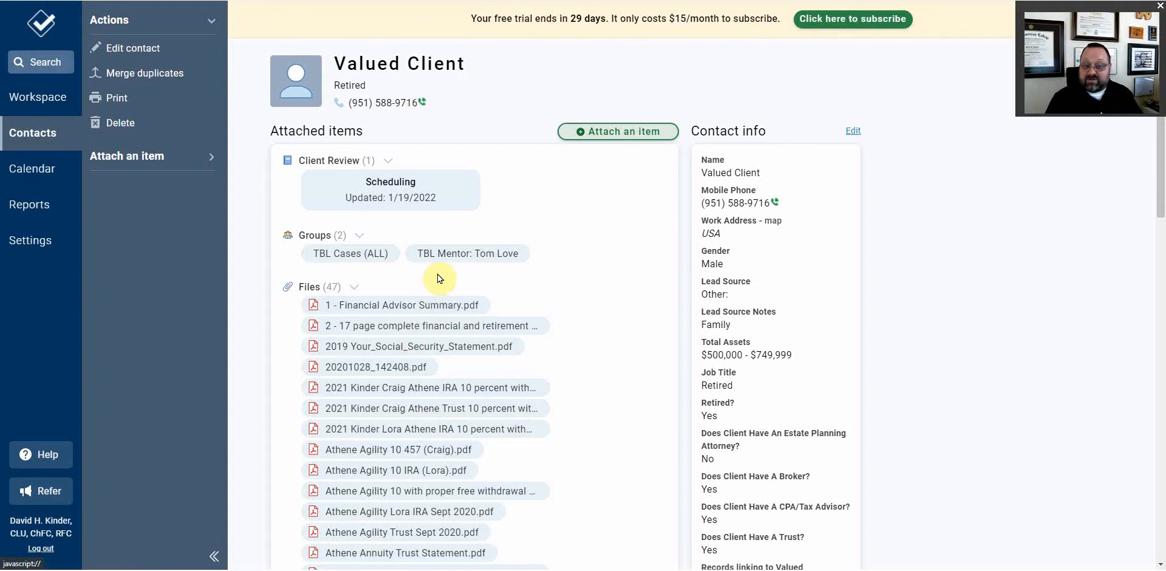
{"action": "mouse_move", "coordinate": [541, 276]}
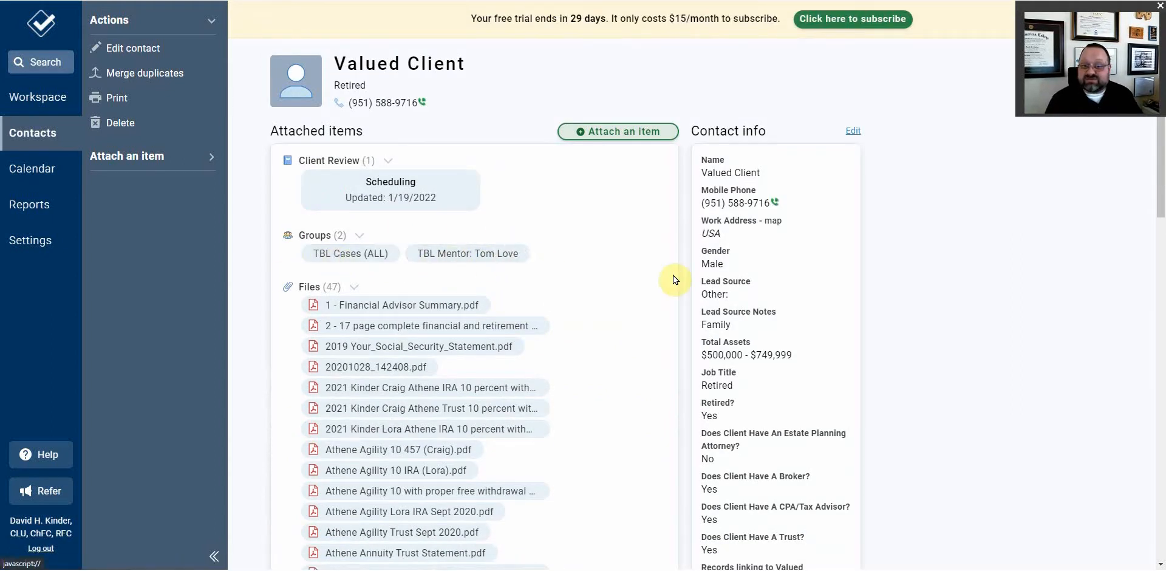
Scroll Valued Client's page down to History showing the Client Review at Scheduling.
{"action": "scroll", "scroll_direction": "down", "scroll_amount": 3}
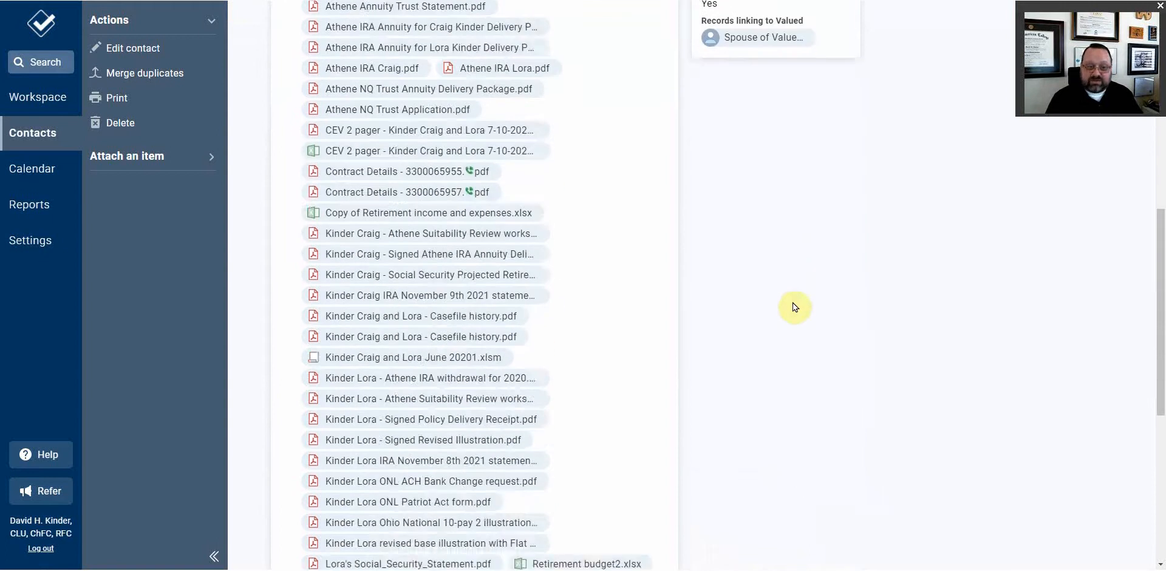
{"action": "scroll", "scroll_direction": "down", "scroll_amount": 3}
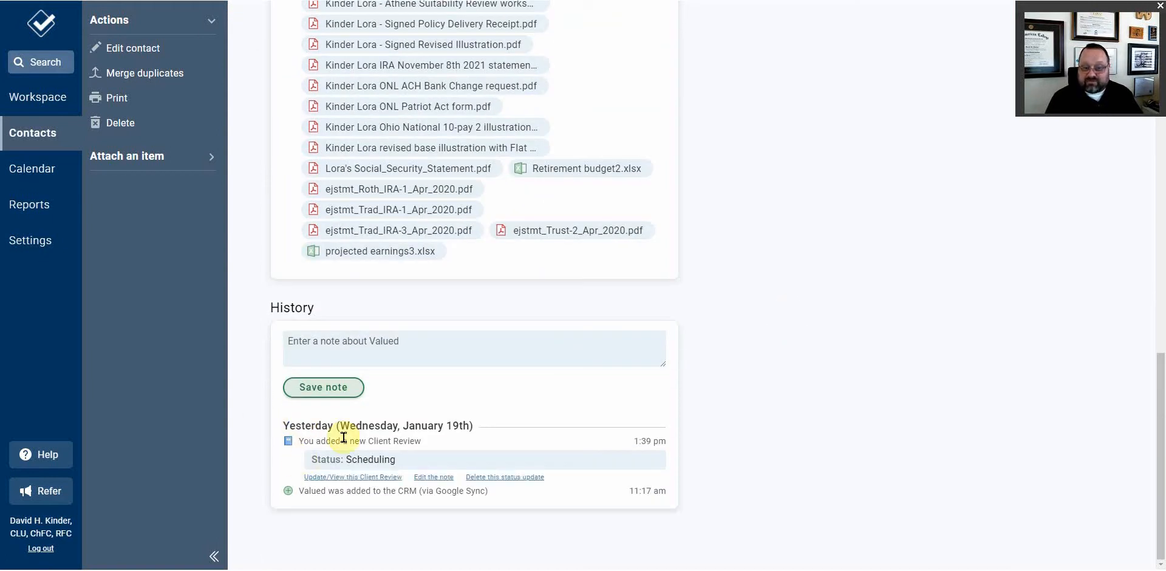
{"action": "mouse_move", "coordinate": [622, 454]}
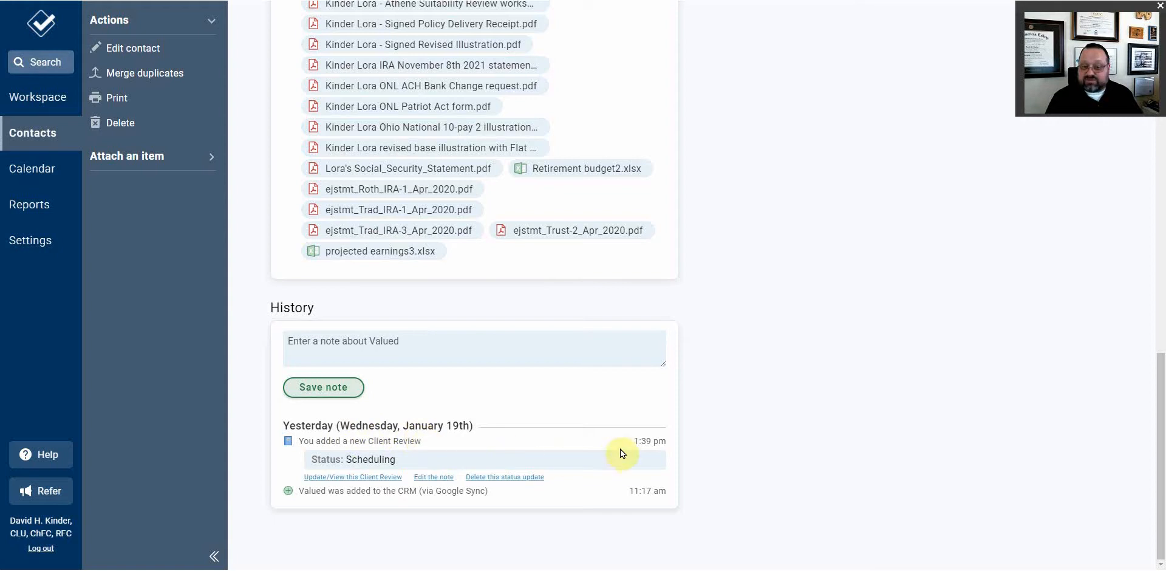
{"action": "mouse_move", "coordinate": [556, 466]}
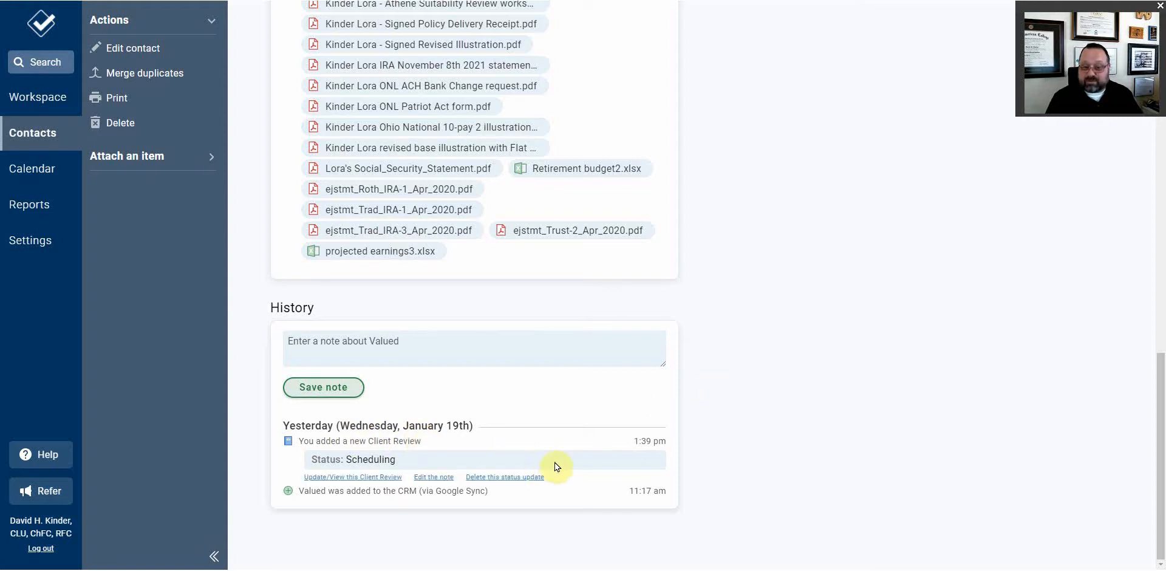
{"action": "mouse_move", "coordinate": [308, 438]}
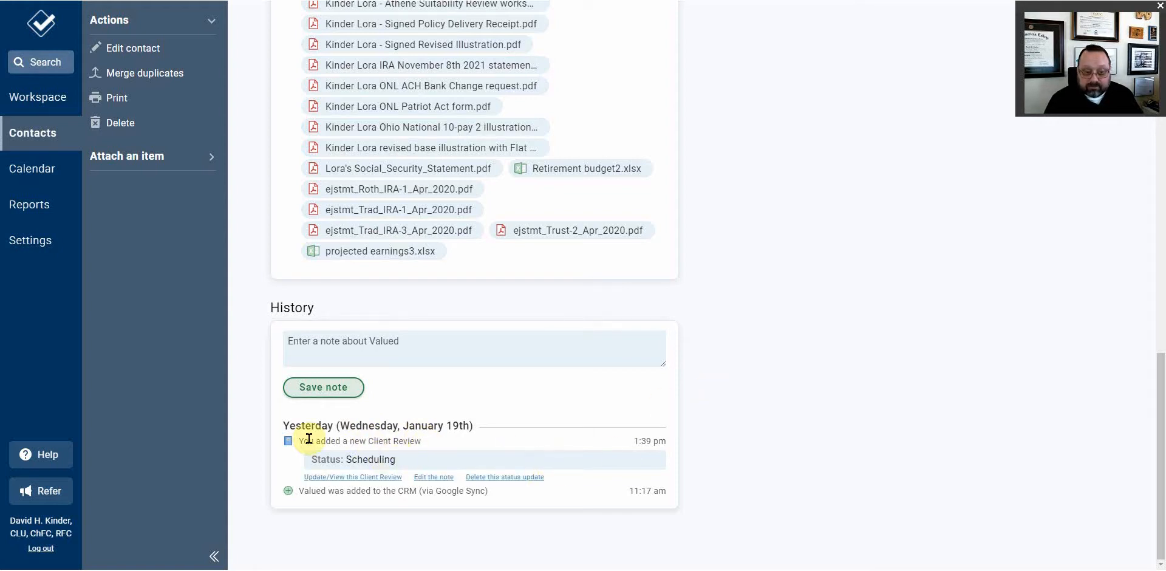
{"action": "mouse_move", "coordinate": [707, 386]}
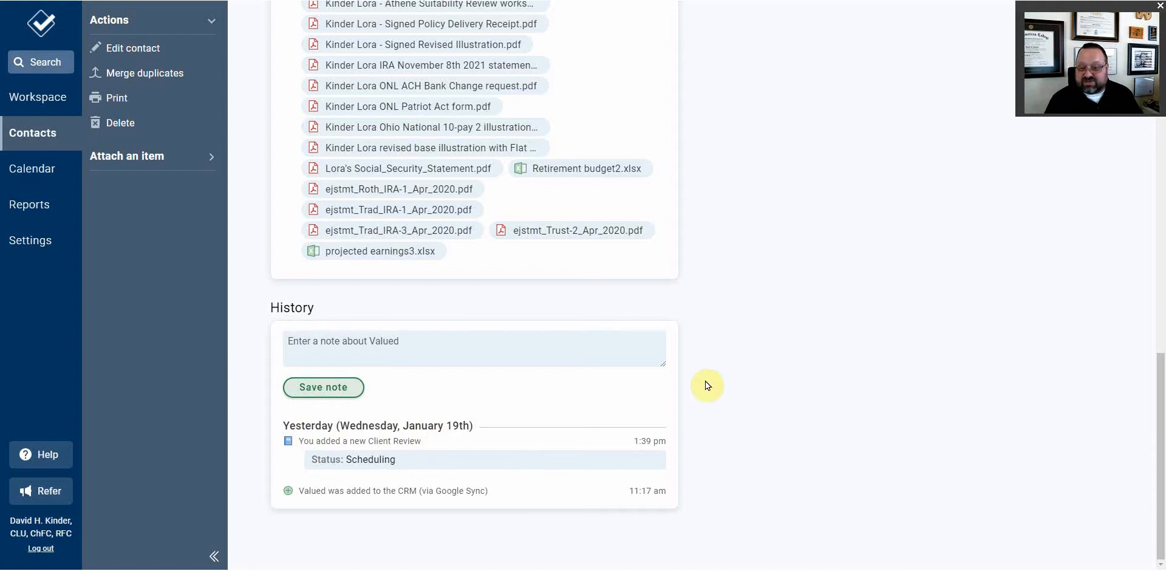
List all contacts and companies, then go to the Workspace dashboard.
{"action": "left_click", "coordinate": [33, 132]}
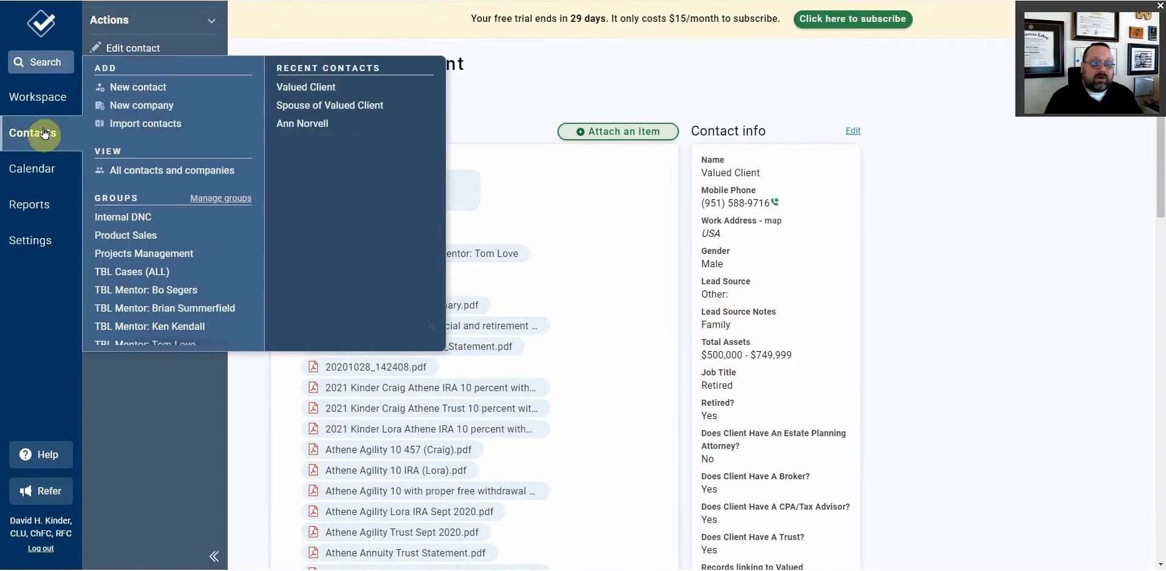
{"action": "left_click", "coordinate": [173, 169]}
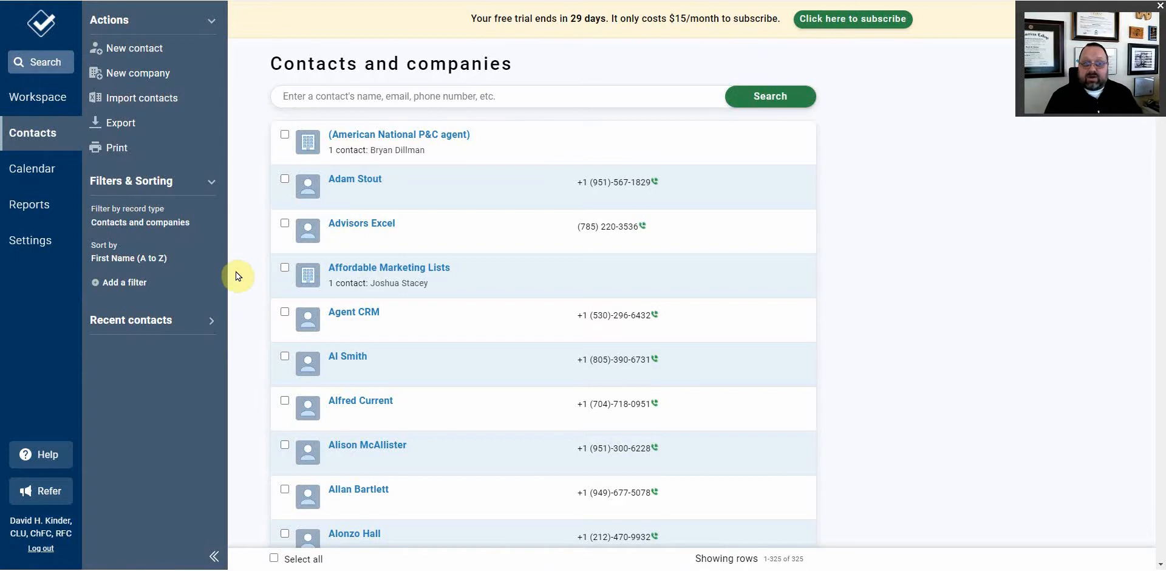
{"action": "left_click", "coordinate": [38, 96]}
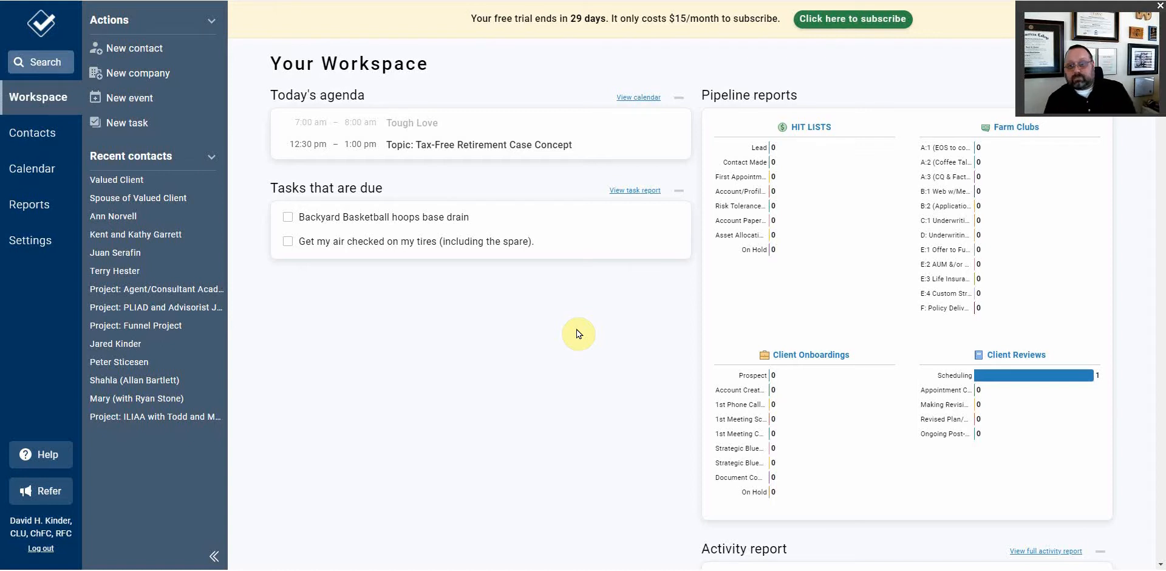
{"action": "mouse_move", "coordinate": [632, 166]}
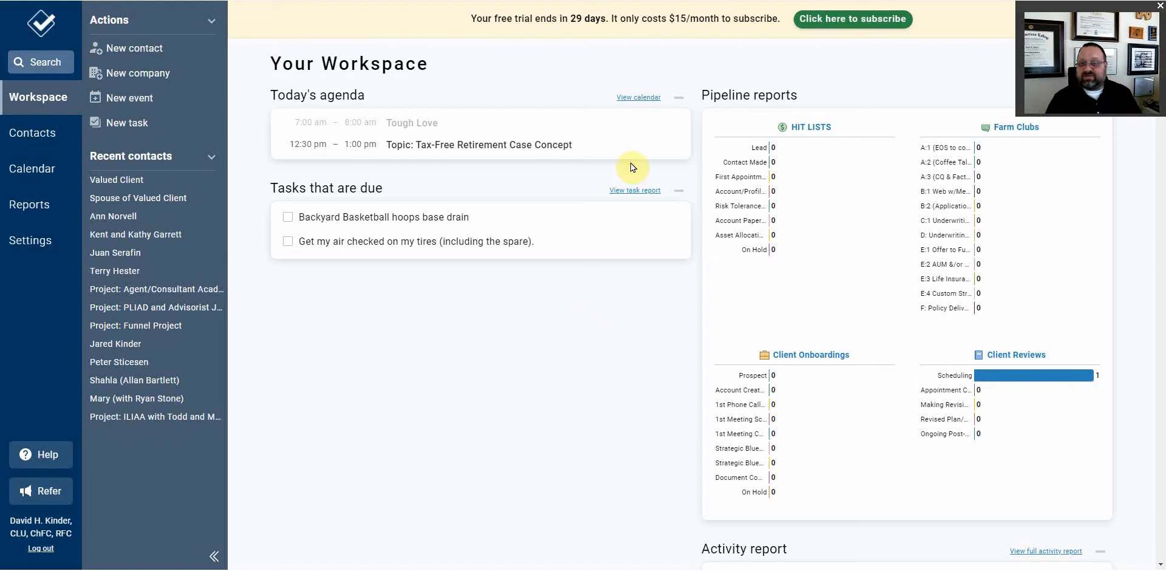
{"action": "mouse_move", "coordinate": [981, 197]}
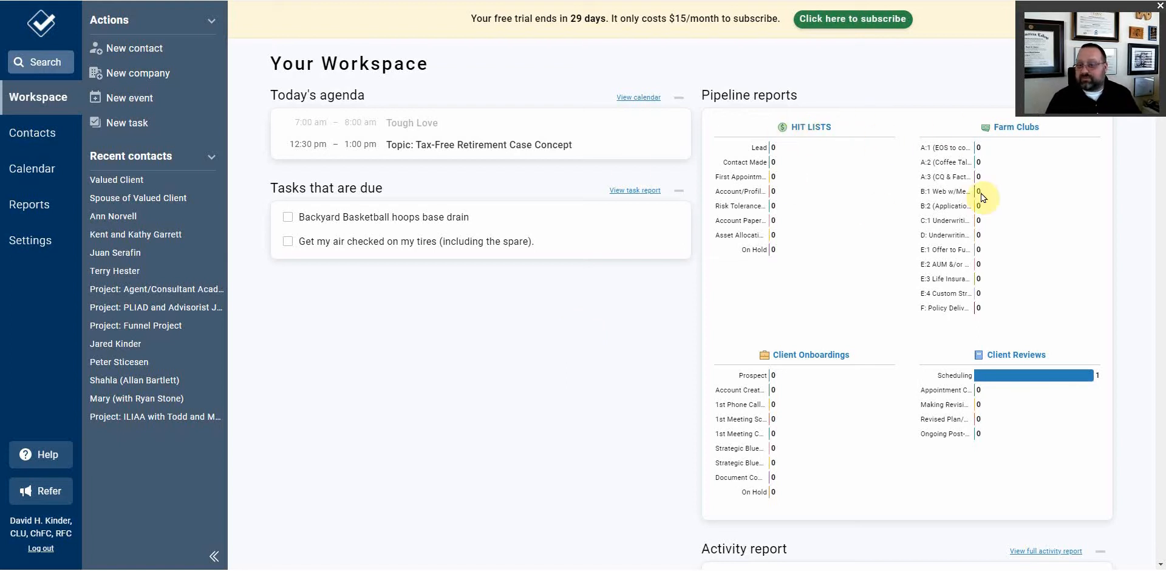
{"action": "mouse_move", "coordinate": [941, 237]}
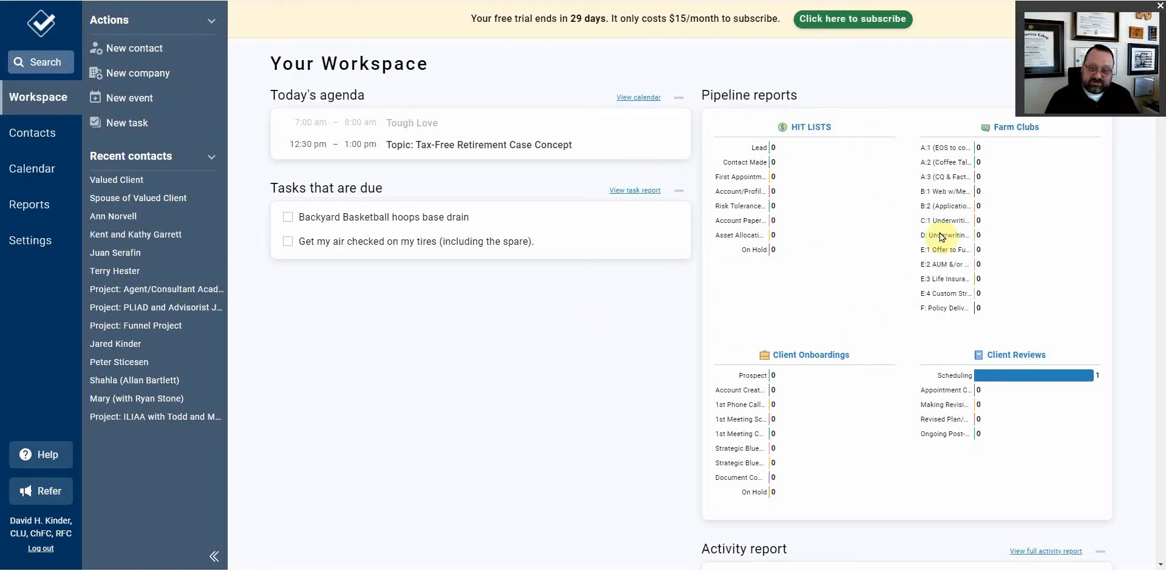
{"action": "mouse_move", "coordinate": [526, 373]}
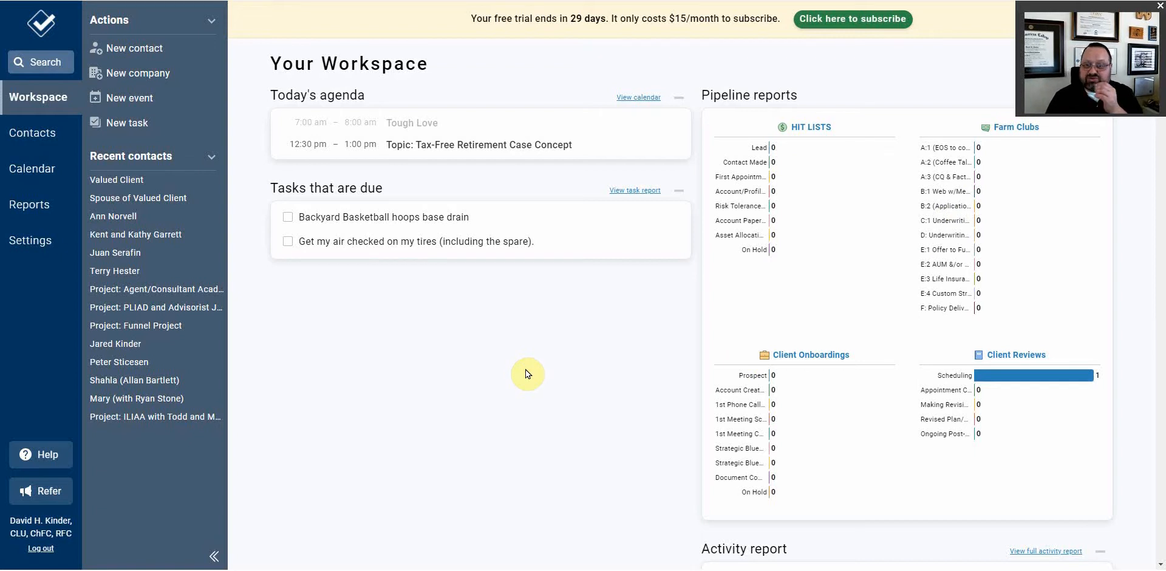
{"action": "mouse_move", "coordinate": [517, 353]}
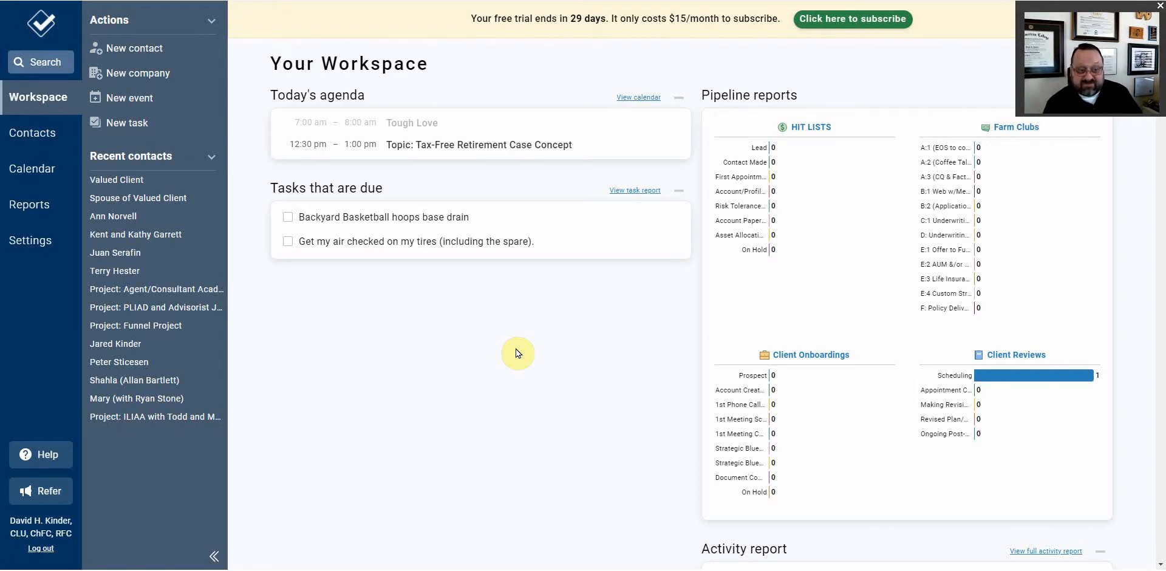
{"action": "mouse_move", "coordinate": [227, 249]}
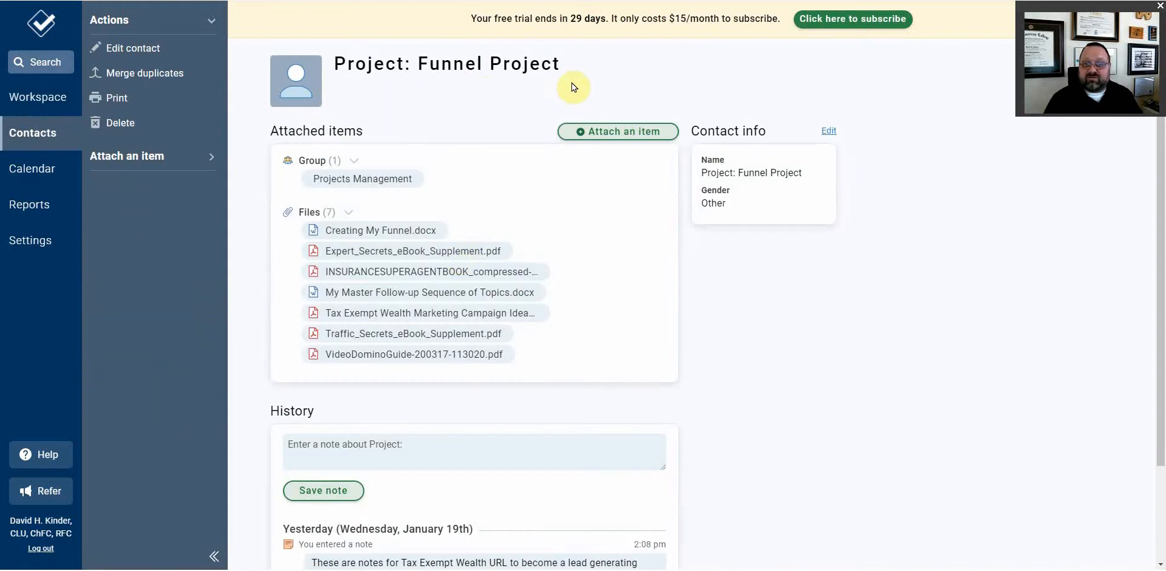
{"action": "mouse_move", "coordinate": [600, 87]}
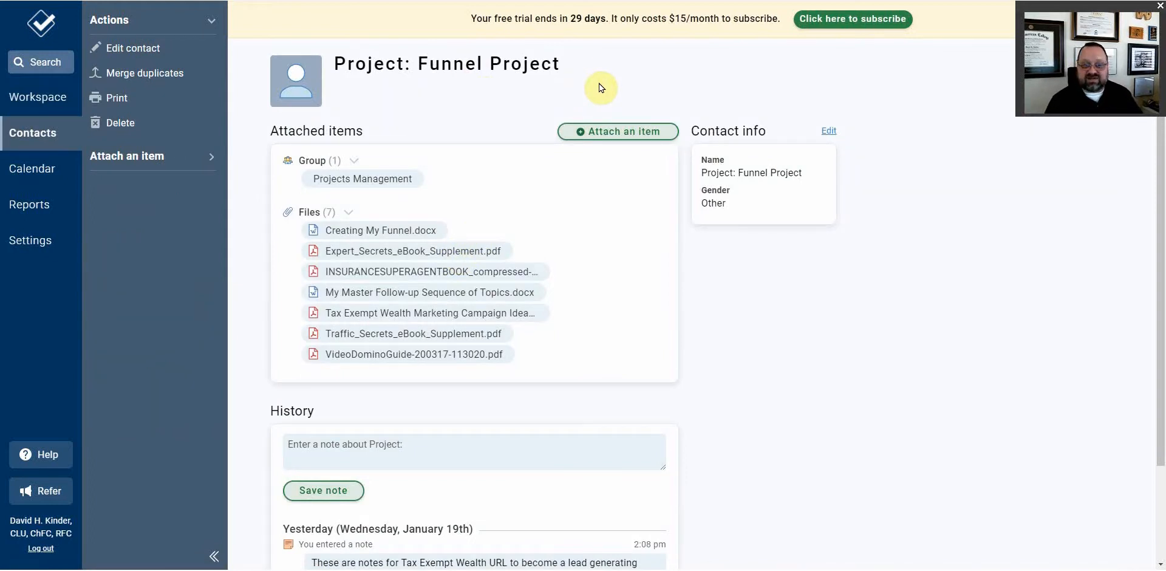
{"action": "mouse_move", "coordinate": [473, 118]}
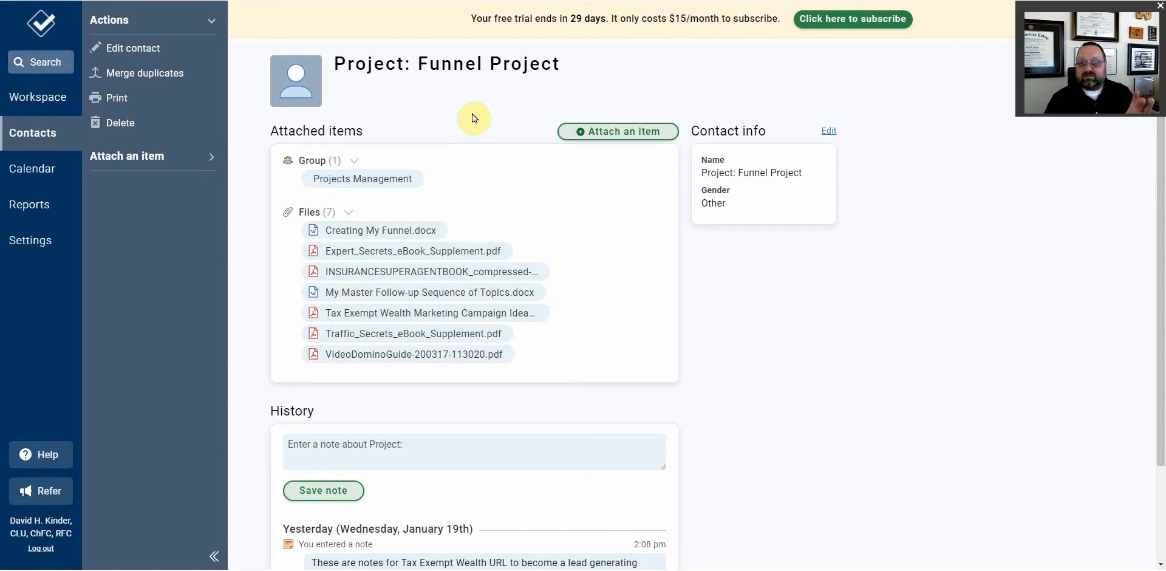
{"action": "mouse_move", "coordinate": [324, 82]}
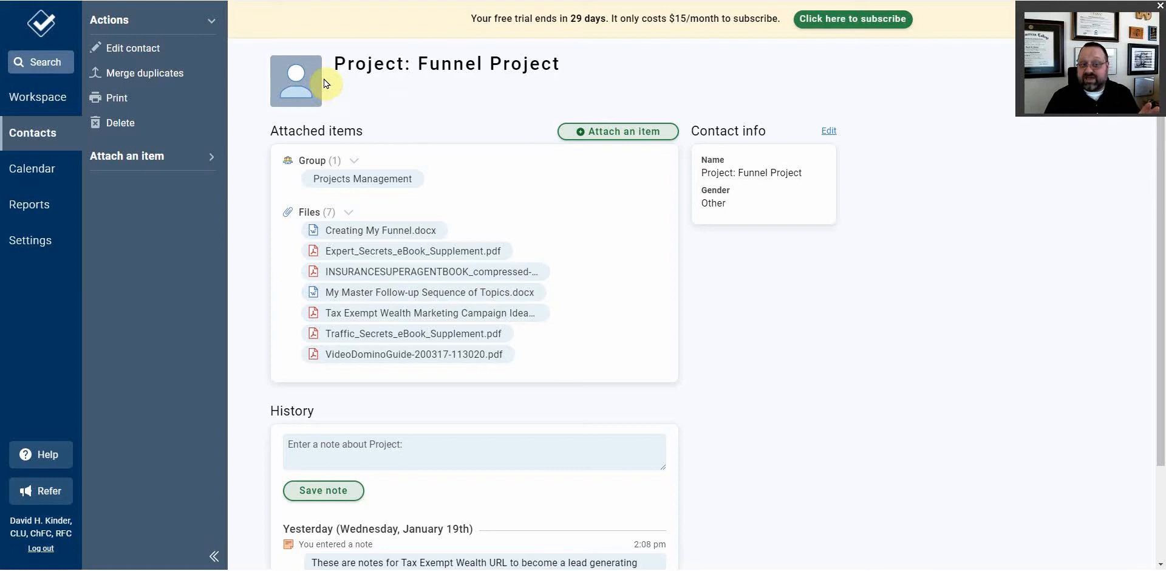
{"action": "mouse_move", "coordinate": [455, 84]}
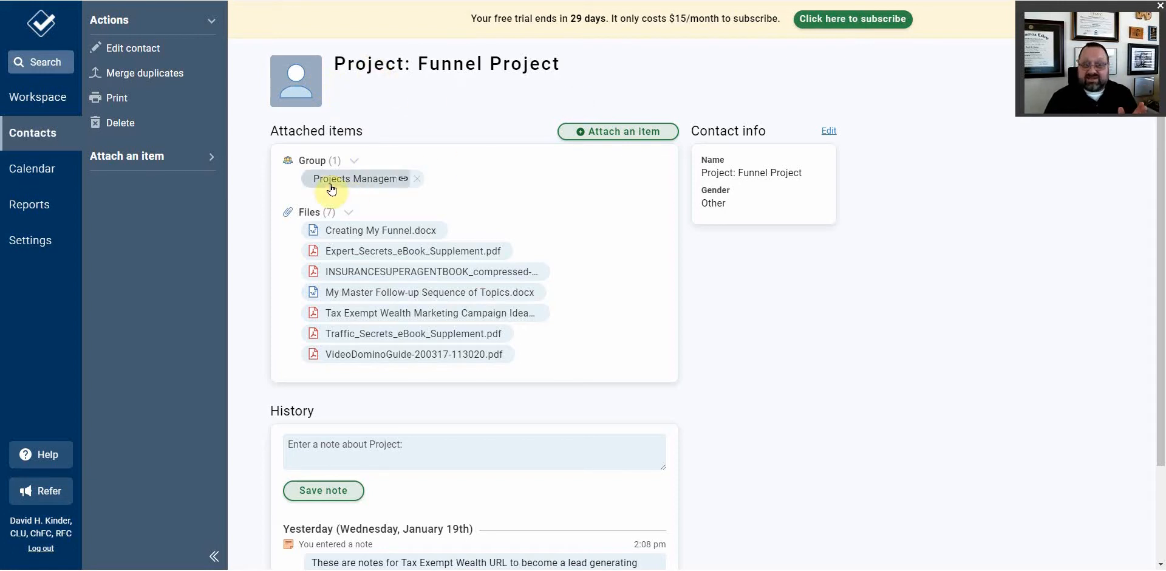
{"action": "mouse_move", "coordinate": [372, 179]}
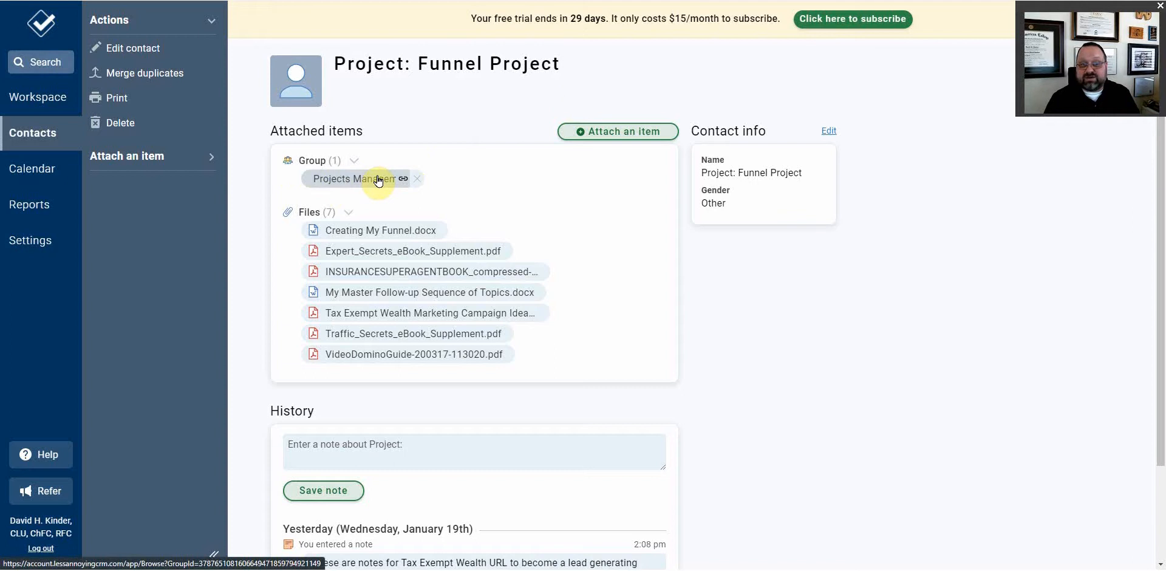
{"action": "mouse_move", "coordinate": [460, 180]}
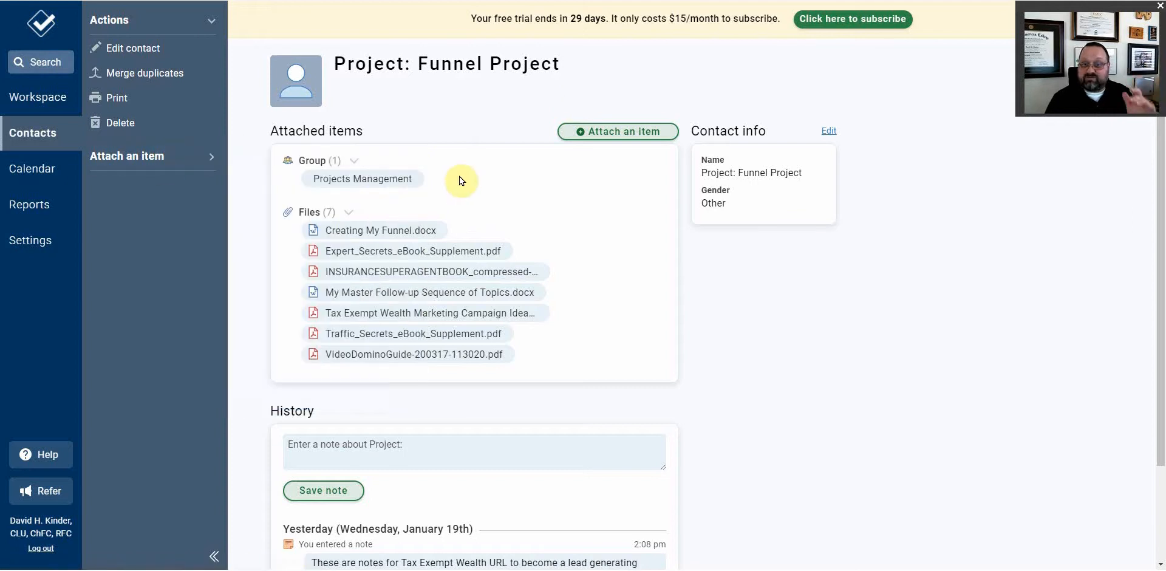
{"action": "mouse_move", "coordinate": [460, 160]}
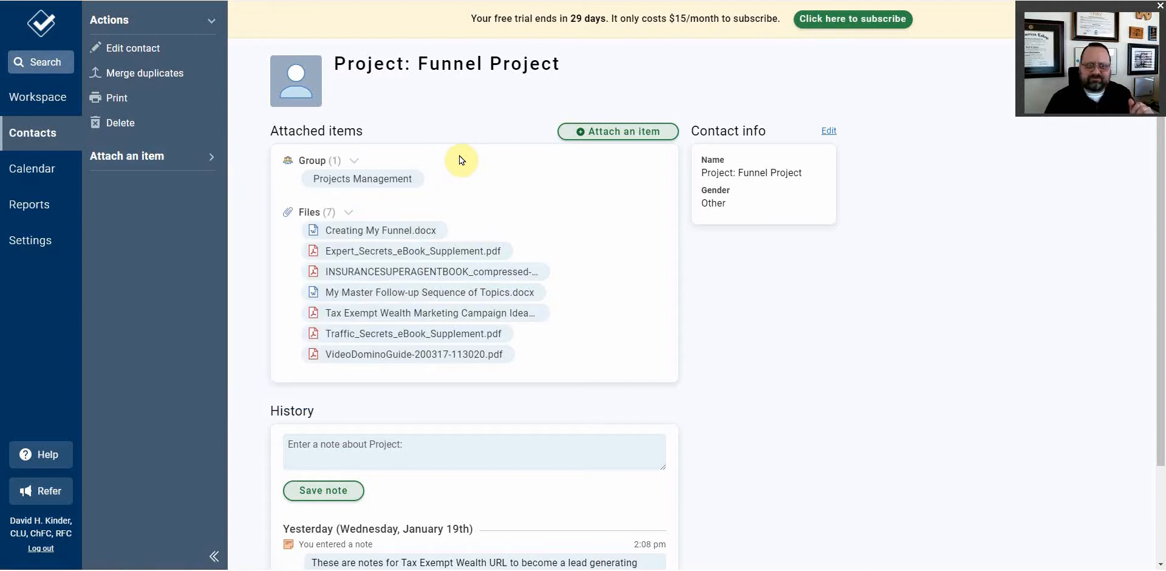
{"action": "mouse_move", "coordinate": [504, 392]}
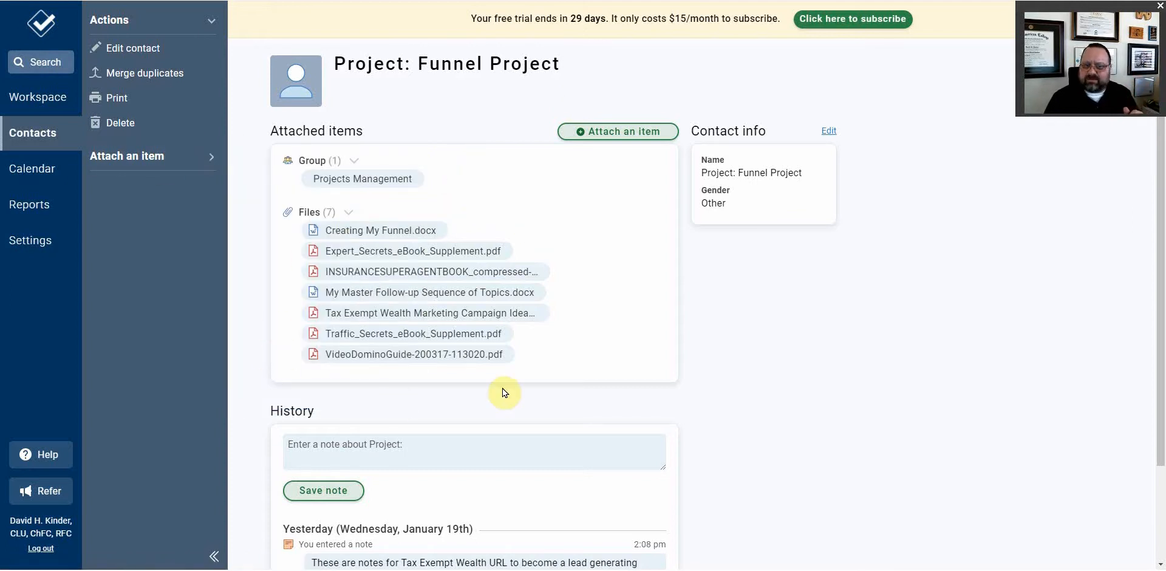
Scroll the Funnel Project record to its Projects Management group and seven files.
{"action": "scroll", "scroll_direction": "down", "scroll_amount": 3}
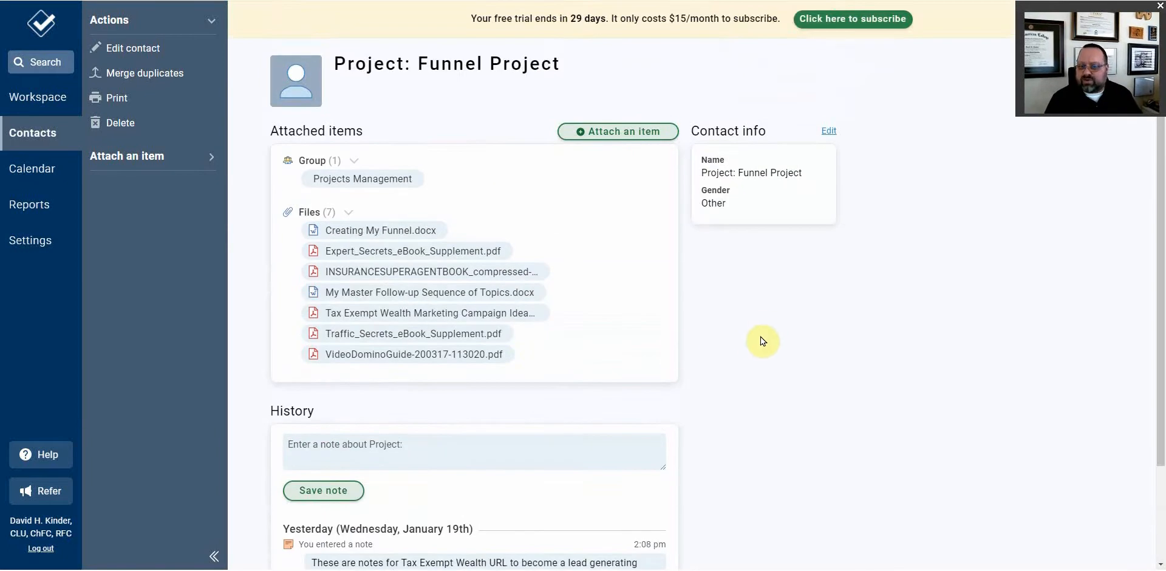
{"action": "mouse_move", "coordinate": [730, 299]}
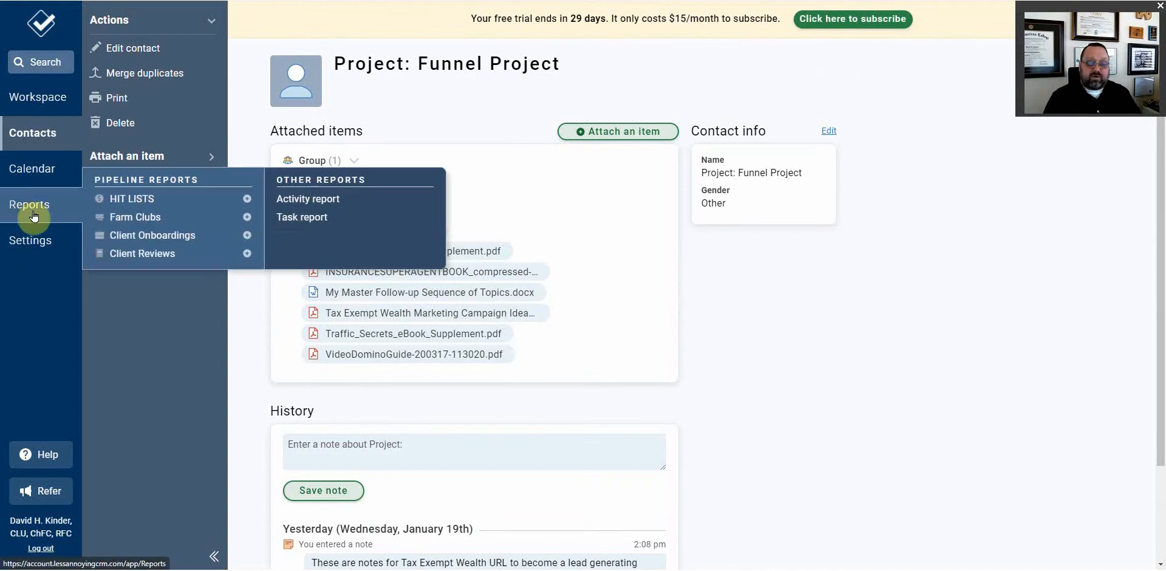
List the four Projects Management group records via the contact groups settings.
{"action": "left_click", "coordinate": [31, 168]}
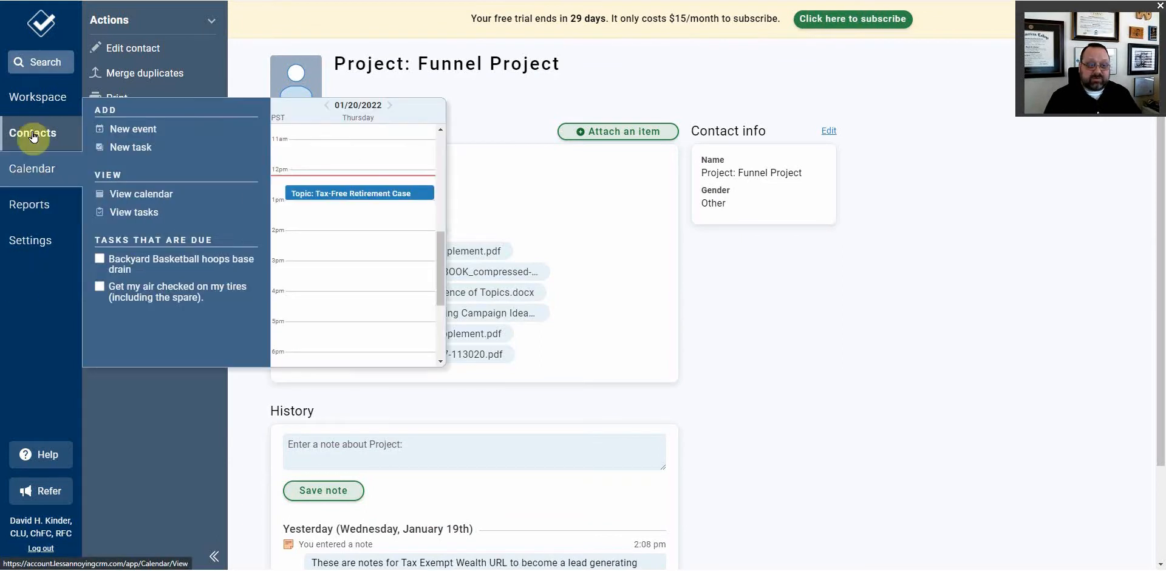
{"action": "left_click", "coordinate": [32, 133]}
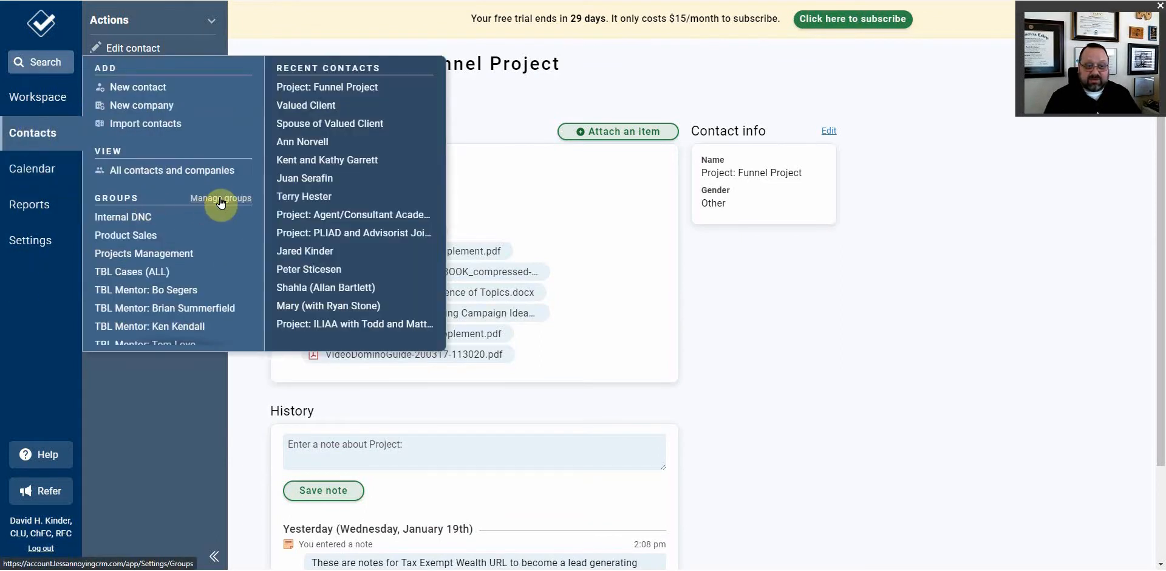
{"action": "left_click", "coordinate": [221, 198]}
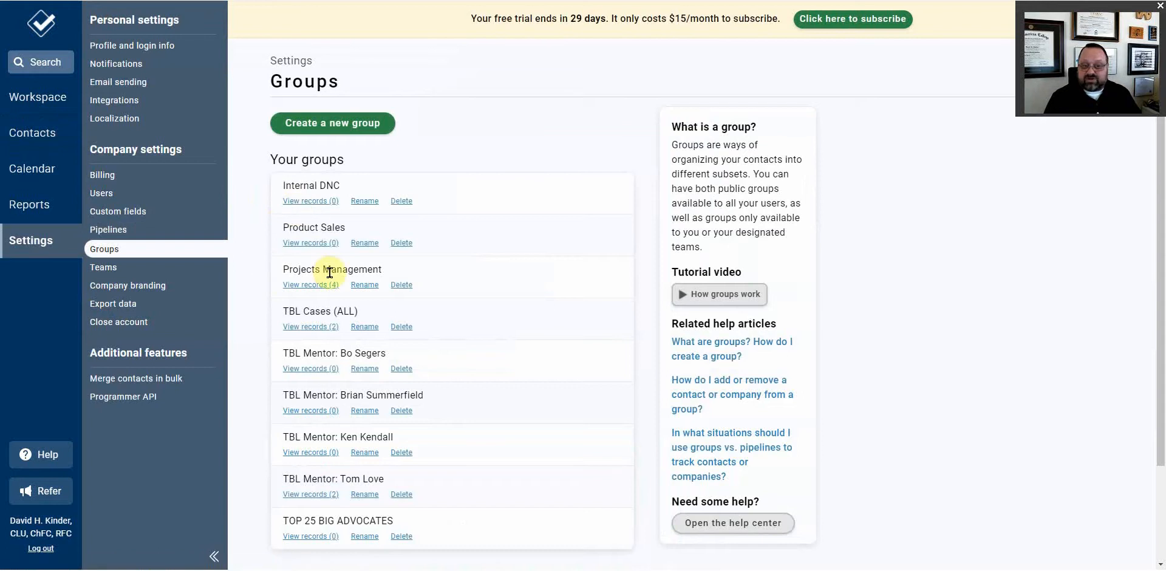
{"action": "left_click", "coordinate": [308, 285]}
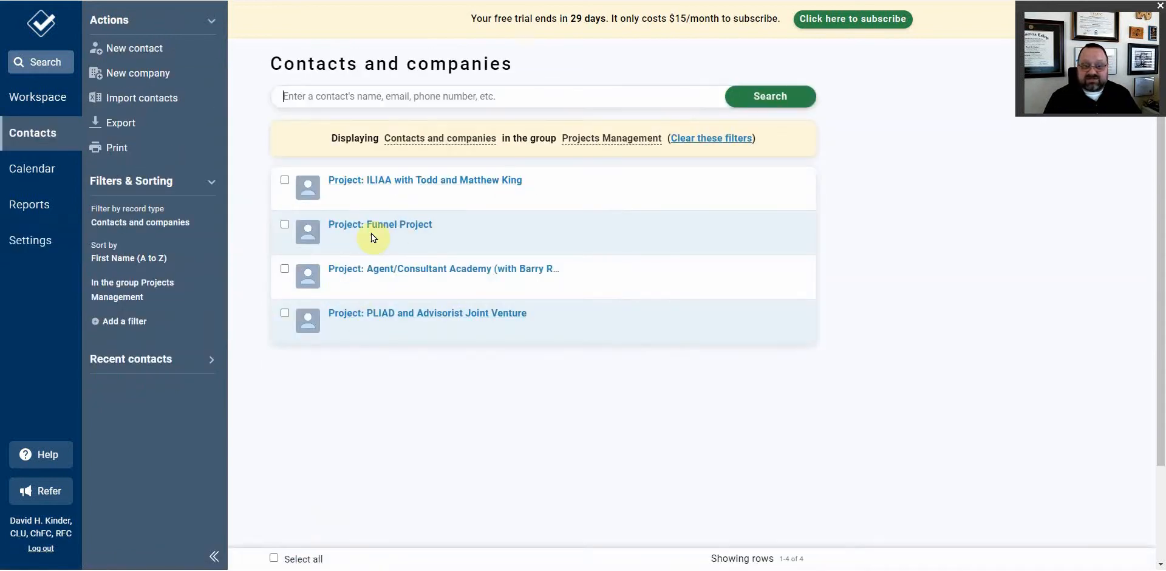
{"action": "mouse_move", "coordinate": [541, 291]}
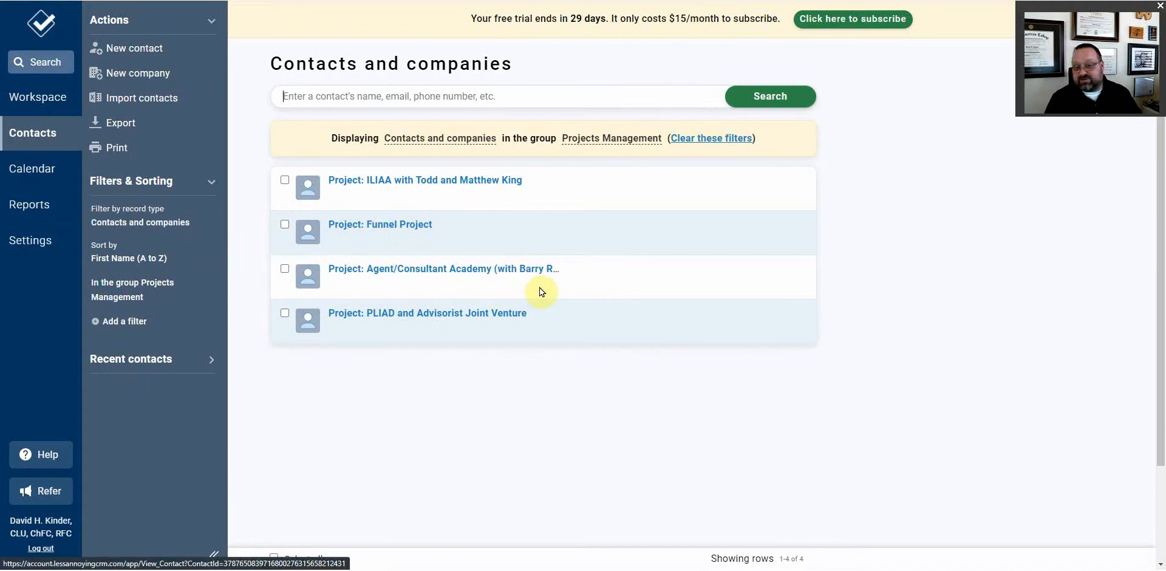
{"action": "mouse_move", "coordinate": [455, 313]}
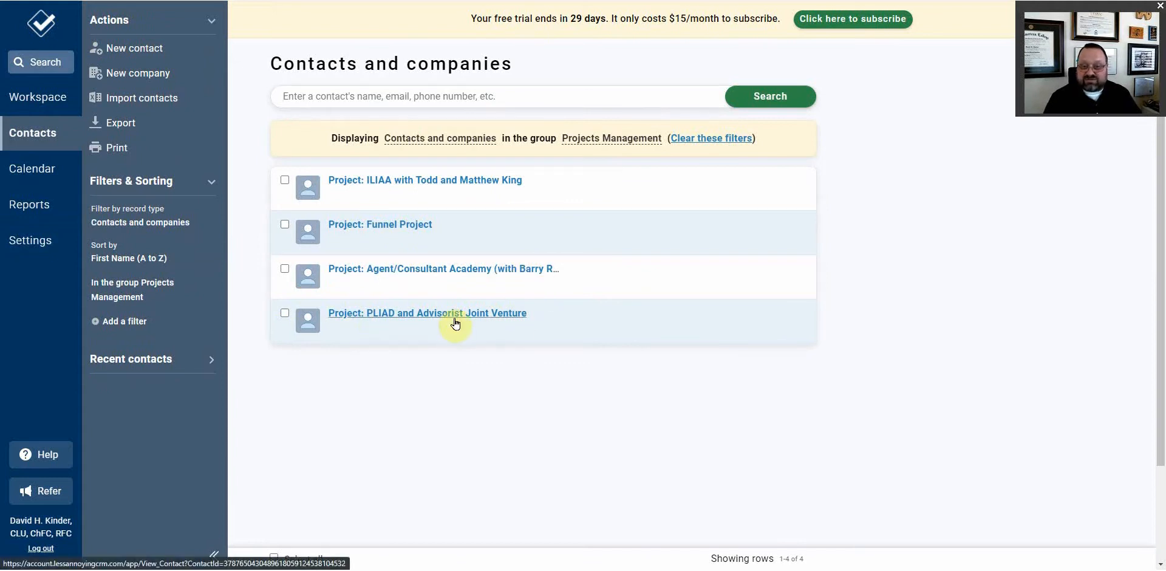
{"action": "mouse_move", "coordinate": [426, 335]}
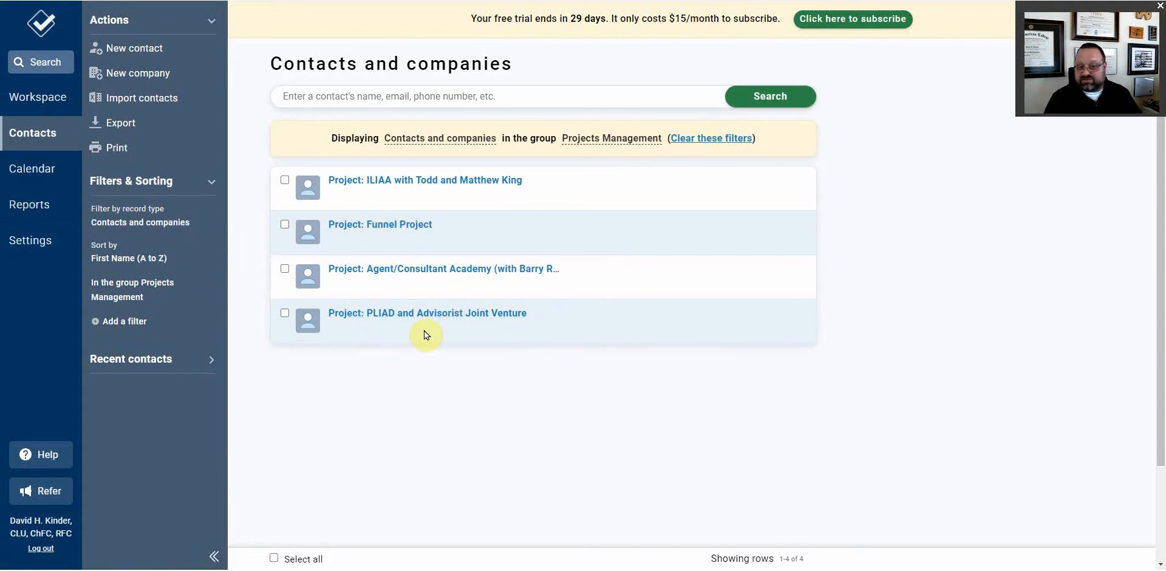
{"action": "mouse_move", "coordinate": [265, 161]}
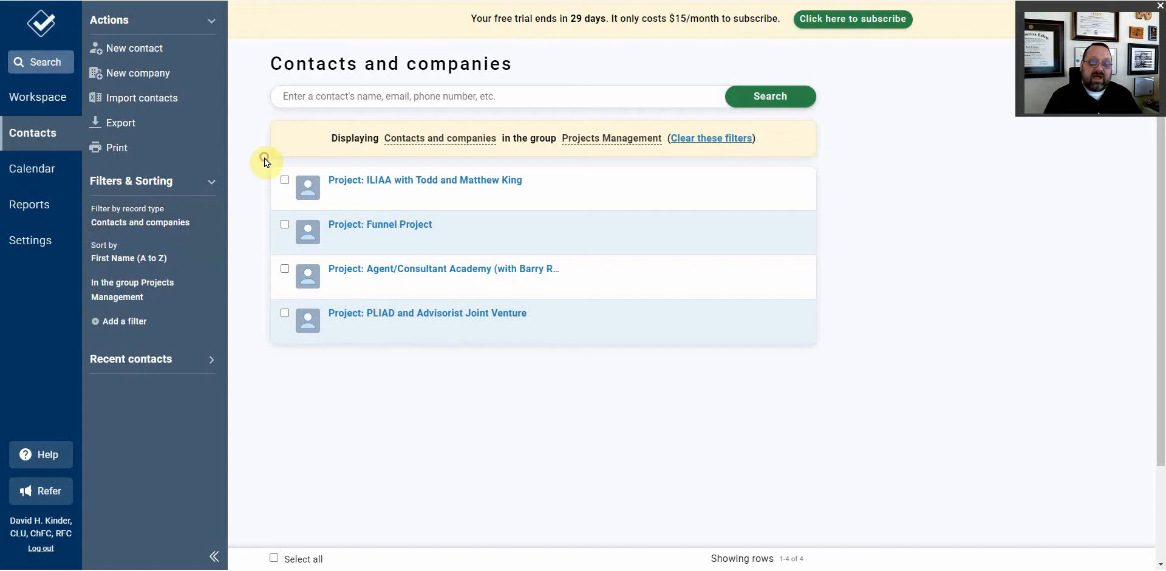
{"action": "mouse_move", "coordinate": [253, 154]}
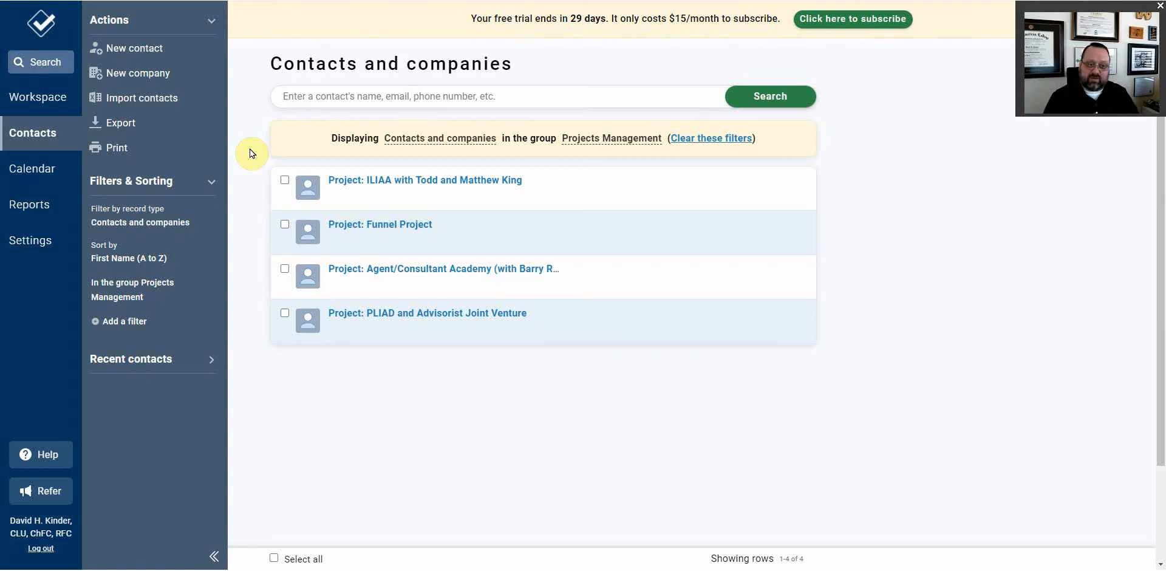
View the reports list, then open the Beginner's Guide from the help center.
{"action": "left_click", "coordinate": [30, 204]}
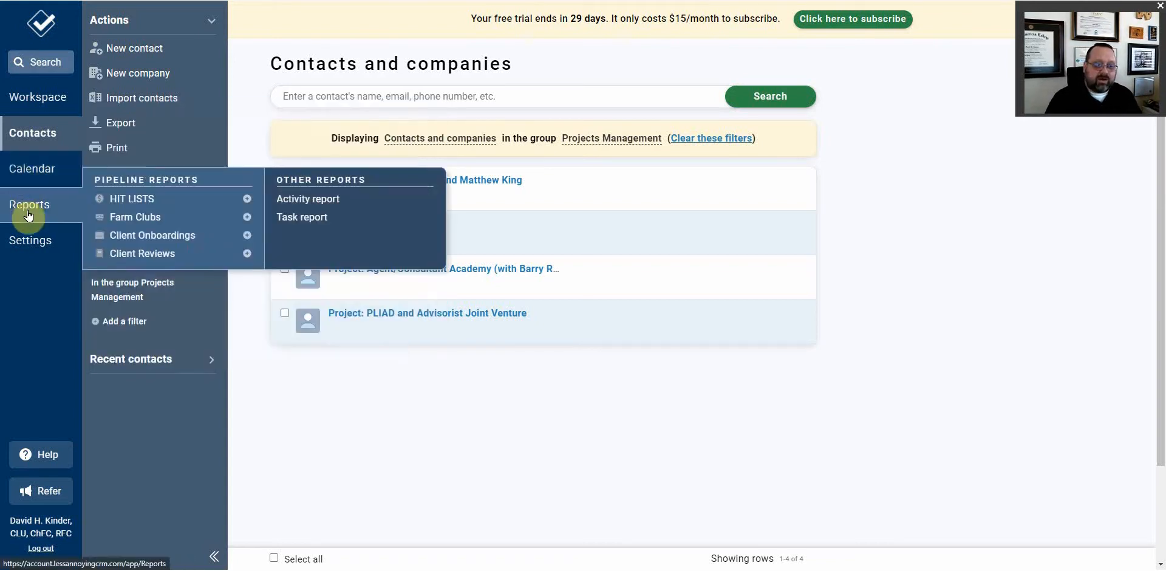
{"action": "left_click", "coordinate": [31, 239]}
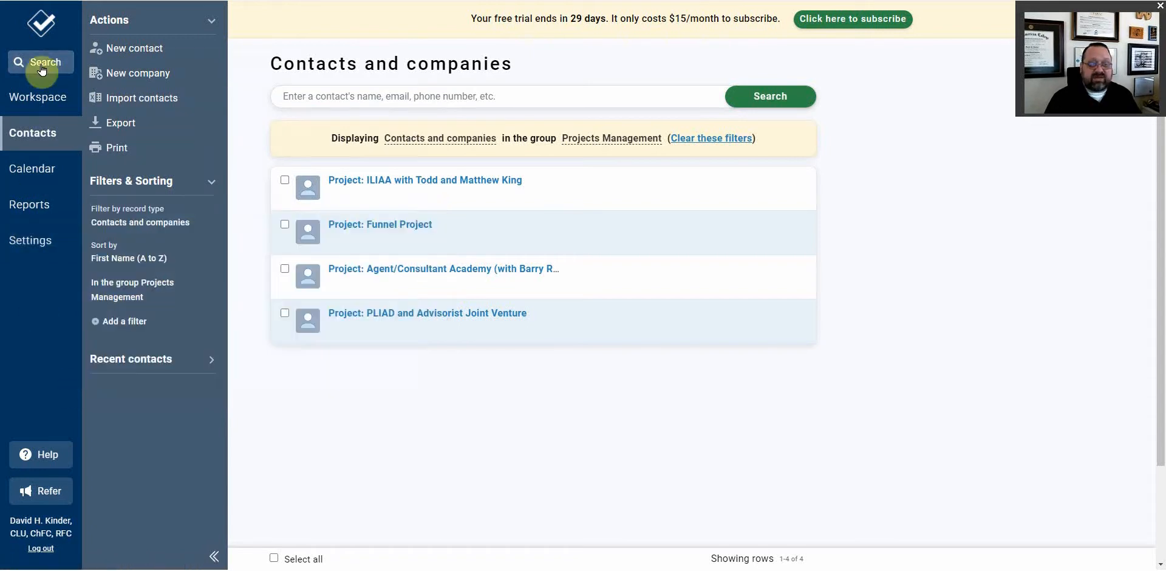
{"action": "left_click", "coordinate": [40, 454]}
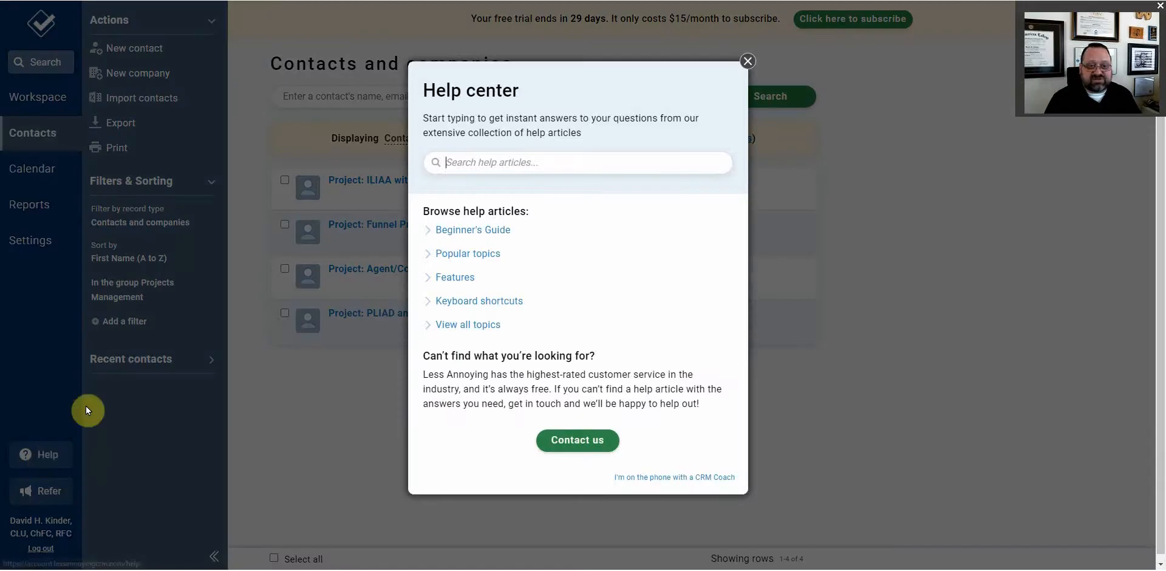
{"action": "left_click", "coordinate": [473, 229]}
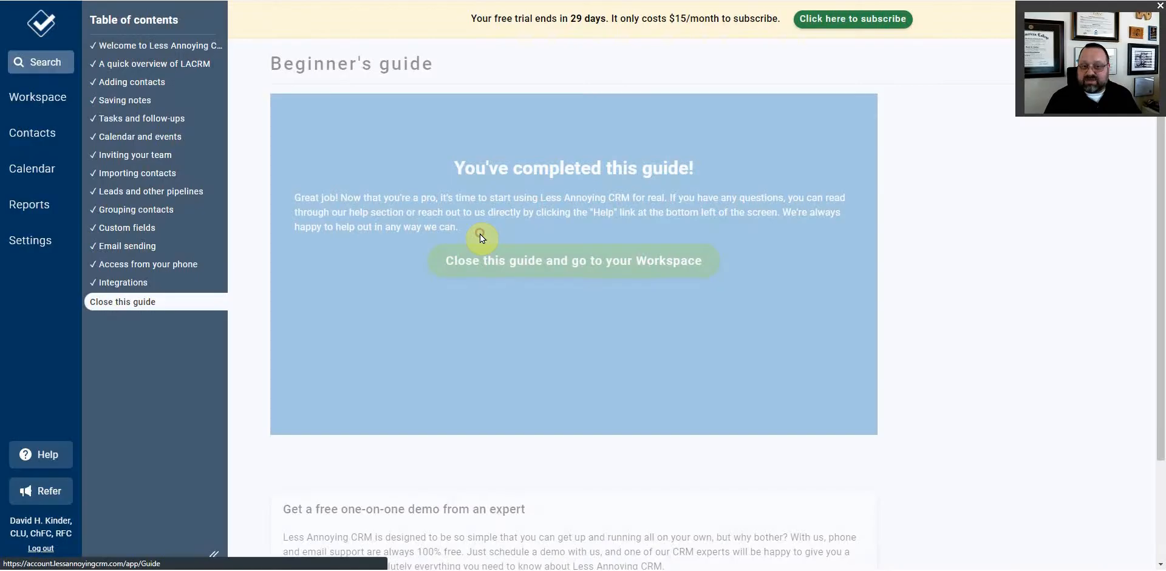
{"action": "mouse_move", "coordinate": [139, 269]}
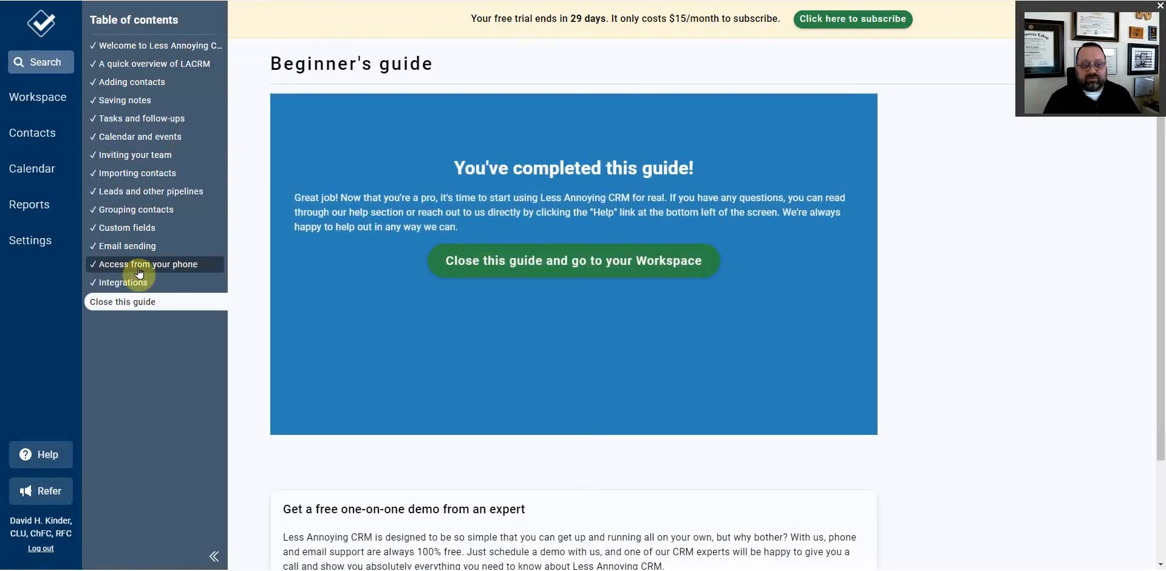
{"action": "mouse_move", "coordinate": [151, 340]}
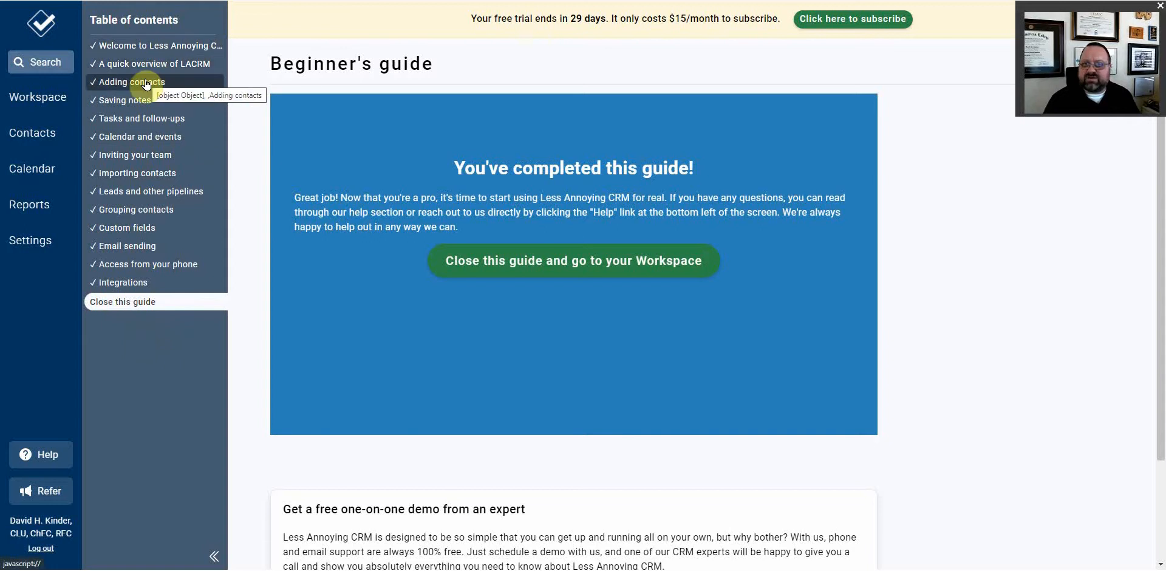
{"action": "mouse_move", "coordinate": [152, 192]}
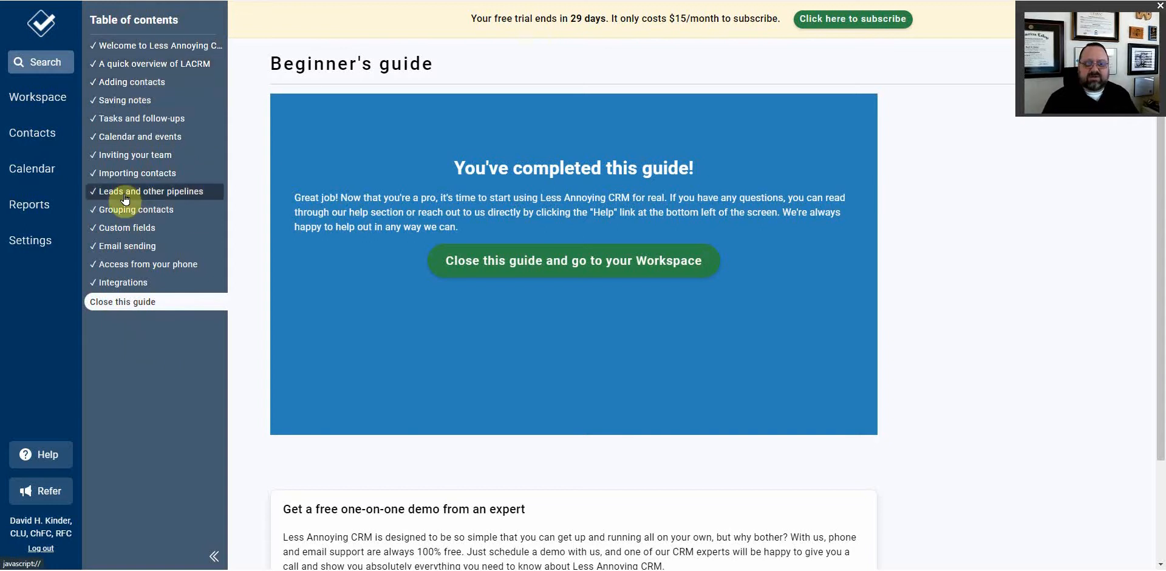
{"action": "mouse_move", "coordinate": [155, 429]}
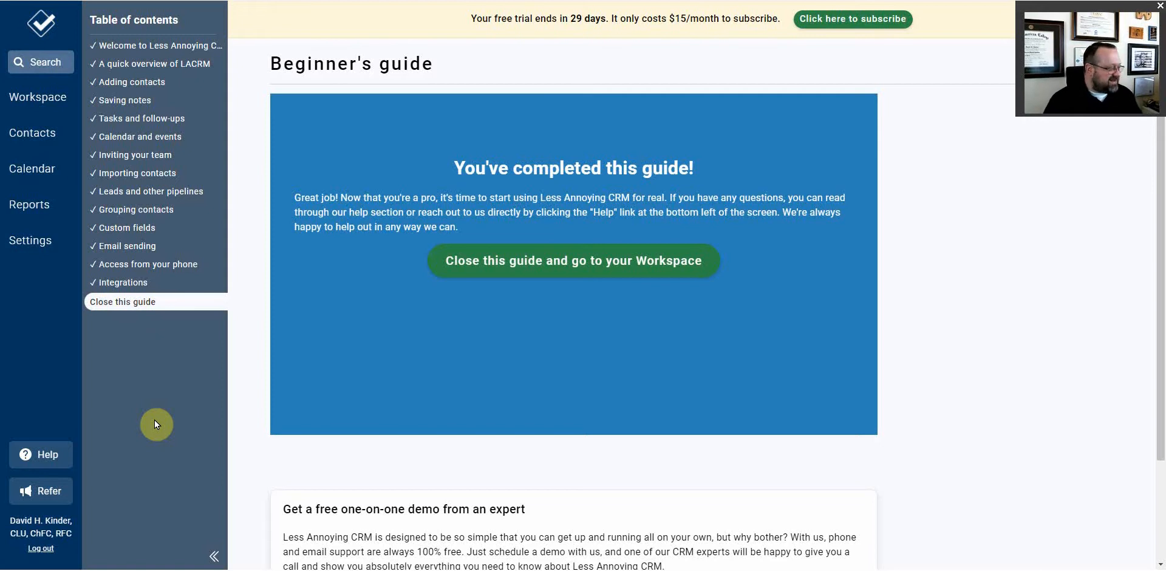
{"action": "mouse_move", "coordinate": [59, 369]}
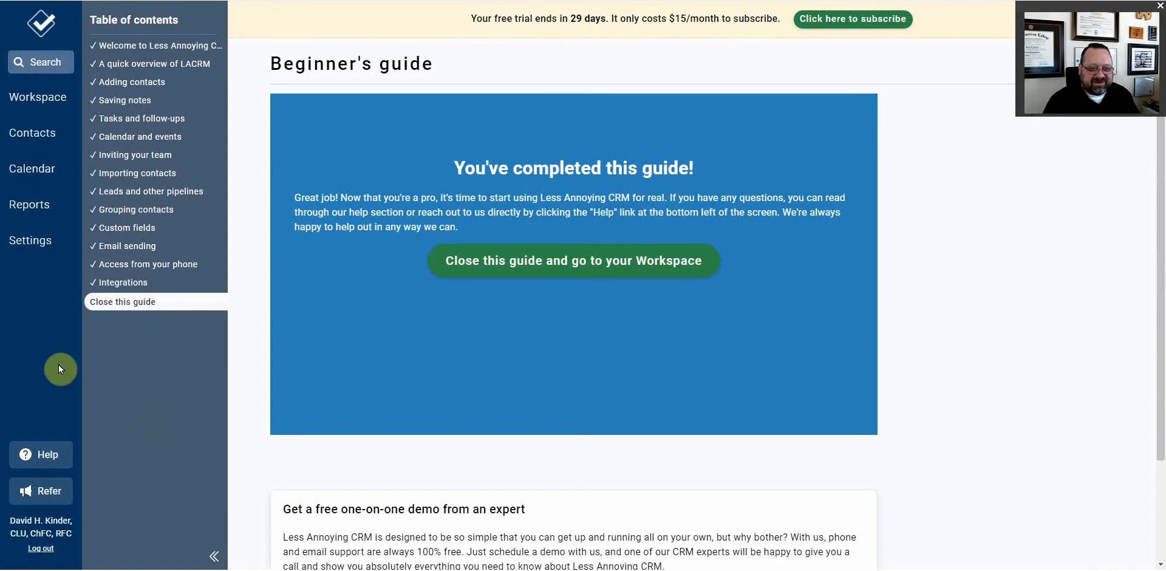
{"action": "mouse_move", "coordinate": [47, 454]}
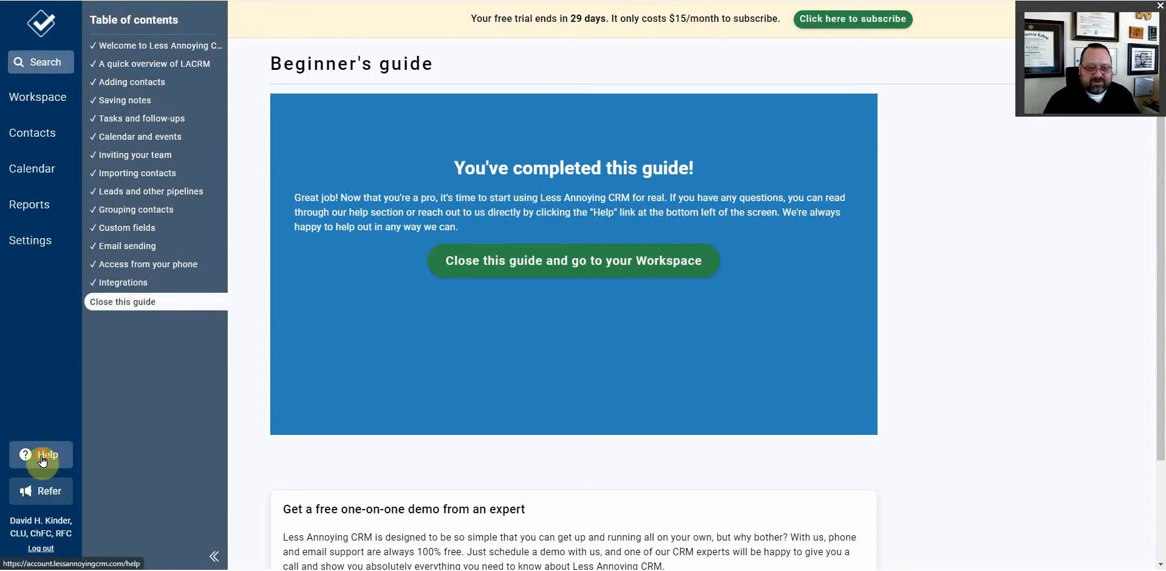
Search the help center for 'storage' to surface file and contact storage limits.
{"action": "left_click", "coordinate": [41, 454]}
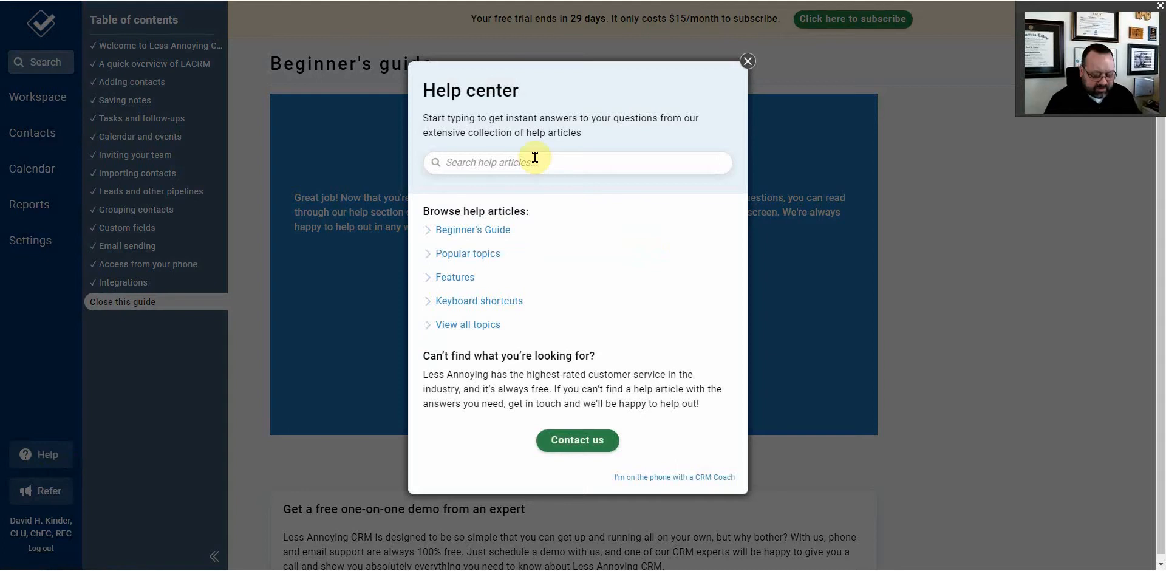
{"action": "type", "text": "storag"}
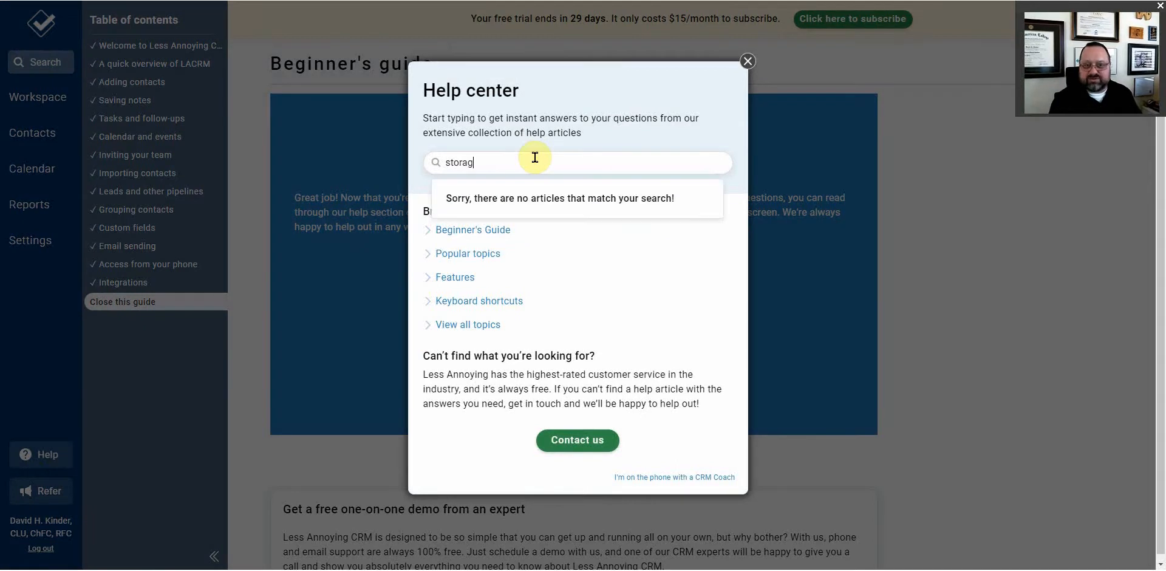
{"action": "type", "text": "e"}
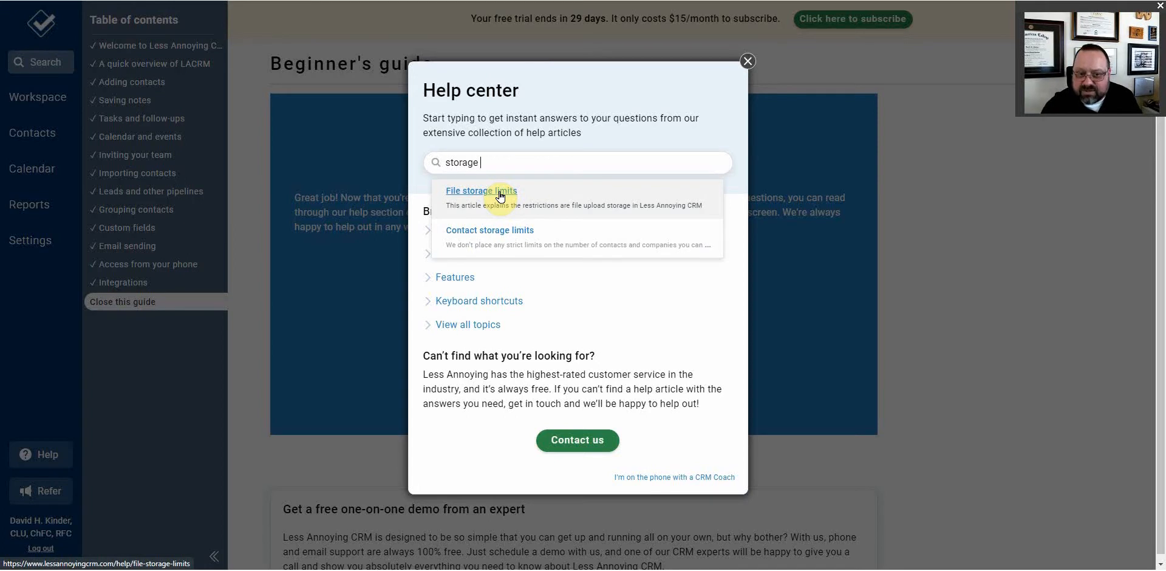
{"action": "mouse_move", "coordinate": [558, 258]}
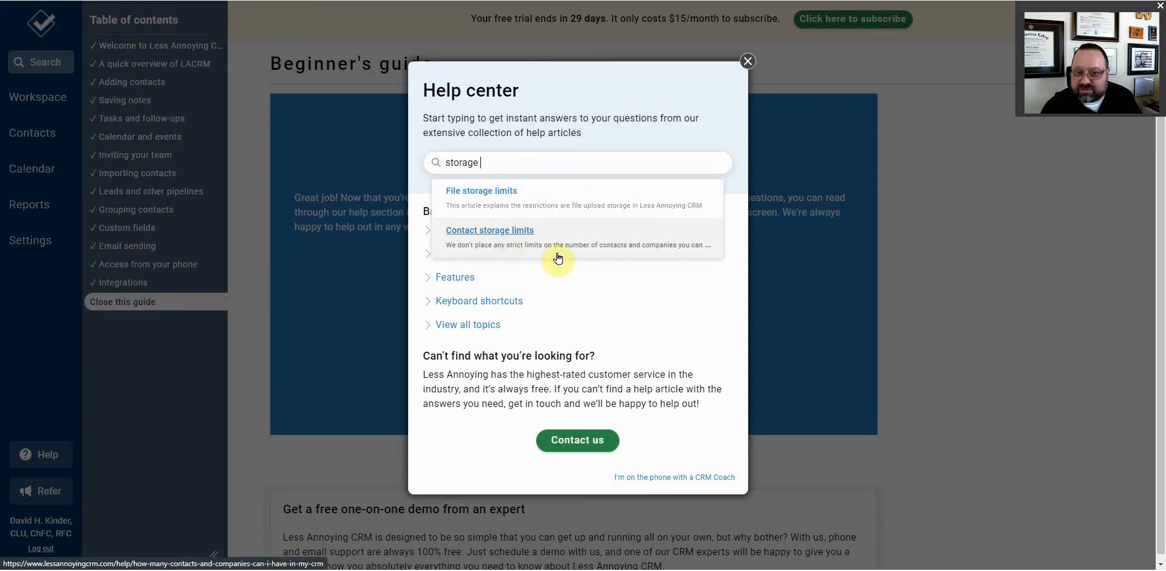
{"action": "mouse_move", "coordinate": [507, 246]}
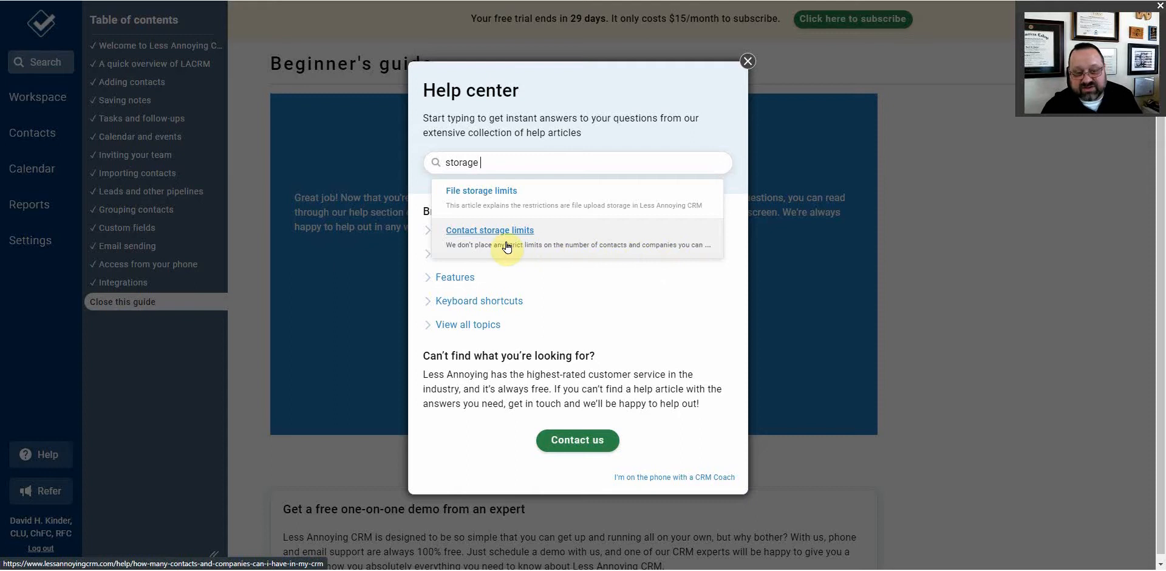
Open the File storage limits article, which gives 10 GB per user.
{"action": "left_click", "coordinate": [480, 190]}
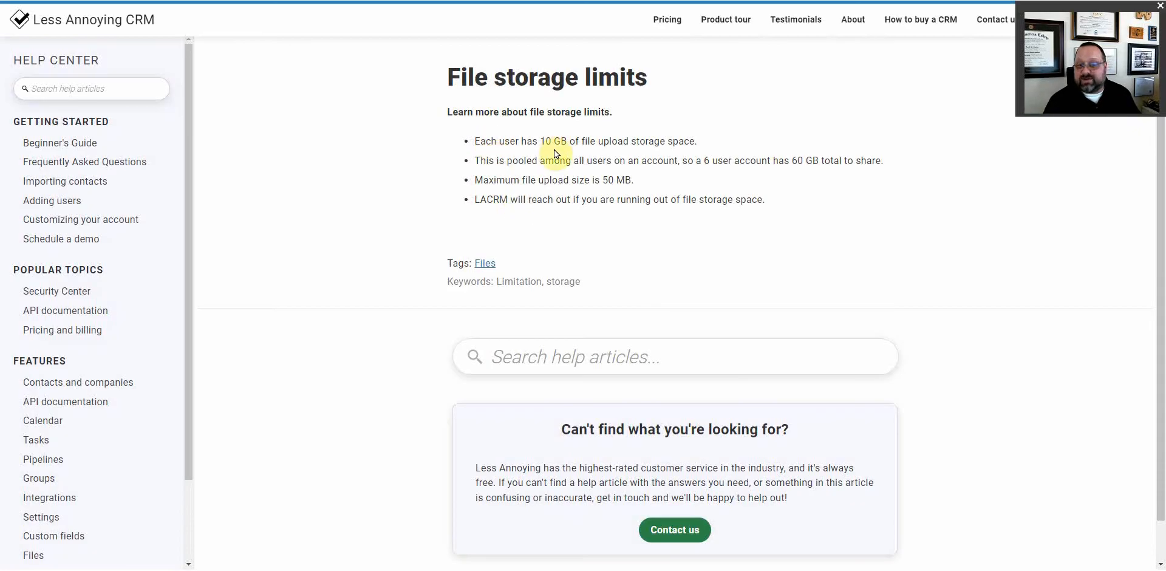
{"action": "mouse_move", "coordinate": [664, 158]}
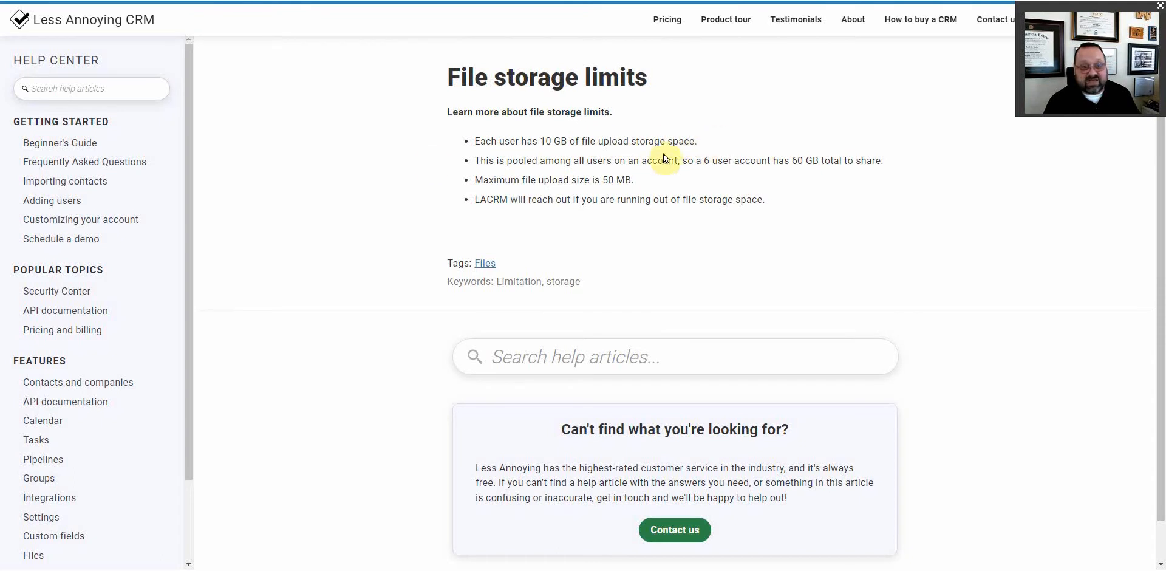
{"action": "mouse_move", "coordinate": [428, 159]}
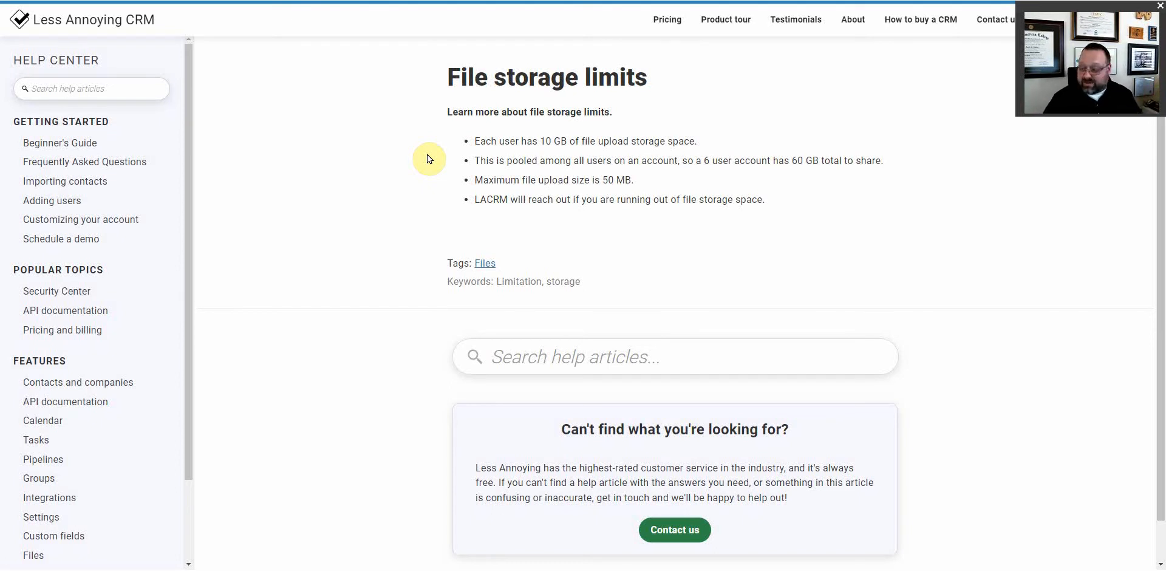
{"action": "mouse_move", "coordinate": [428, 158]}
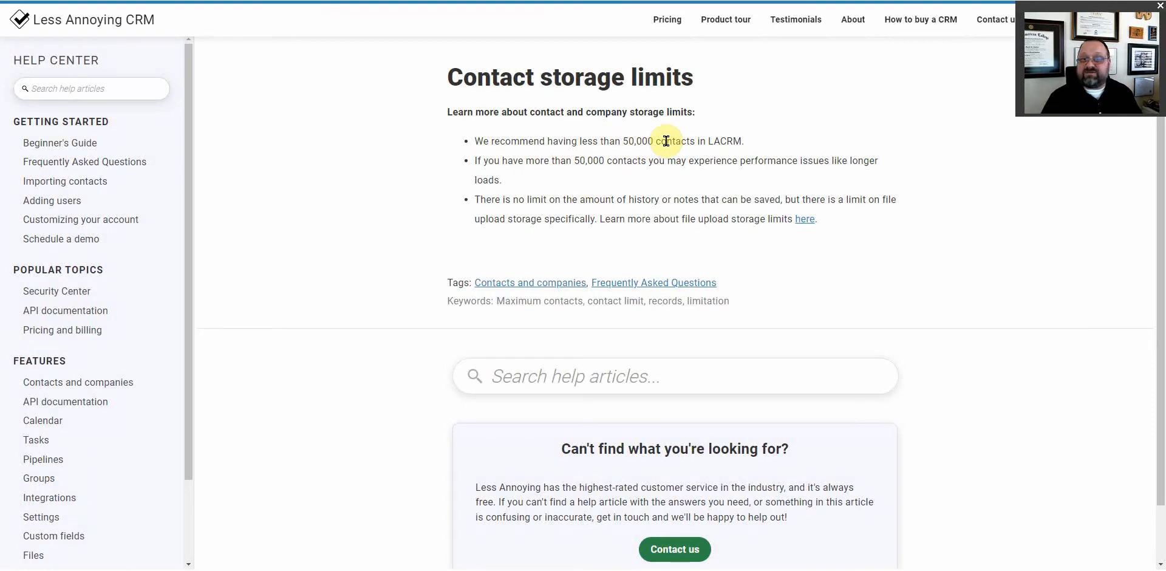
{"action": "mouse_move", "coordinate": [684, 140]}
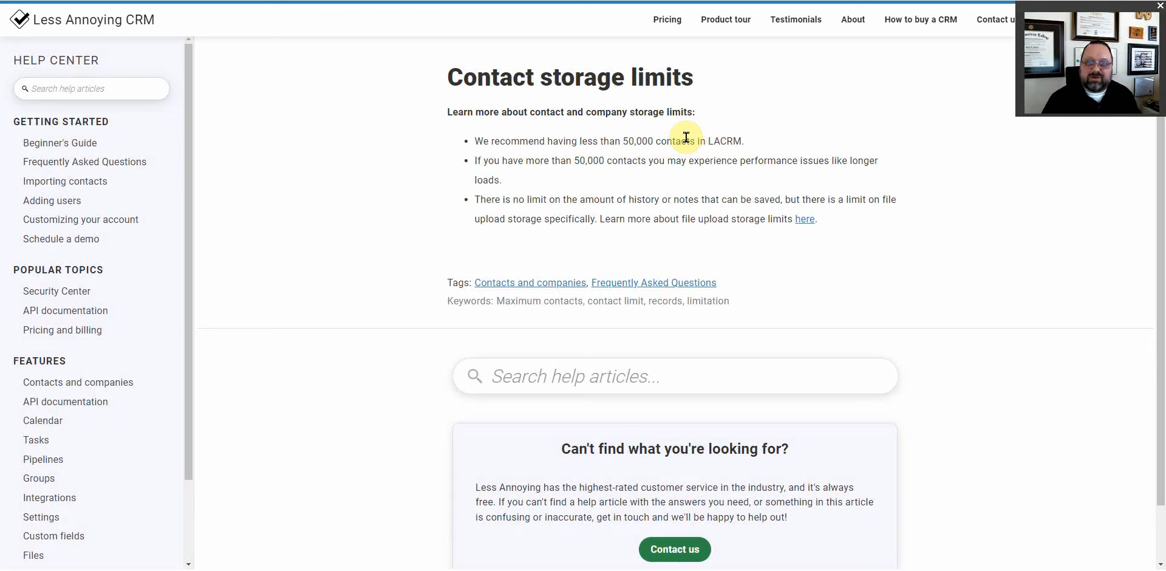
{"action": "mouse_move", "coordinate": [832, 177]}
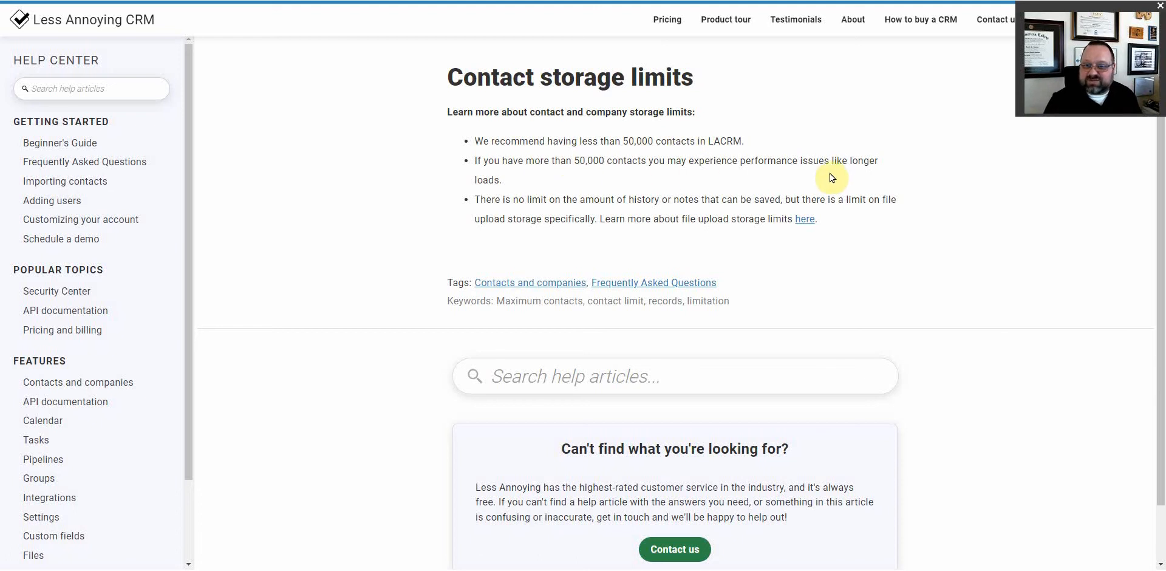
{"action": "mouse_move", "coordinate": [523, 207]}
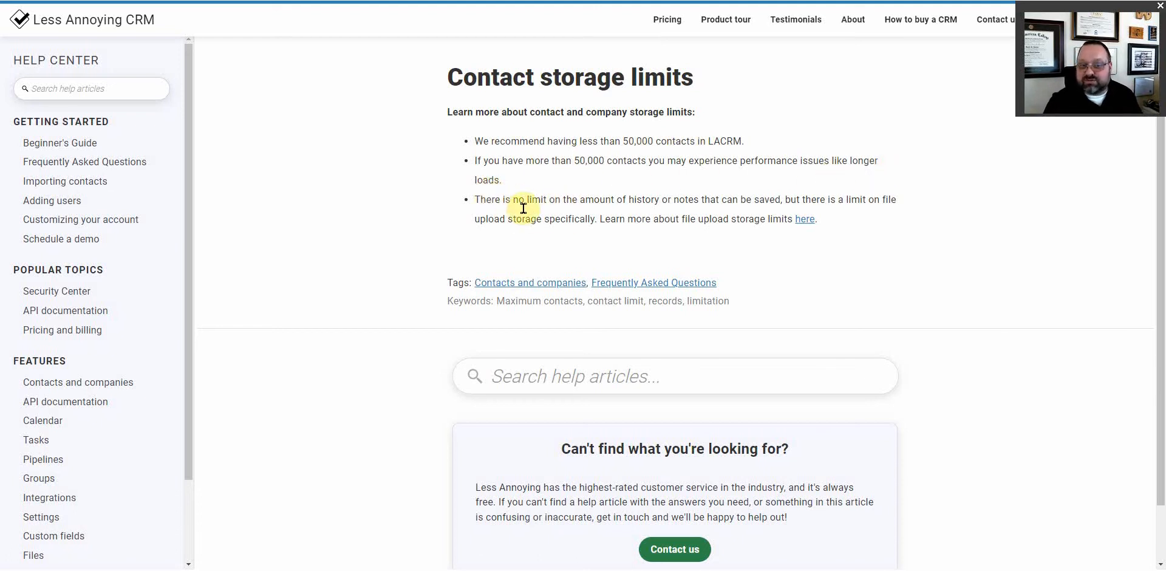
{"action": "mouse_move", "coordinate": [781, 214]}
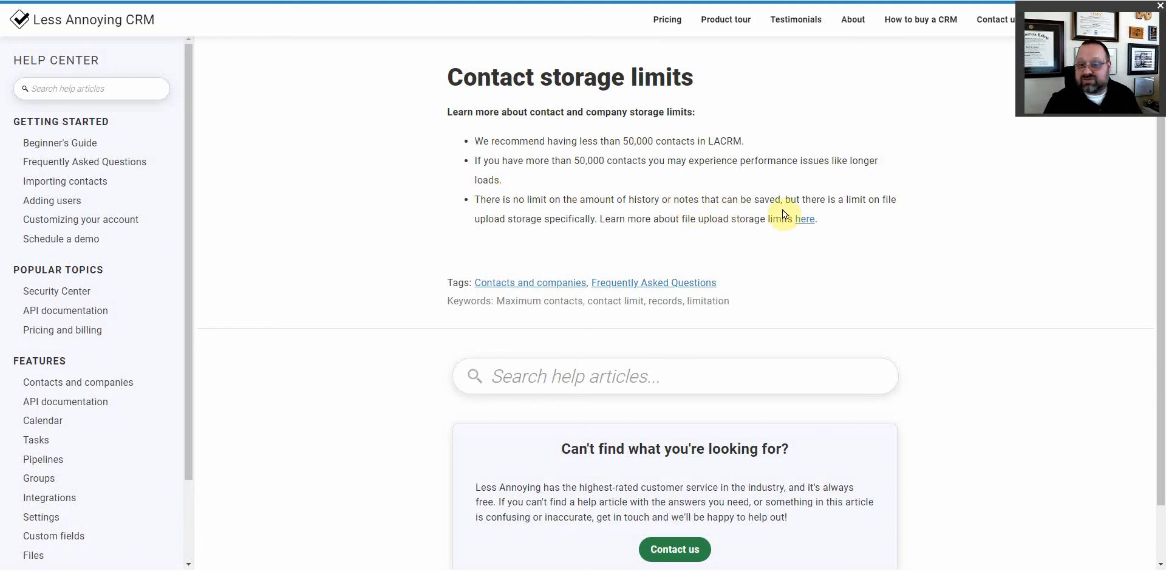
{"action": "mouse_move", "coordinate": [566, 223]}
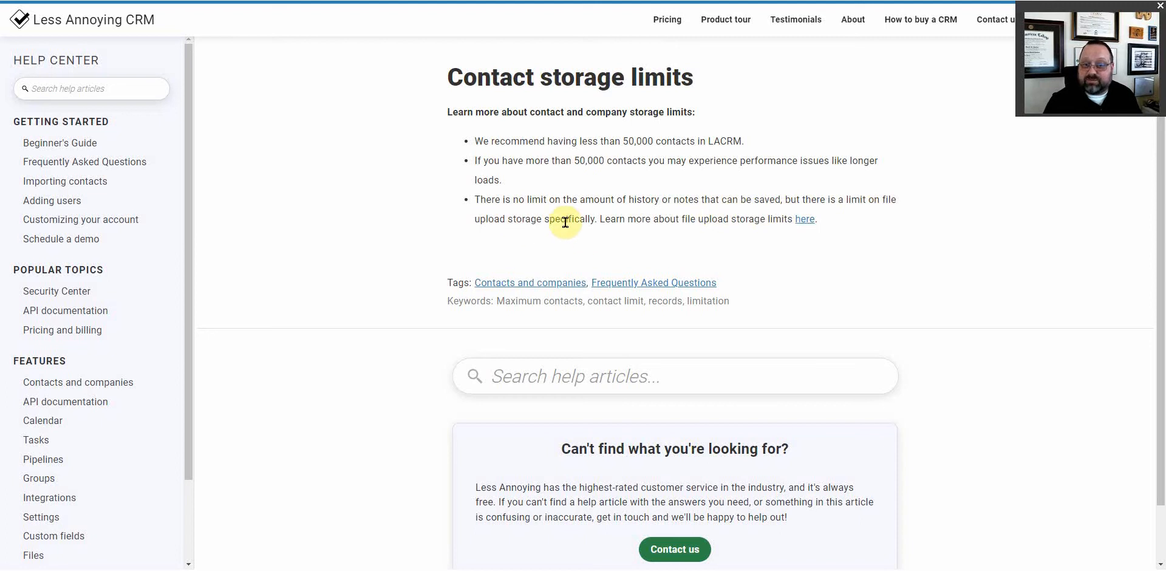
{"action": "mouse_move", "coordinate": [729, 230]}
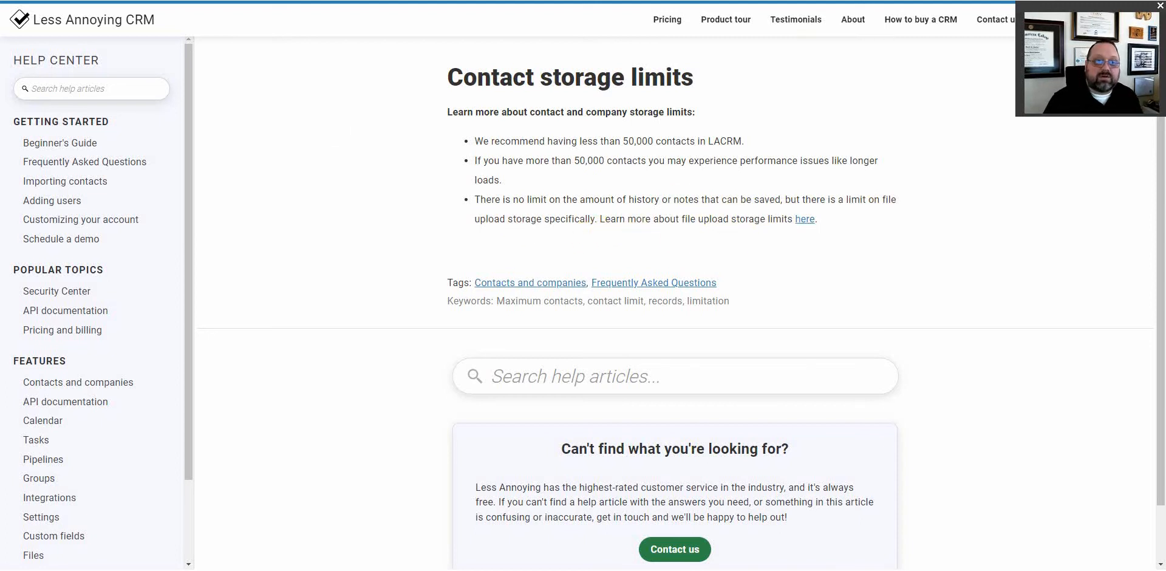
Switch back to the CRM tab and close the Help center popup.
{"action": "left_click", "coordinate": [804, 219]}
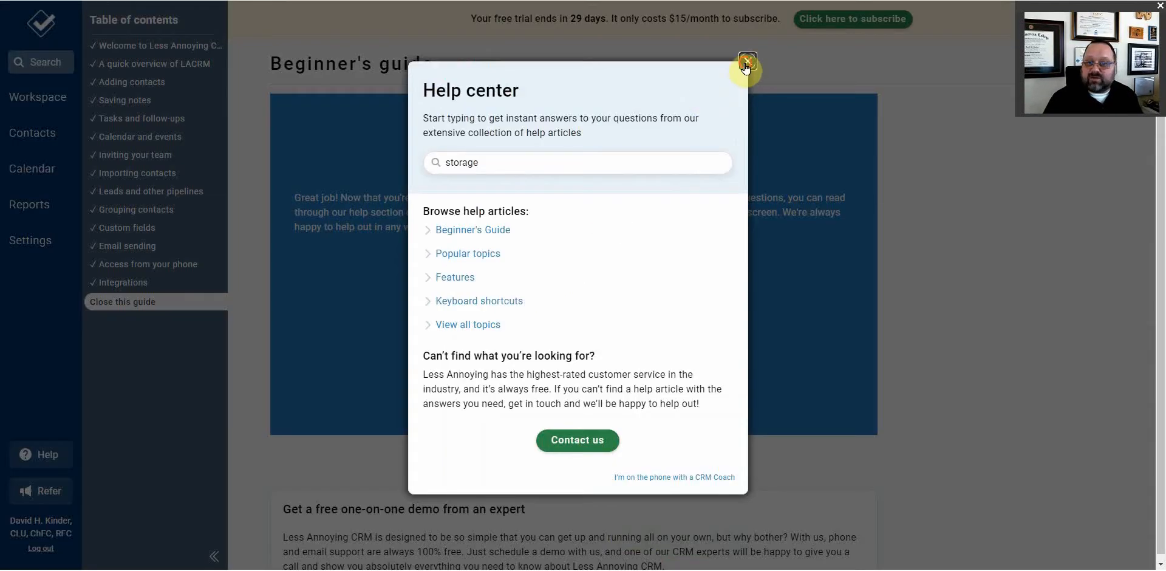
{"action": "left_click", "coordinate": [748, 60]}
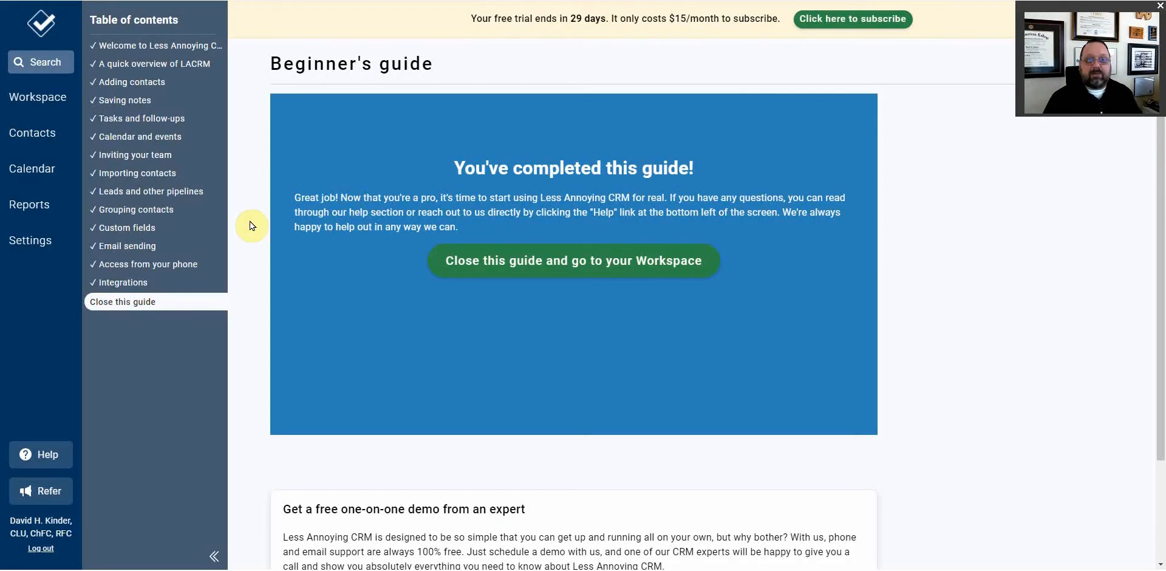